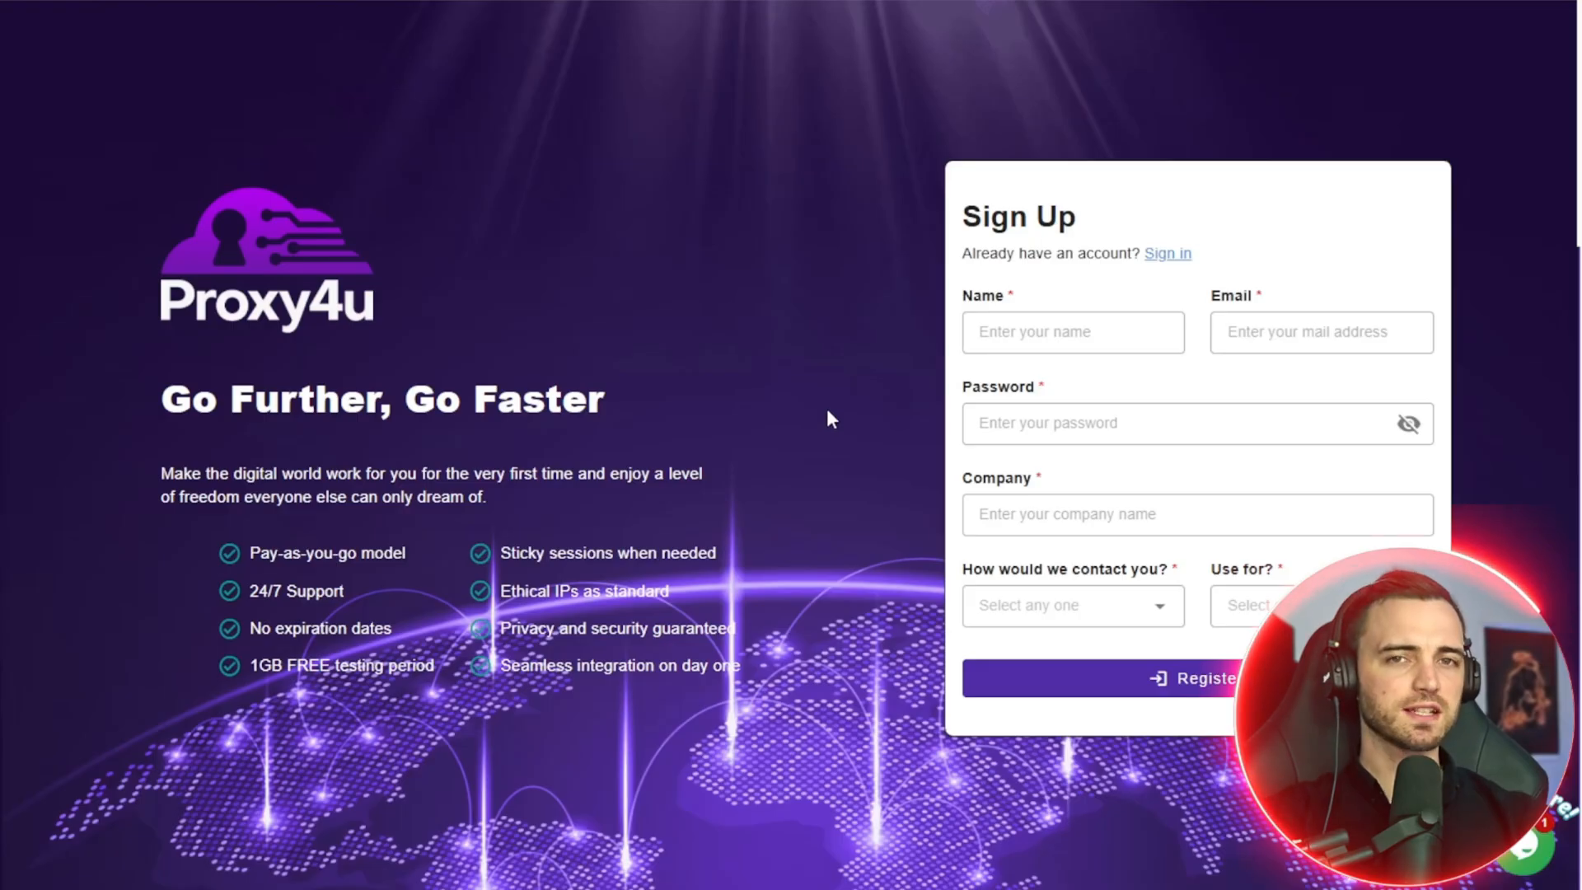
- Check the sign-up form's contact and proxy-use dropdowns, verify the email, then sign in
left_click(1073, 332)
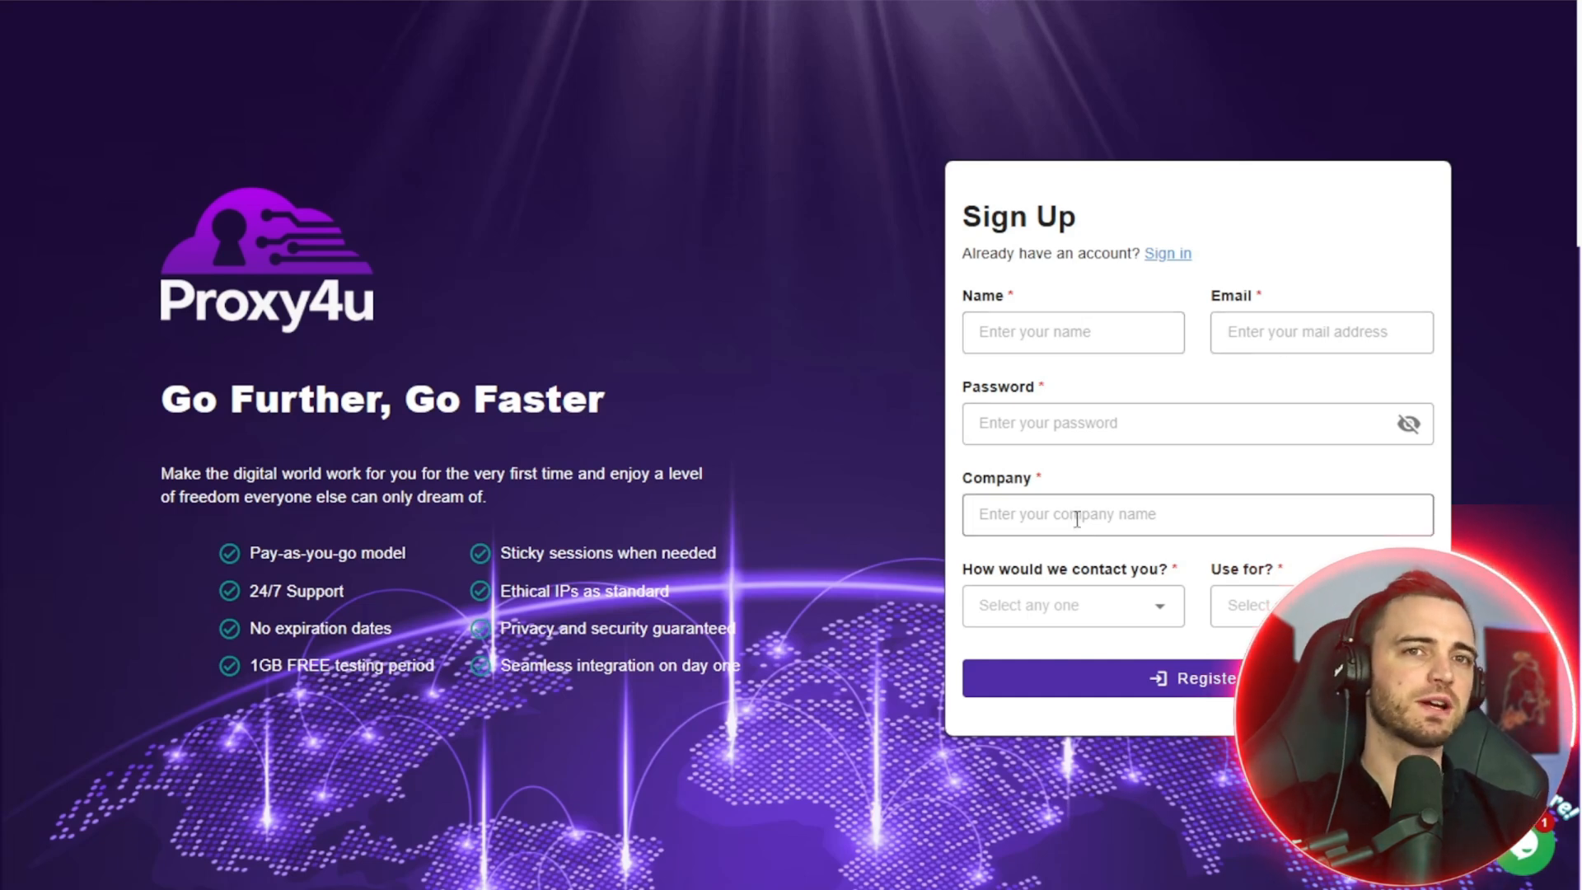
left_click(1074, 606)
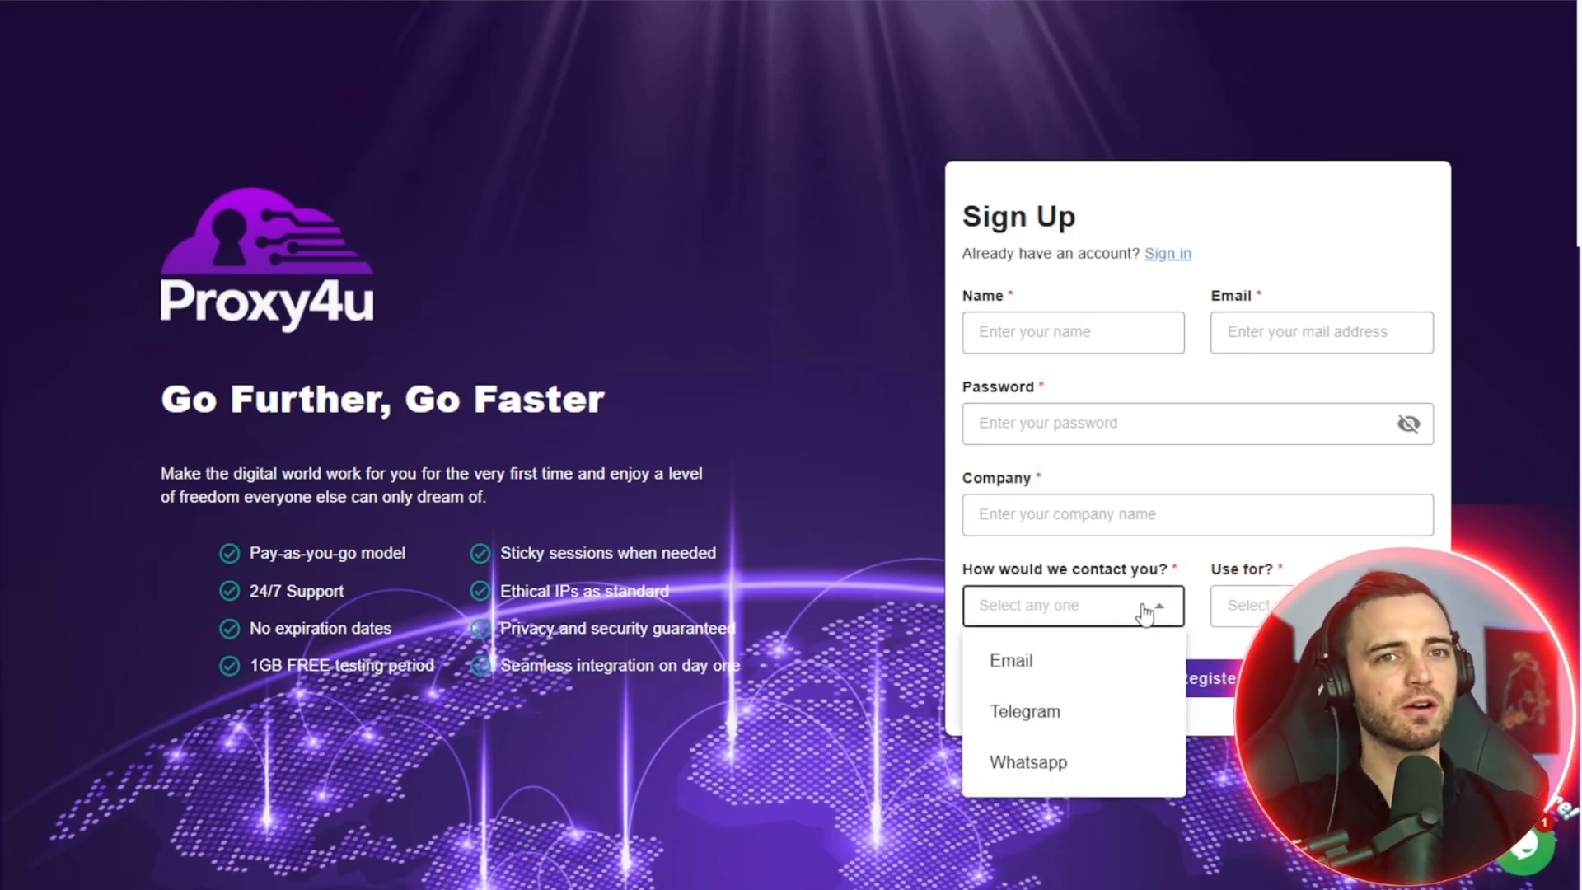
left_click(1251, 606)
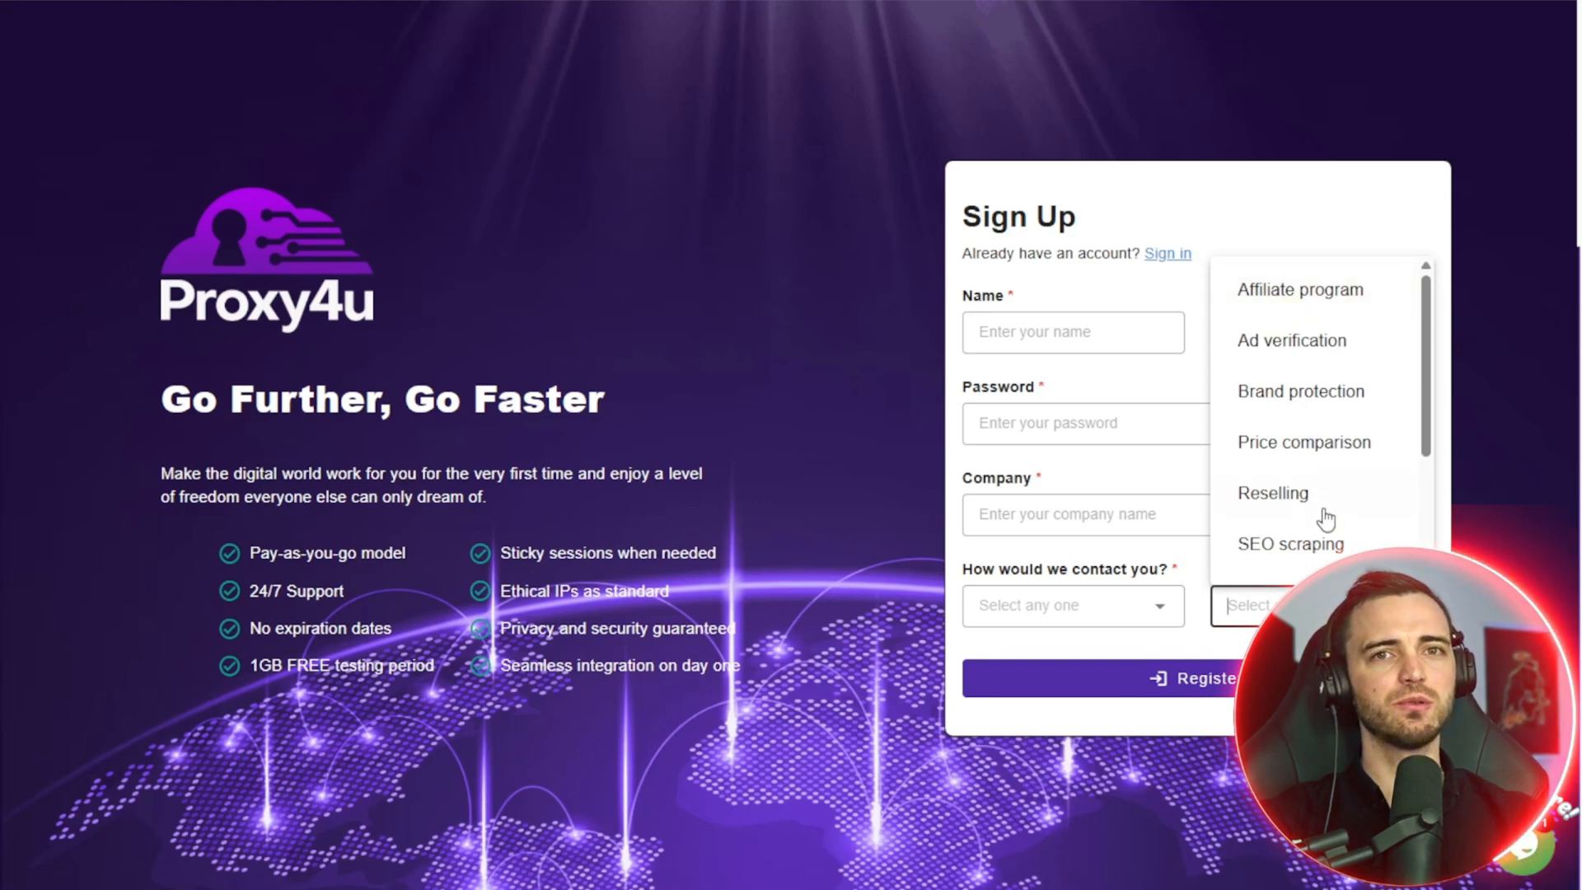
scroll("down", 3)
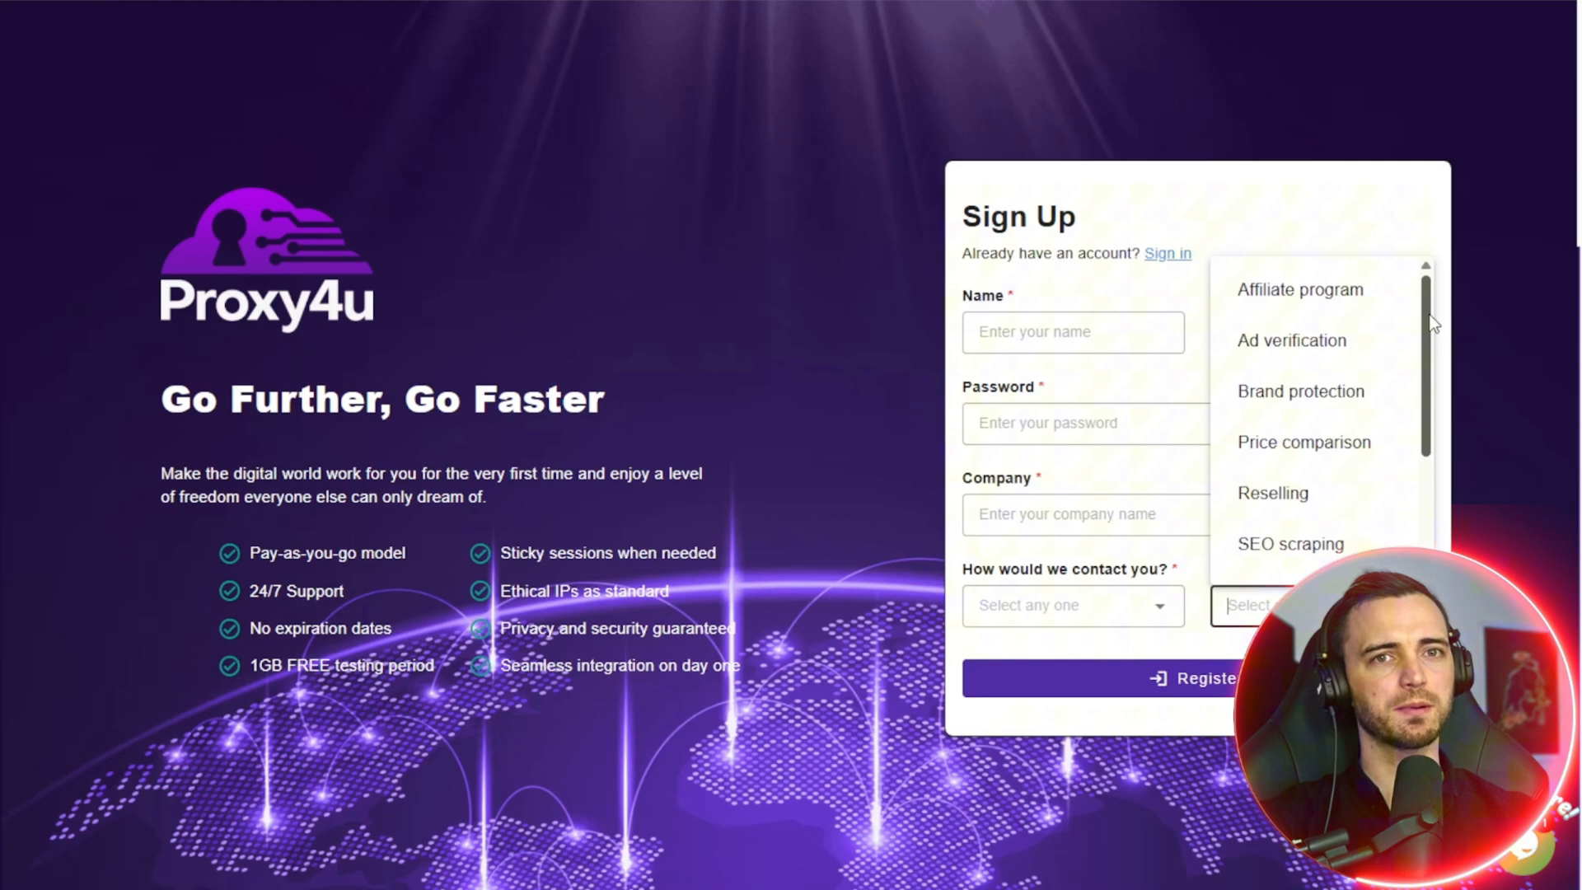
scroll("down", 3)
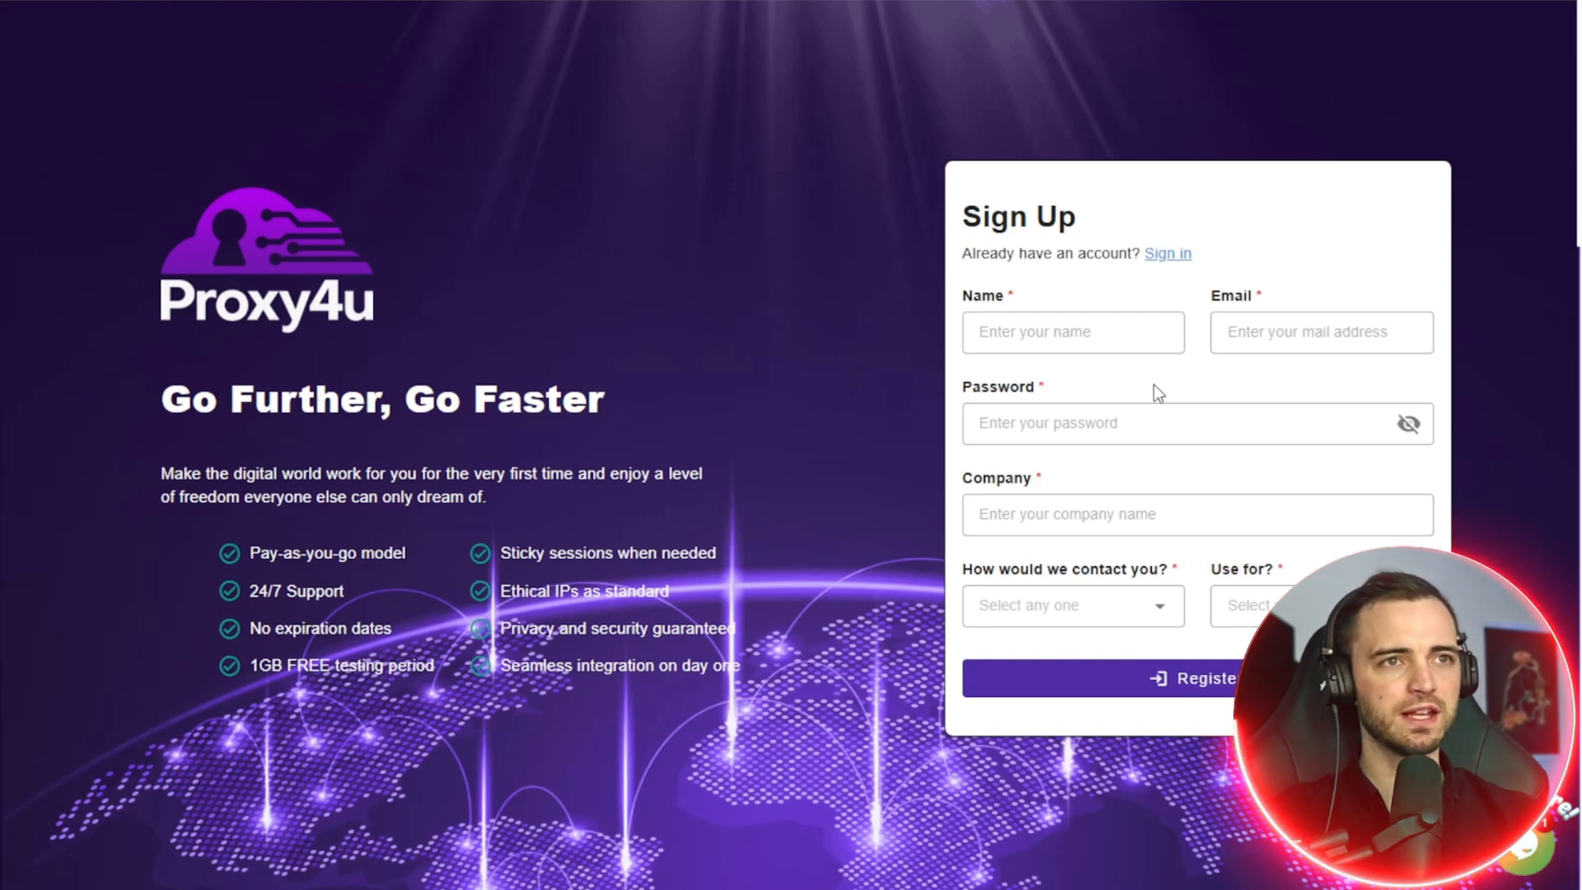
left_click(1251, 606)
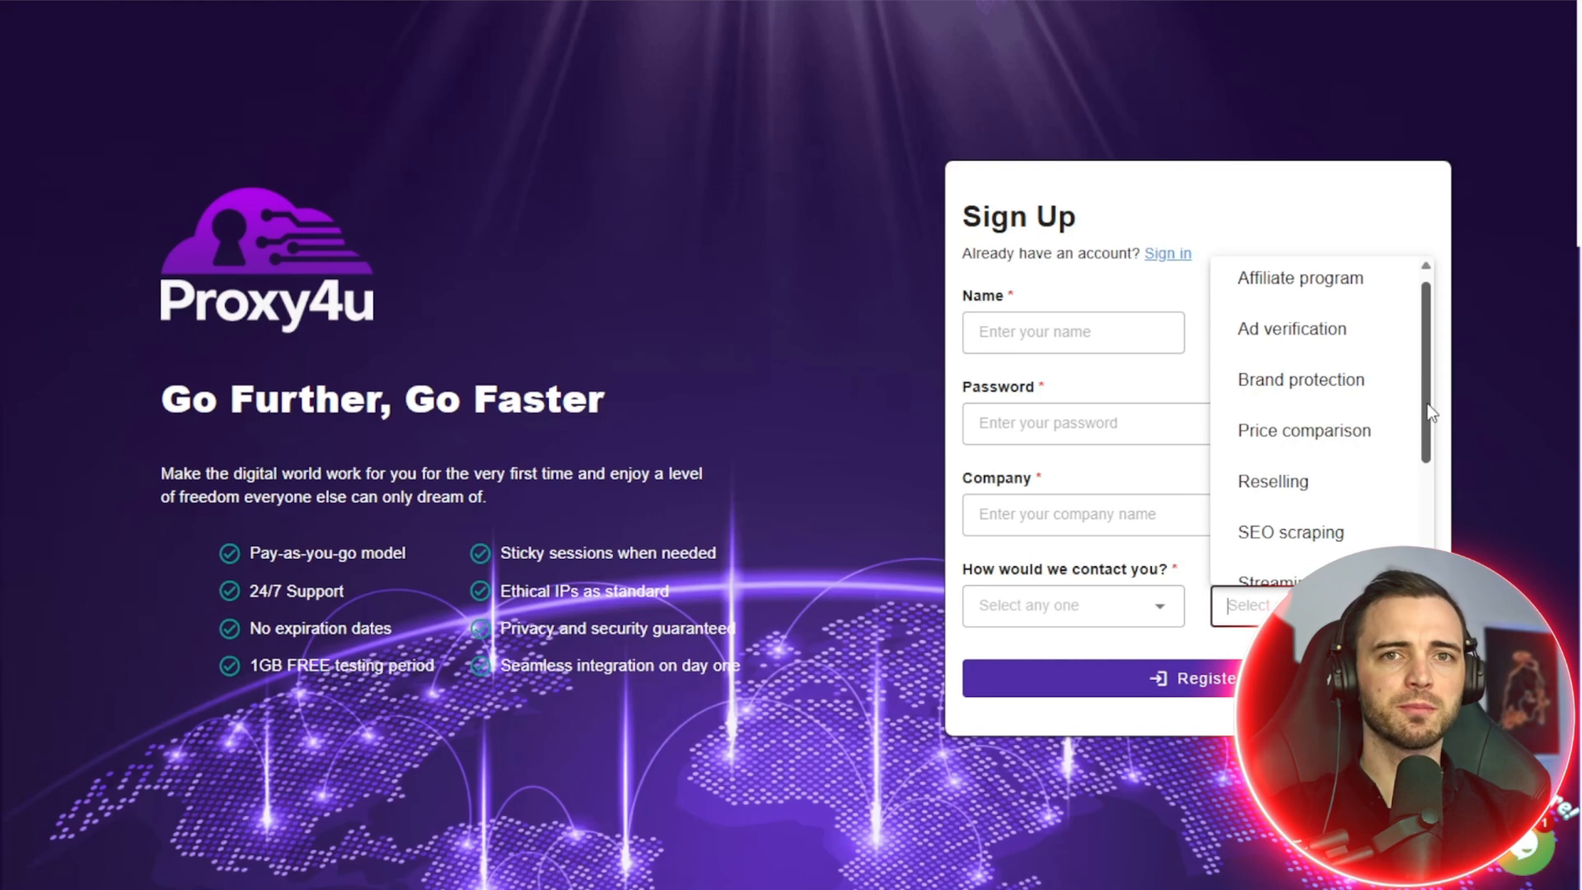
scroll("down", 3)
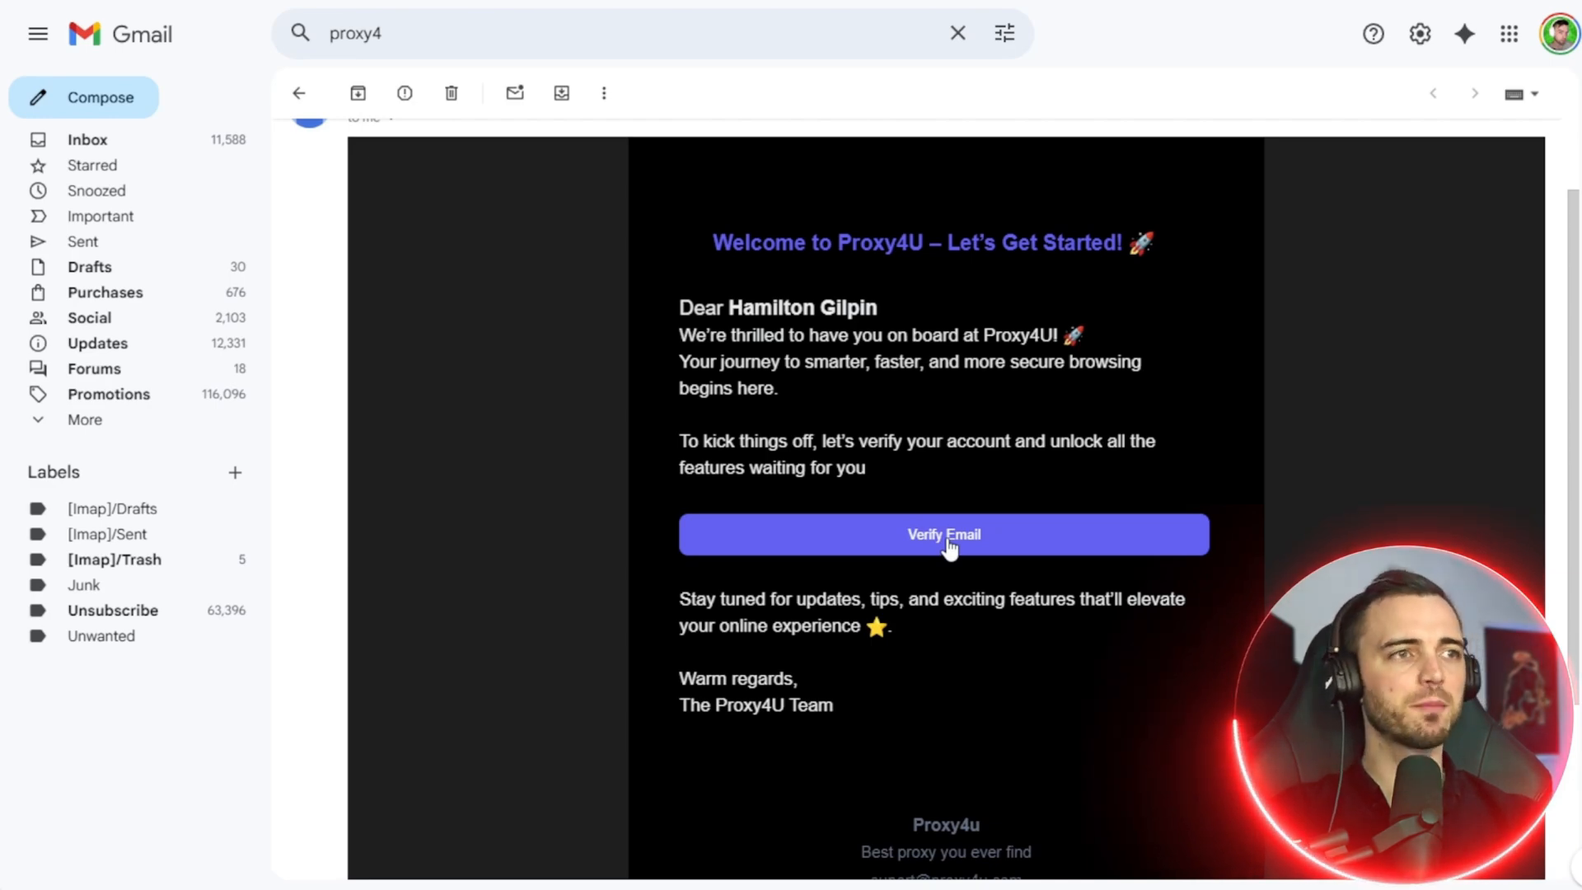
mouse_move(939, 535)
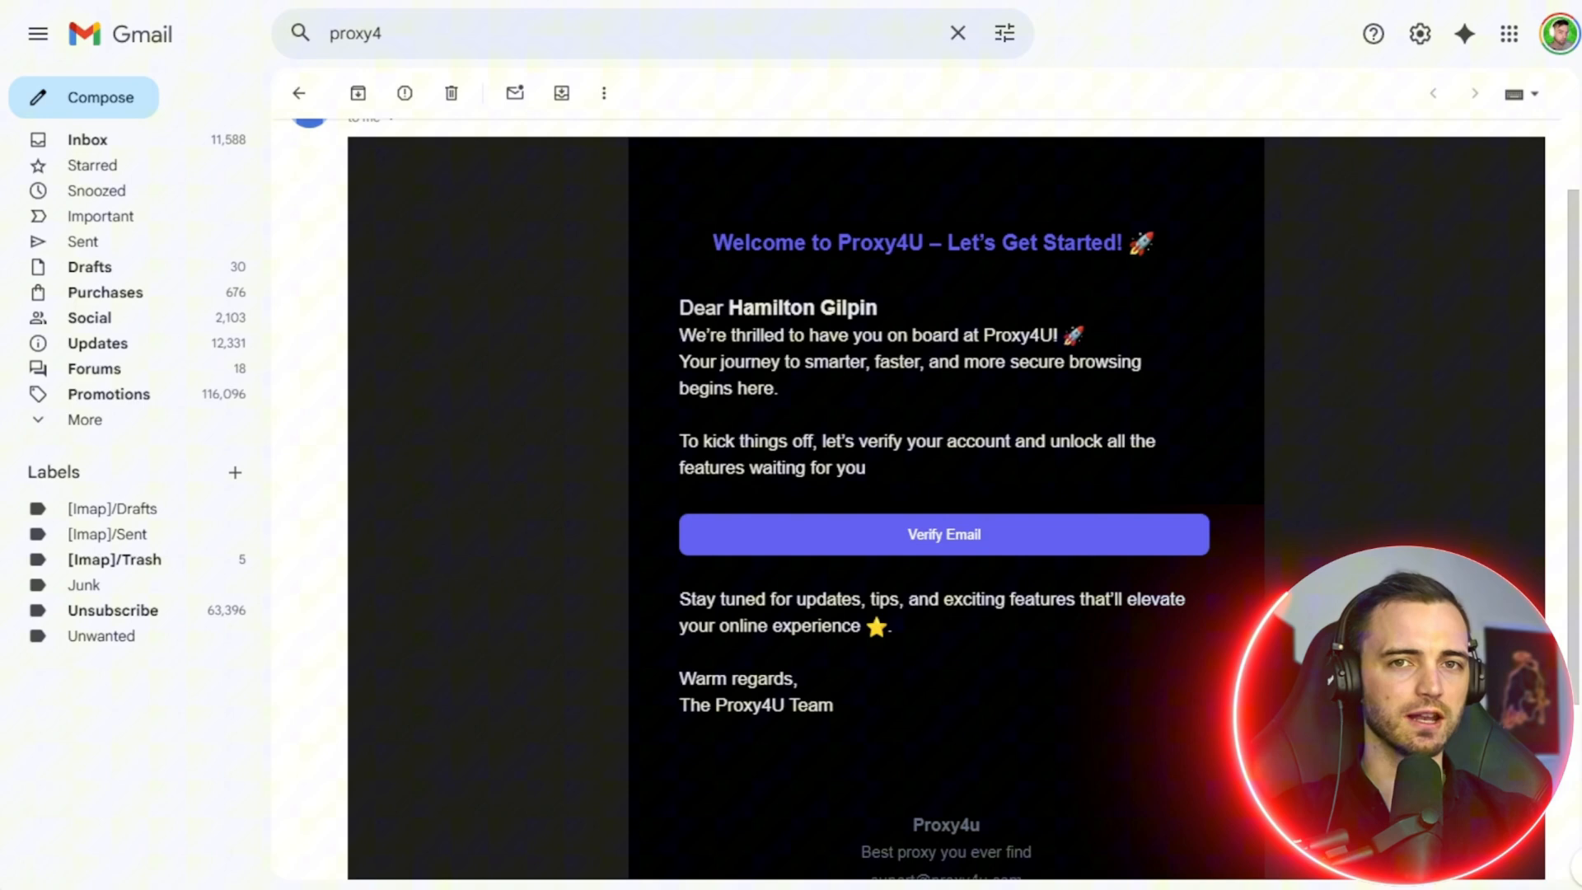
left_click(943, 534)
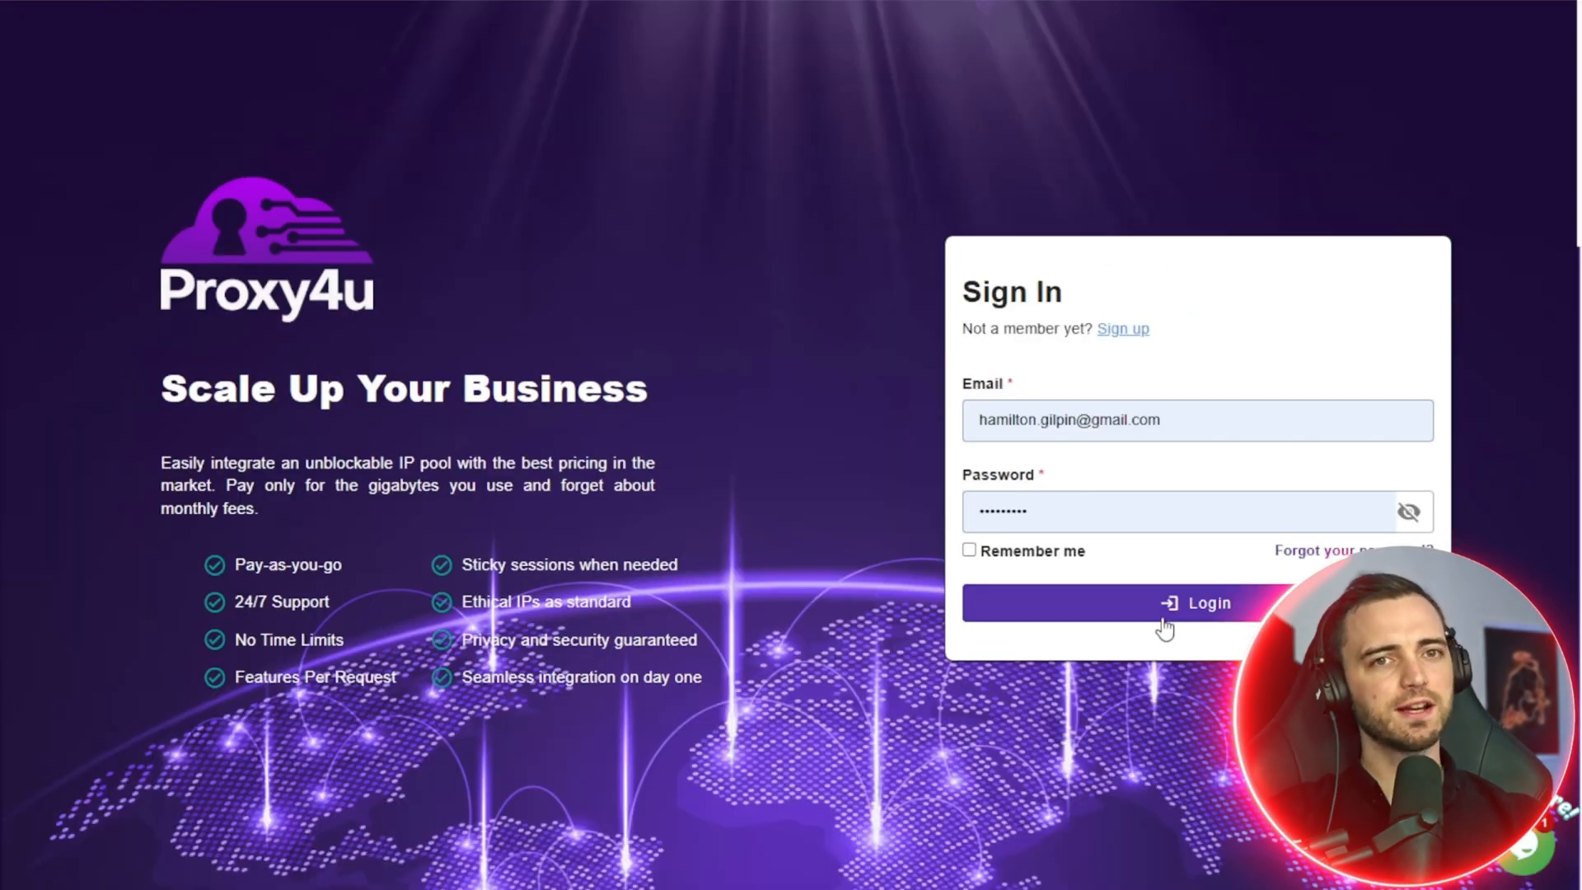
mouse_move(706, 393)
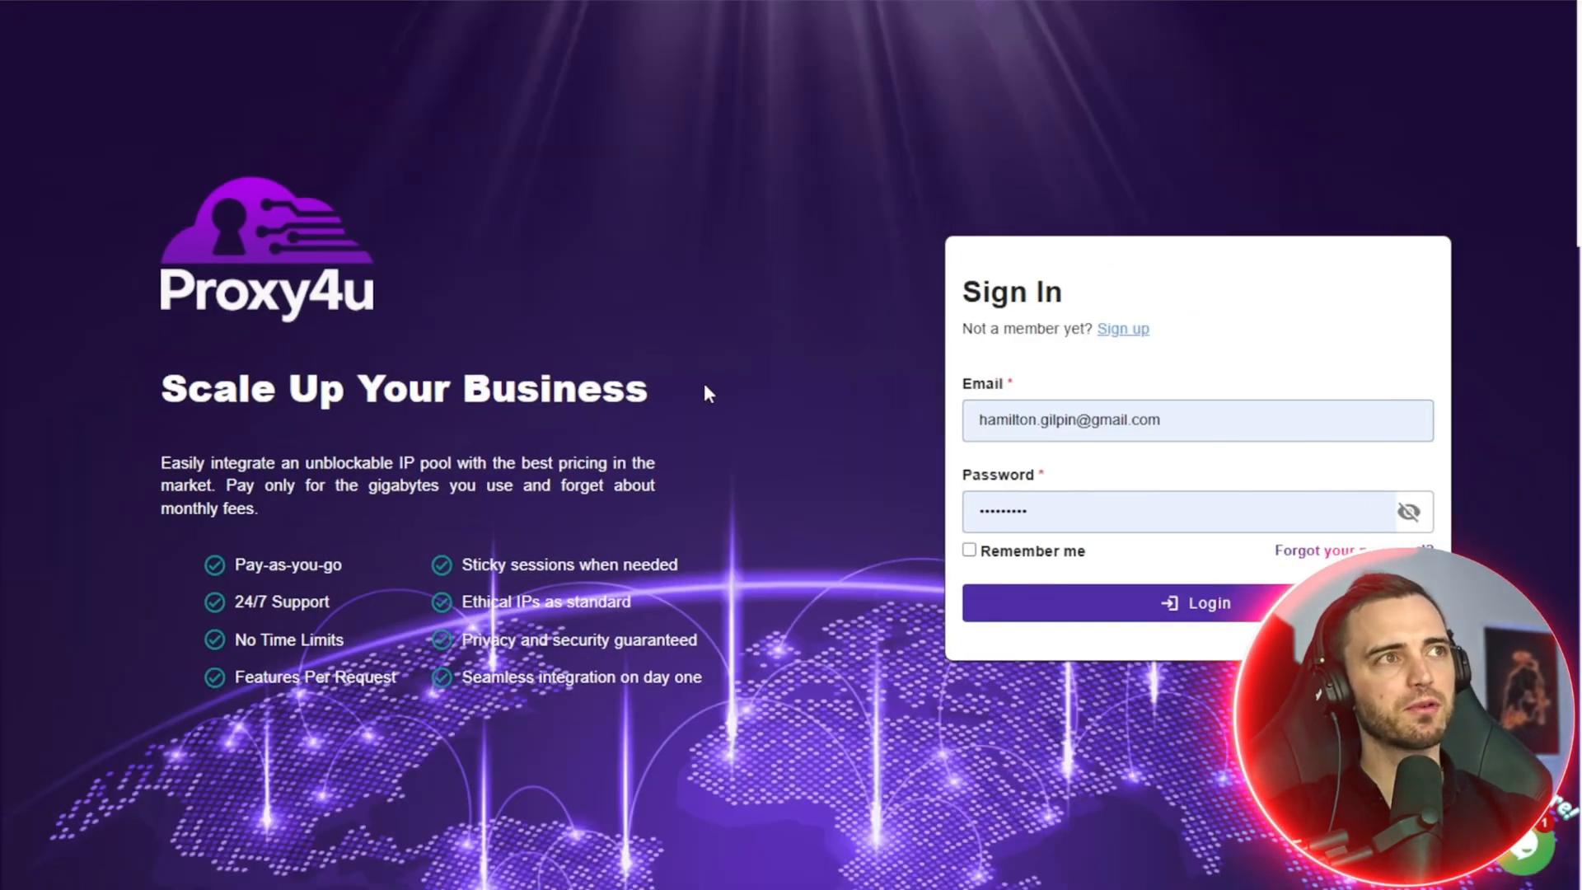
left_click(1178, 602)
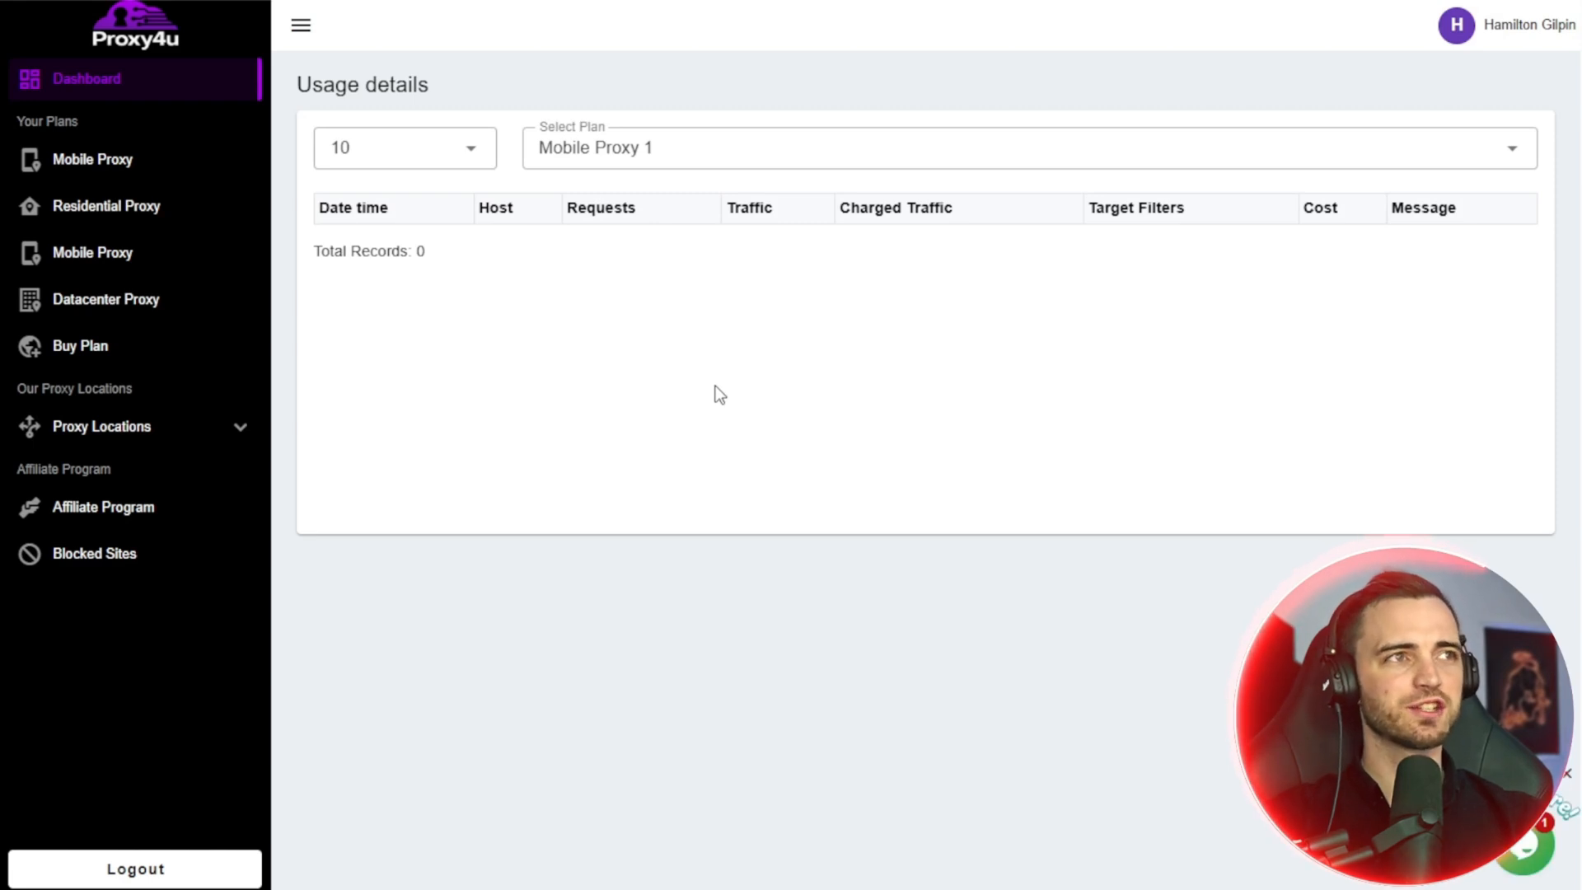
- Browse the Mobile, Residential, second Mobile and Datacenter proxy plan pages
left_click(93, 159)
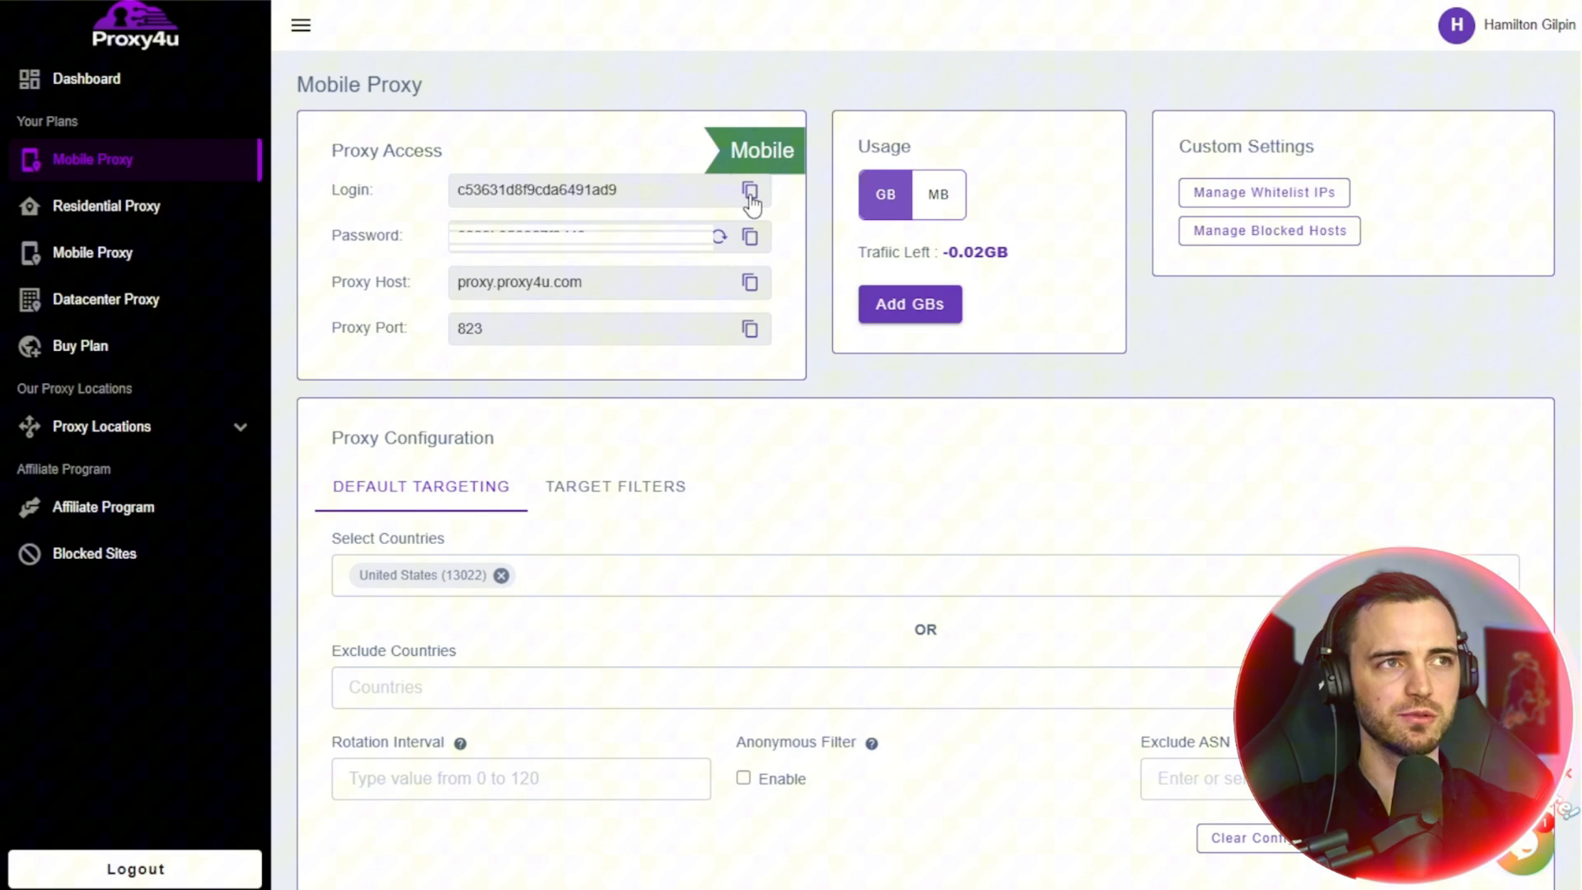
left_click(106, 206)
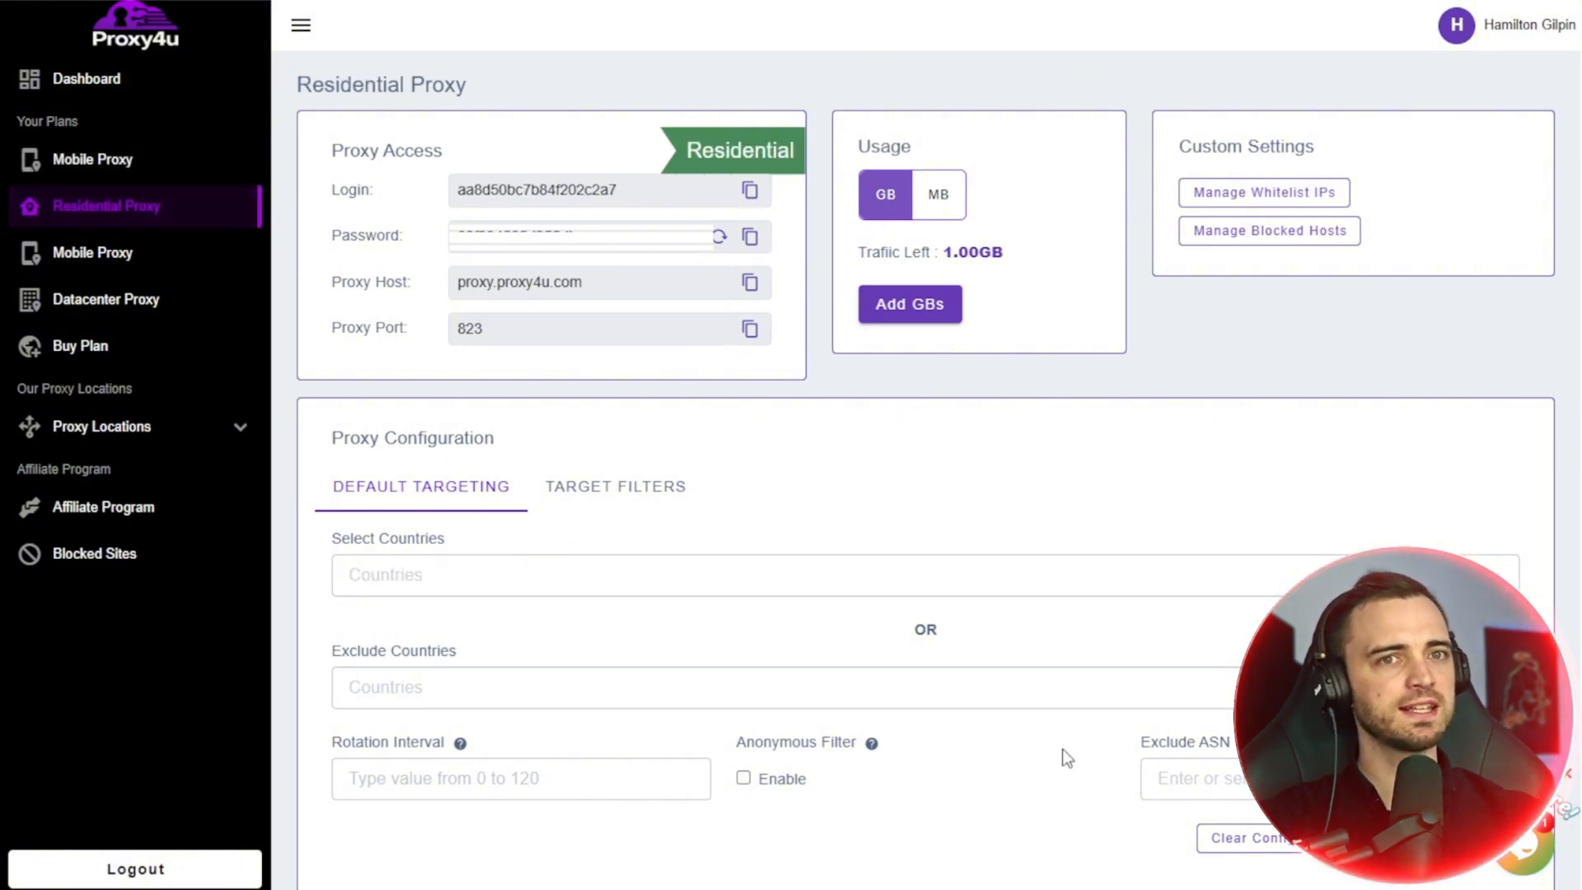
double_click(962, 252)
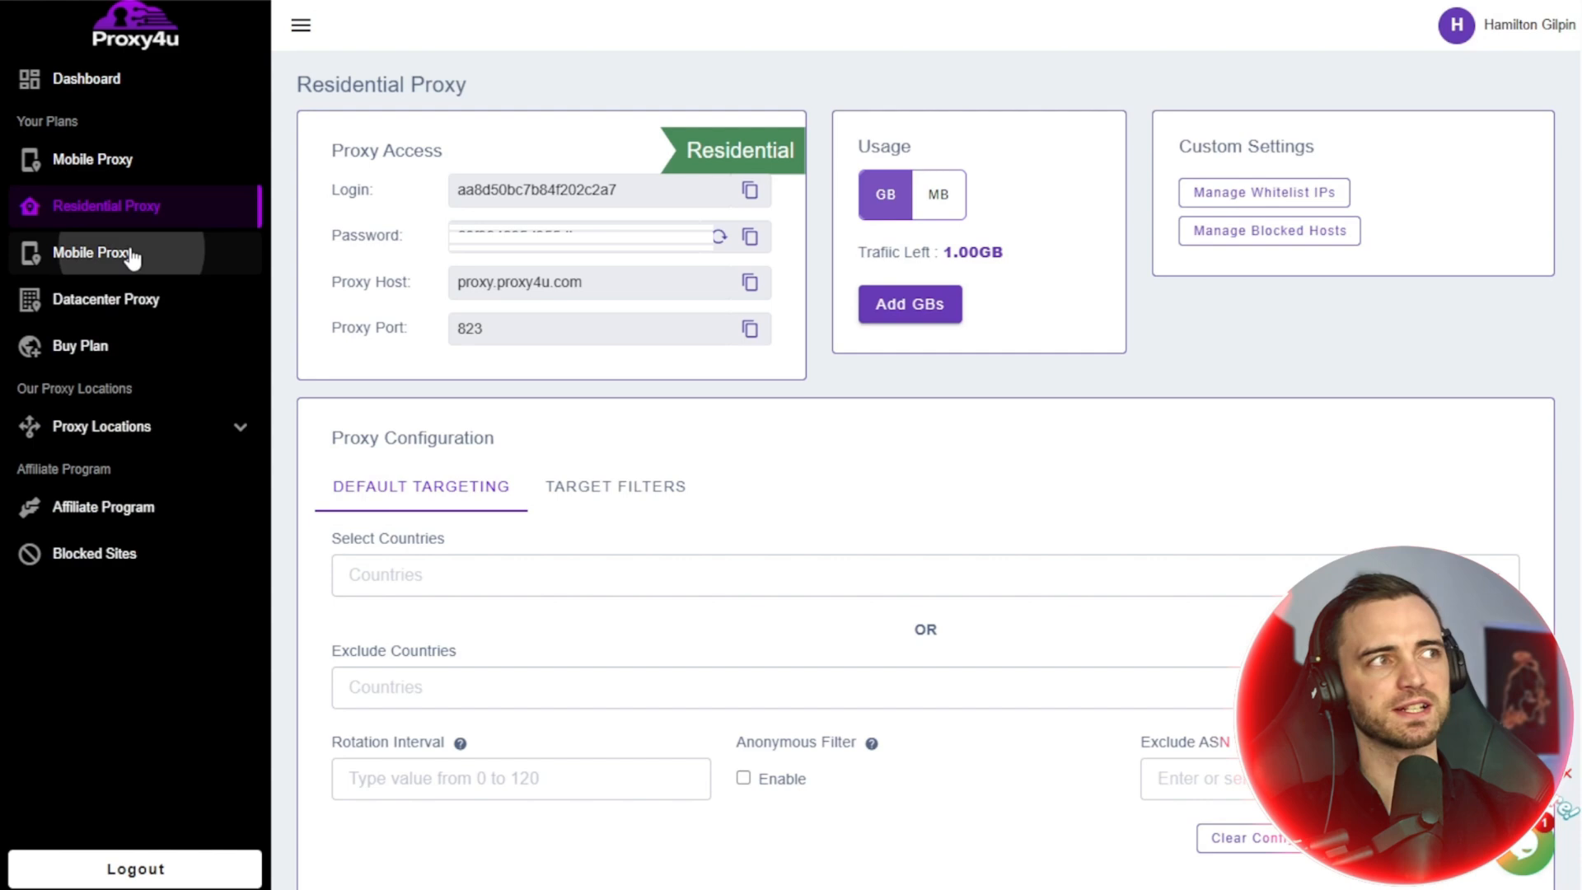
left_click(91, 253)
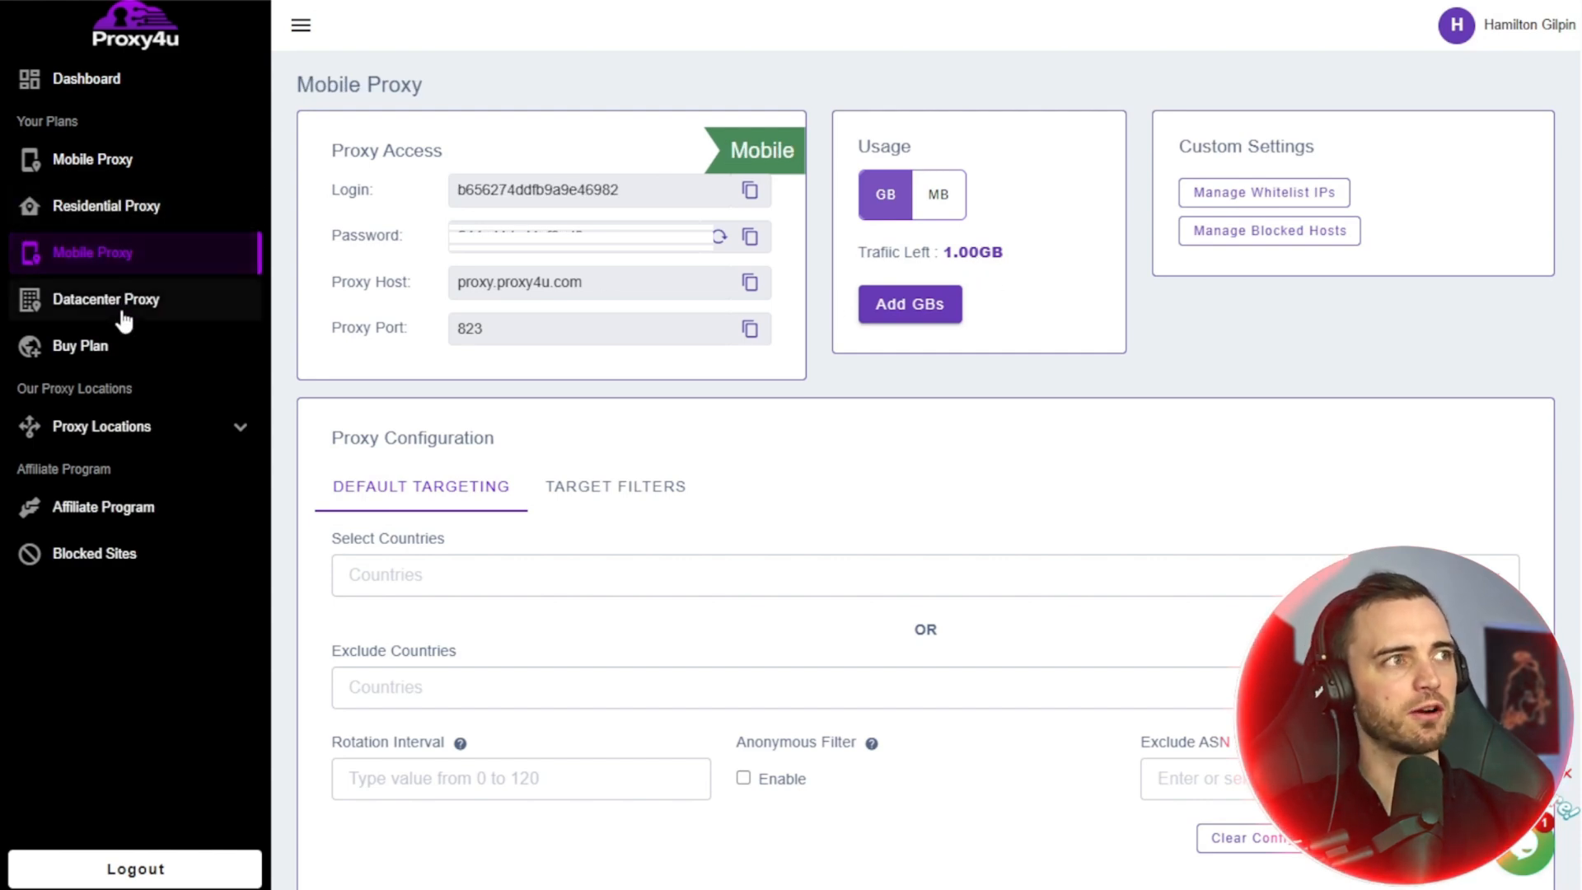
left_click(105, 299)
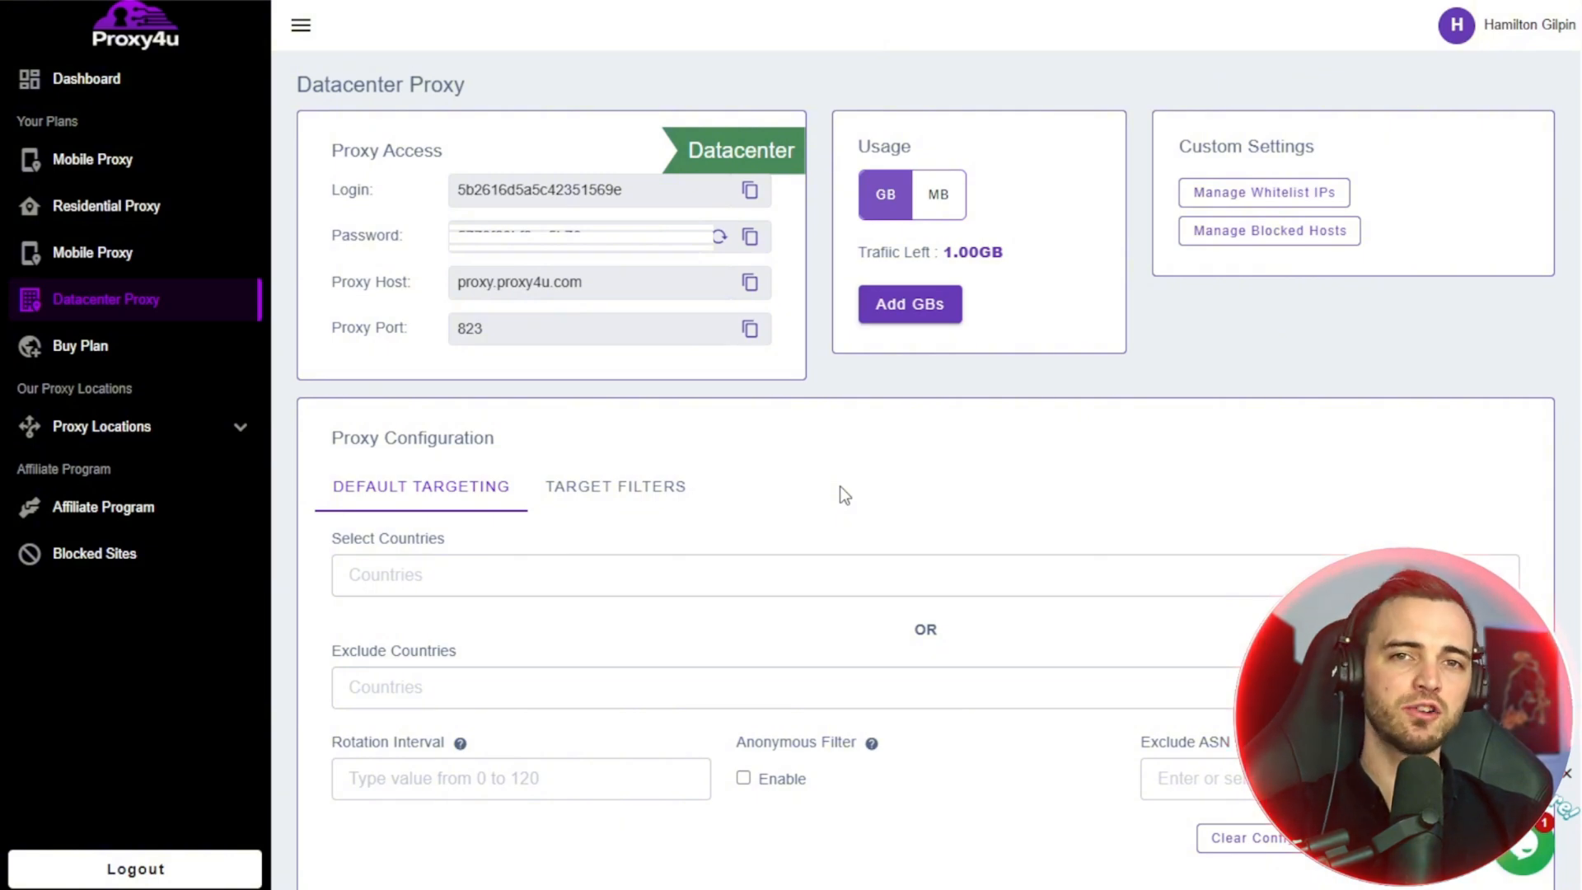
mouse_move(294, 435)
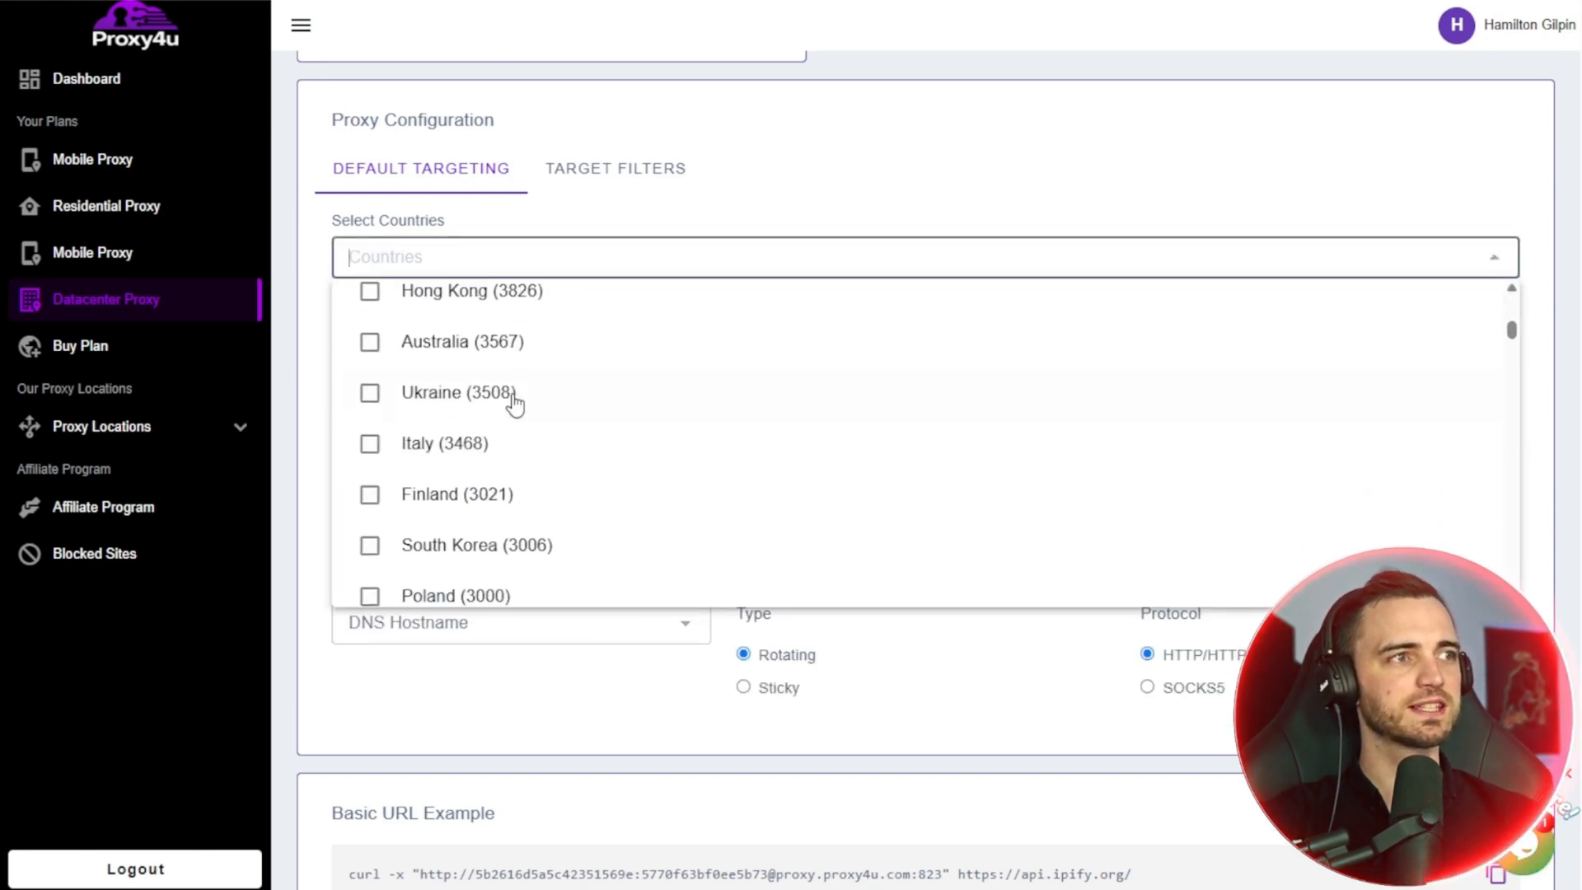
- Scroll the datacenter per-country proxy counts, then return to the Residential Proxy plan
scroll("down", 3)
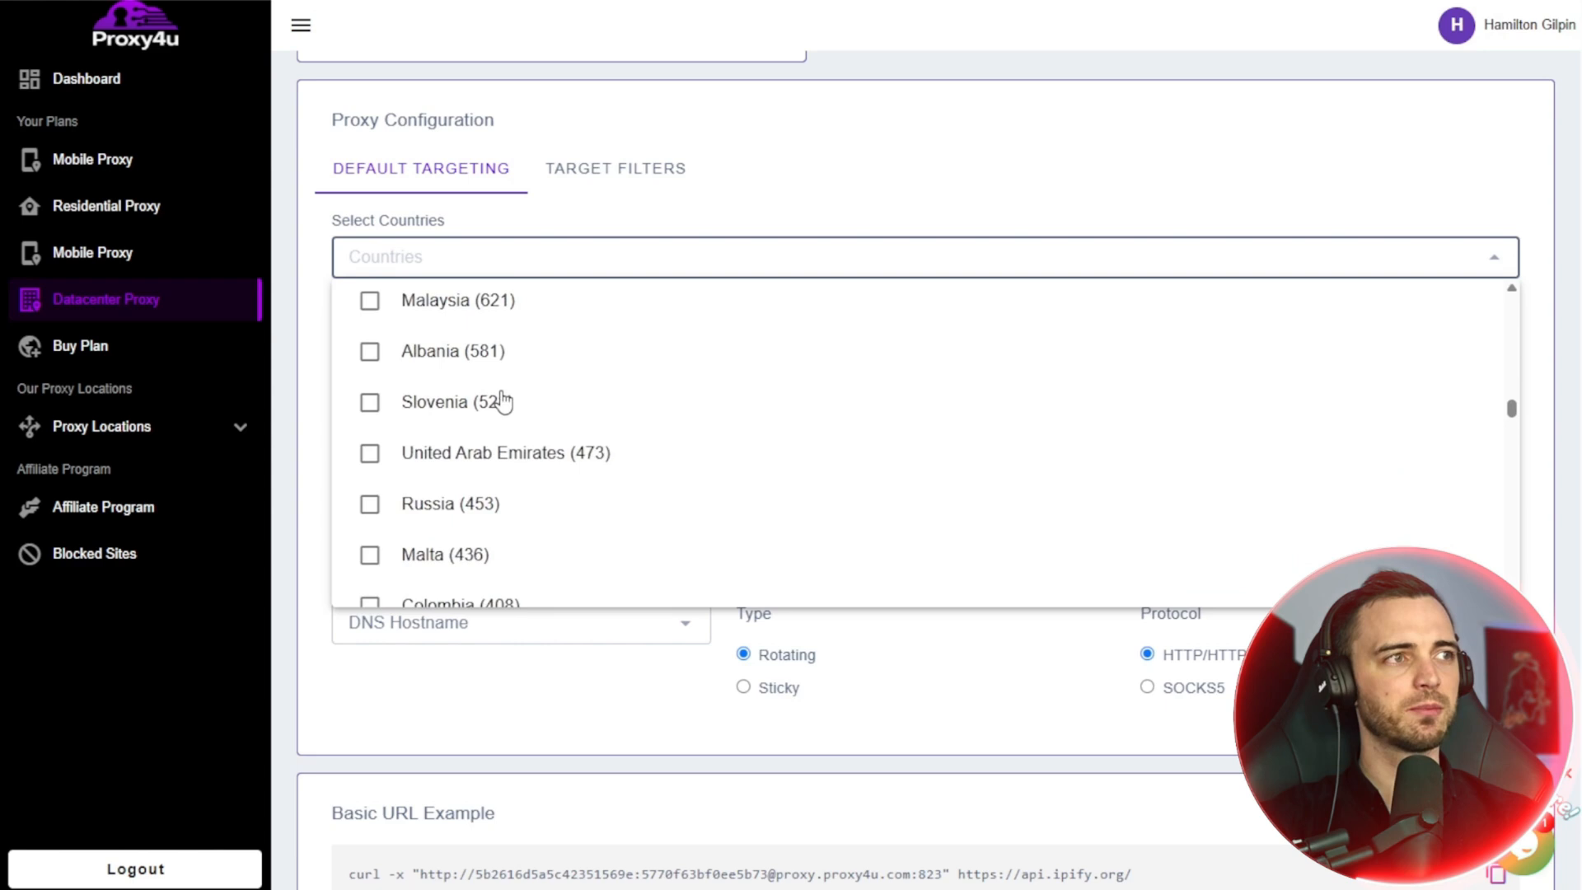
scroll("down", 3)
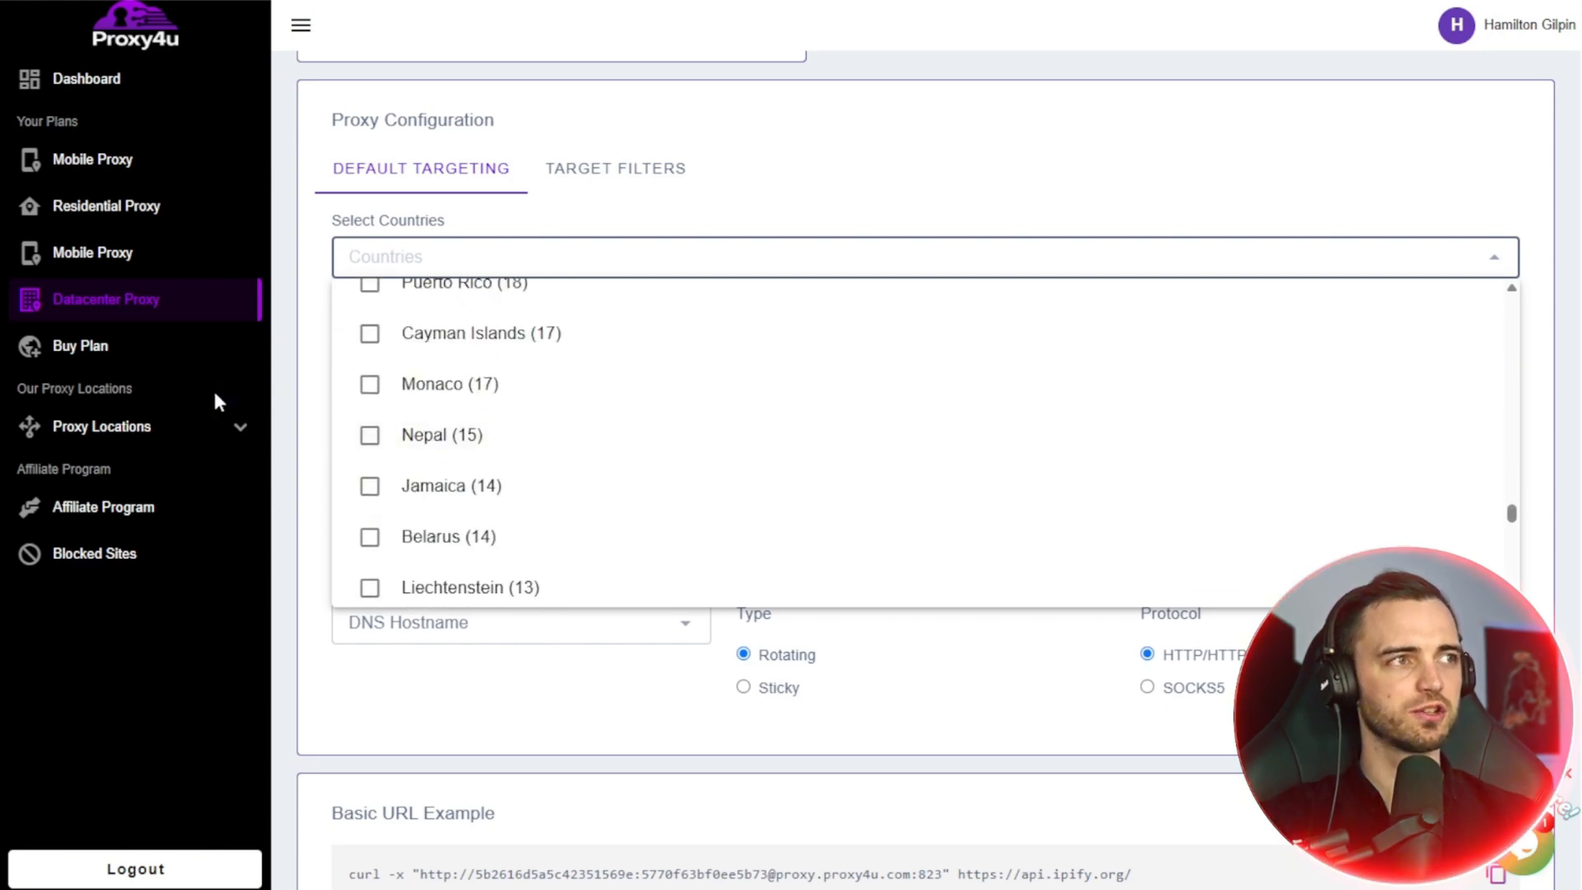
left_click(107, 206)
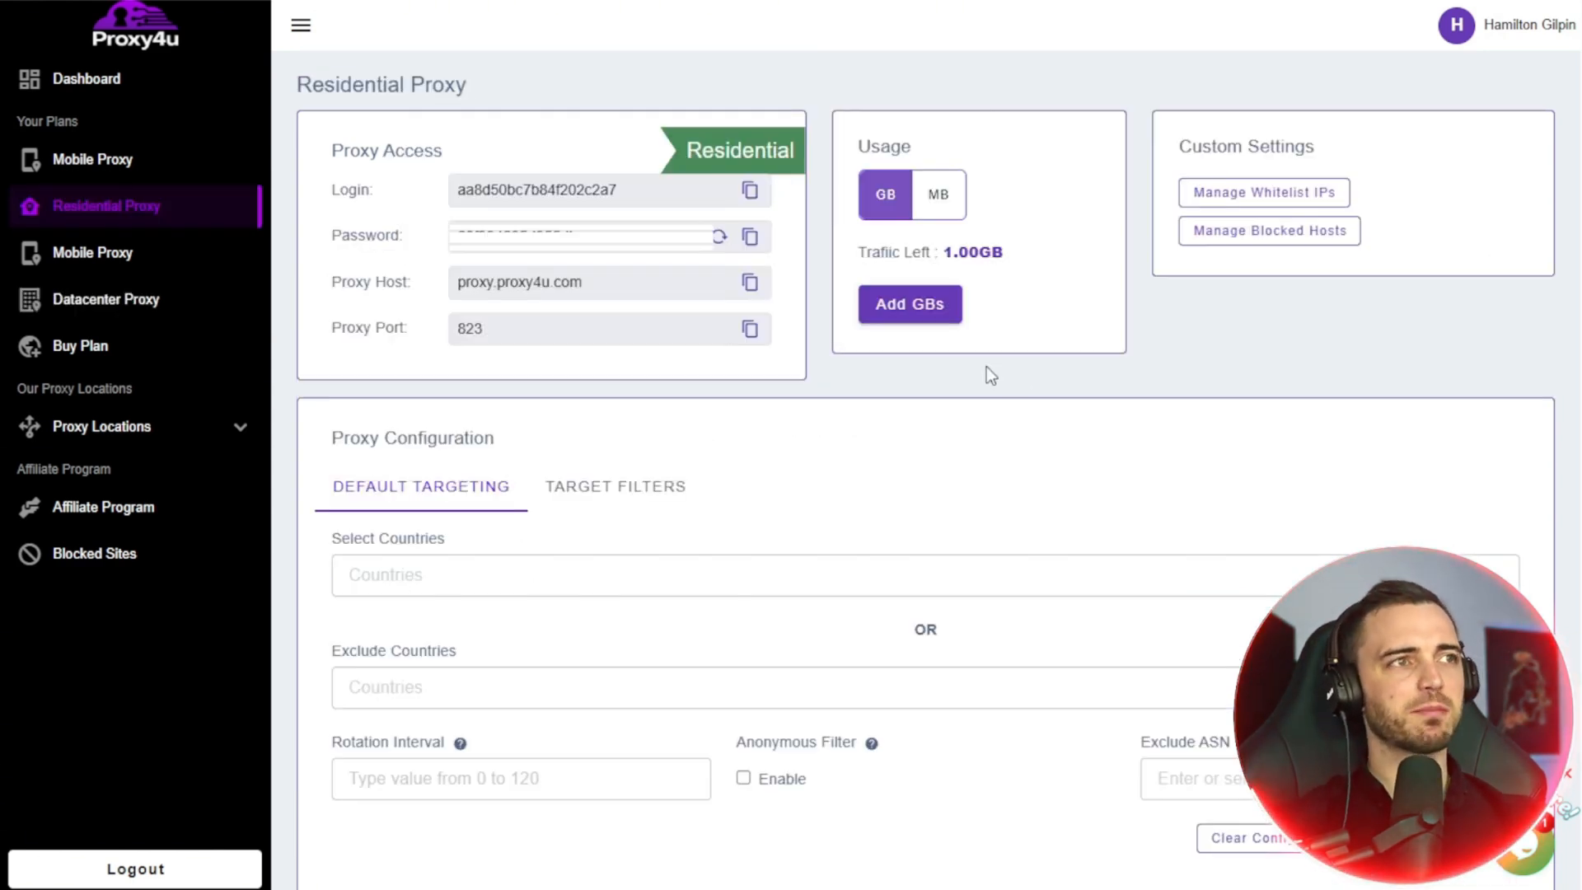
mouse_move(99, 58)
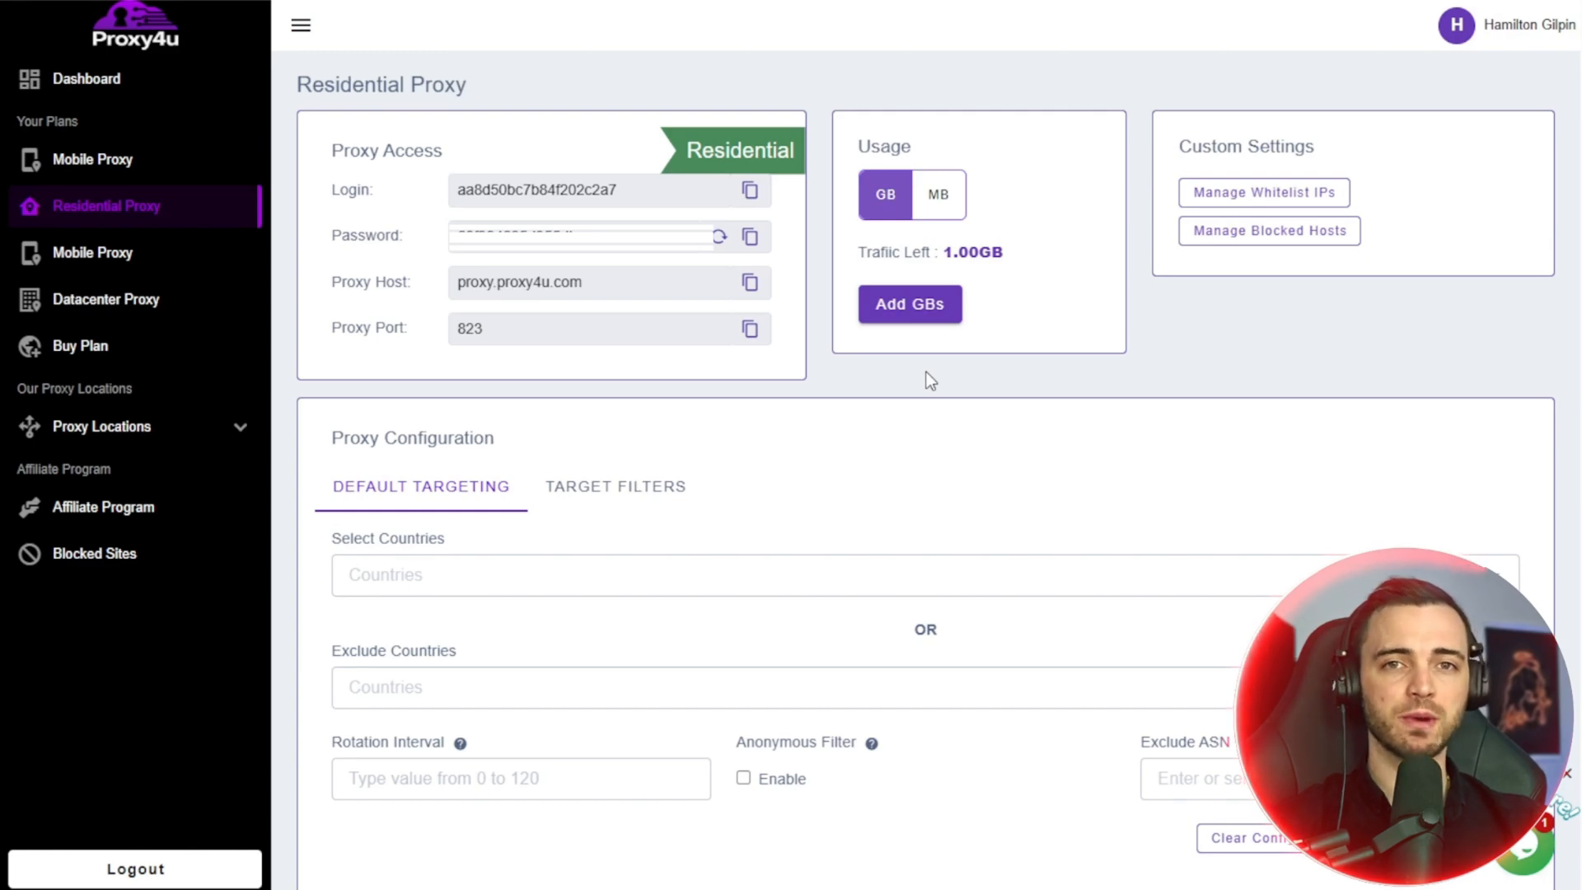
- Tick United States (118848) under Default Targeting's Select Countries
scroll("down", 3)
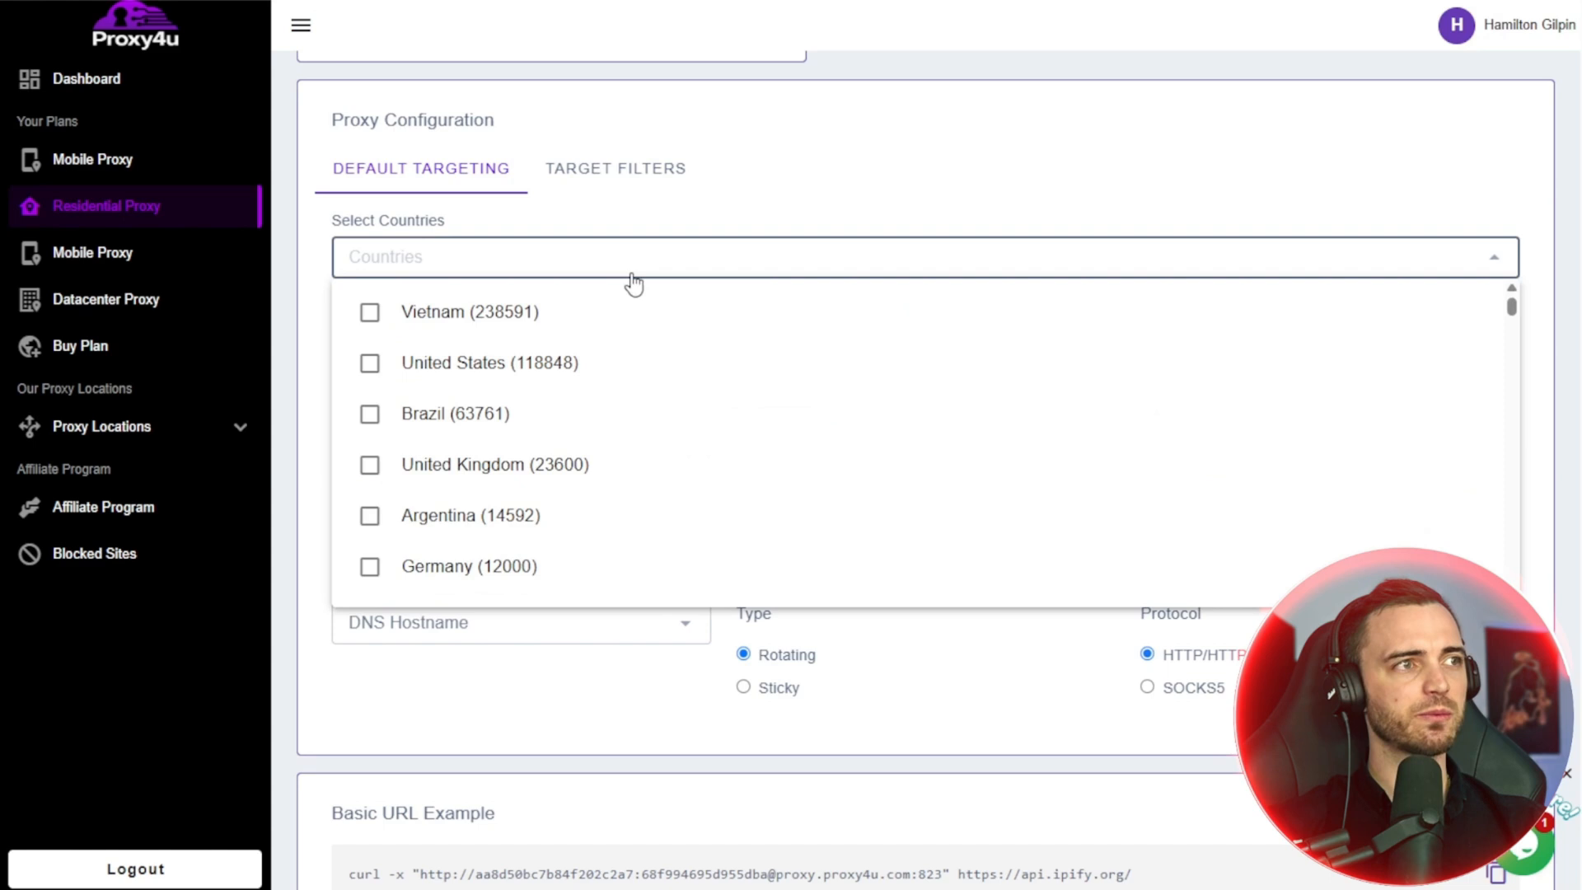
left_click(369, 363)
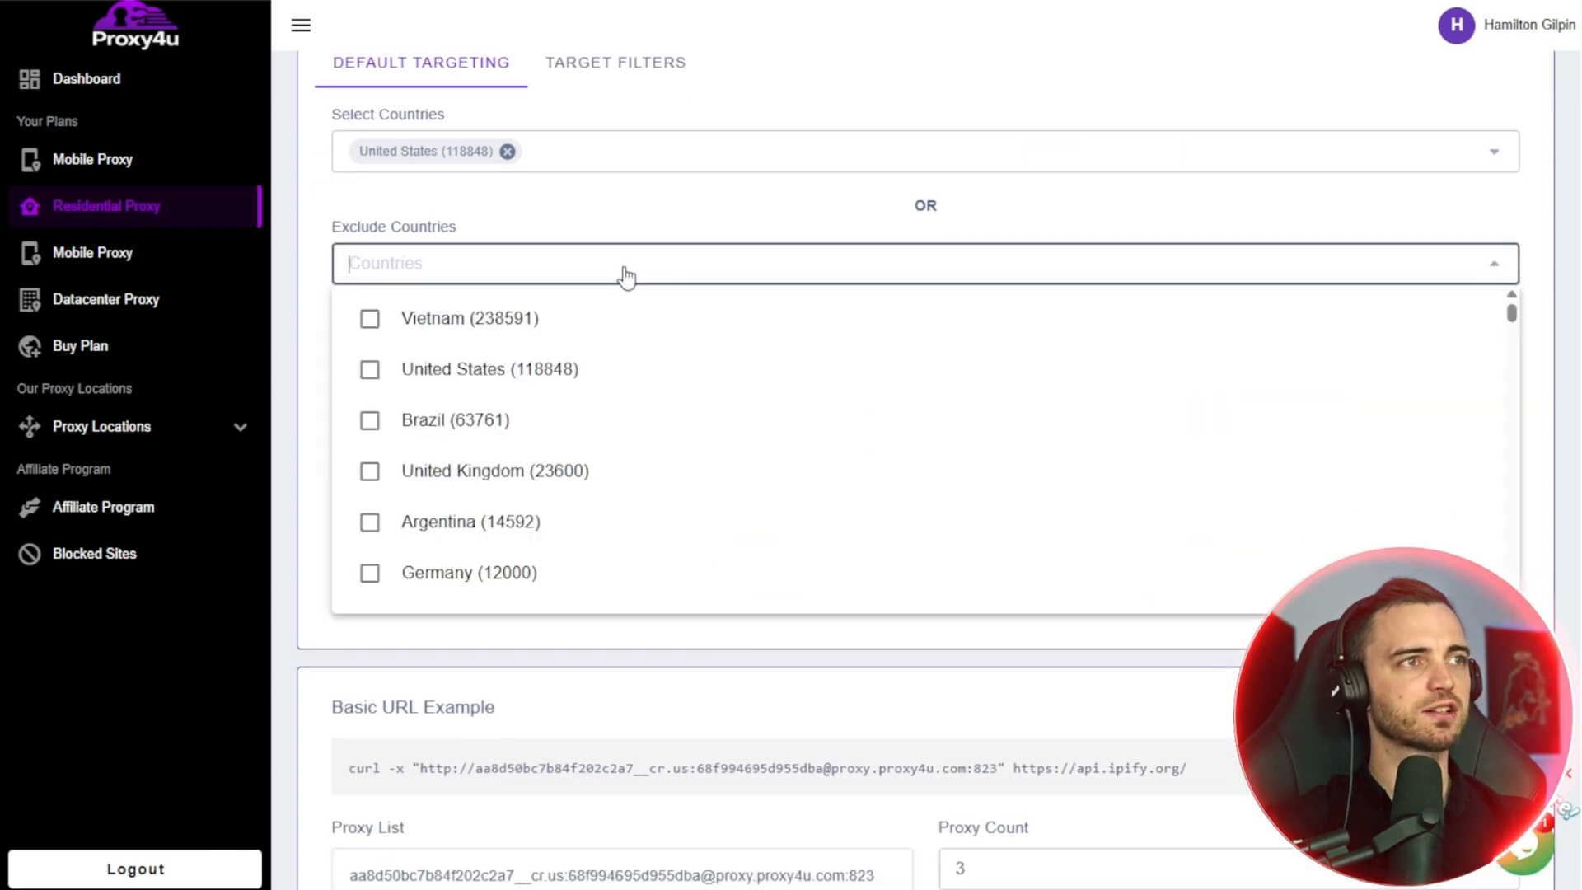
mouse_move(436, 629)
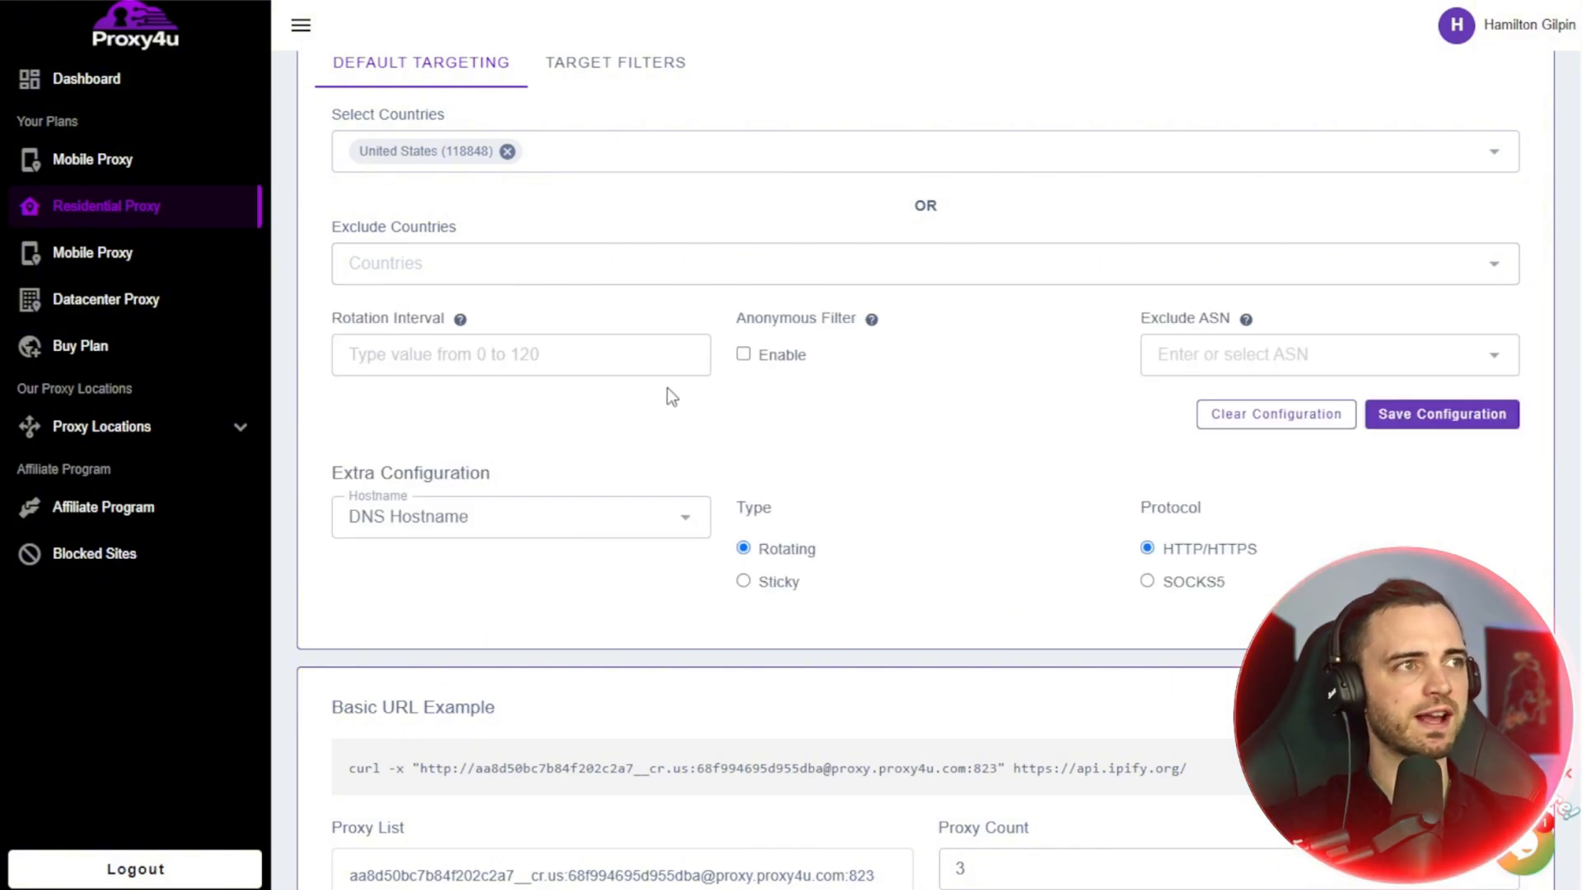
- Switch to sticky sessions with rotation interval 25 and scroll to the three-proxy list
left_click(743, 581)
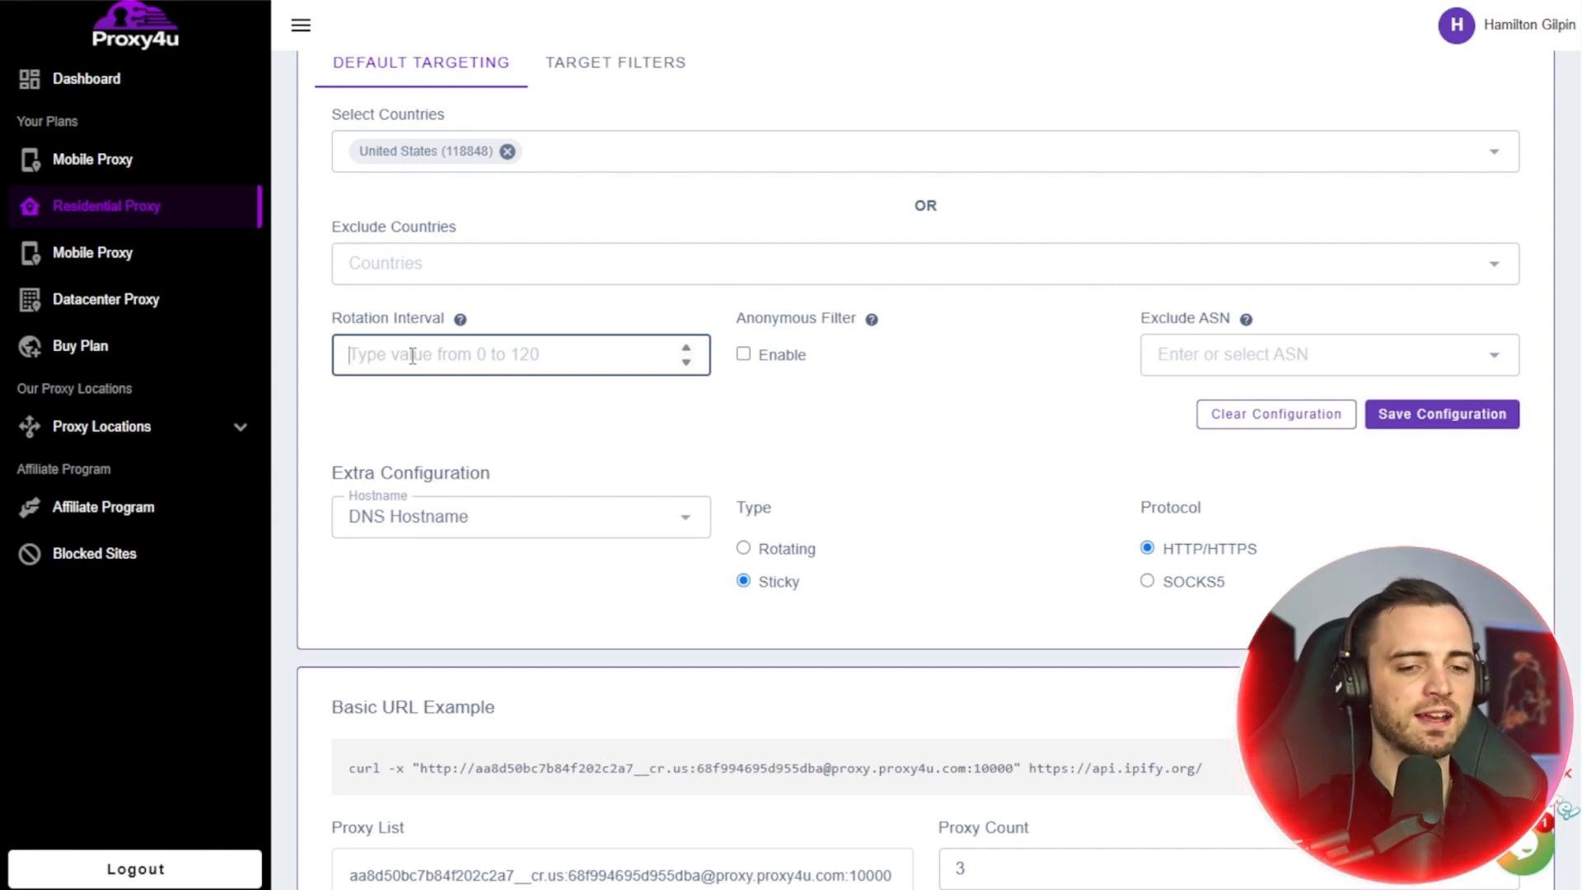
type("25")
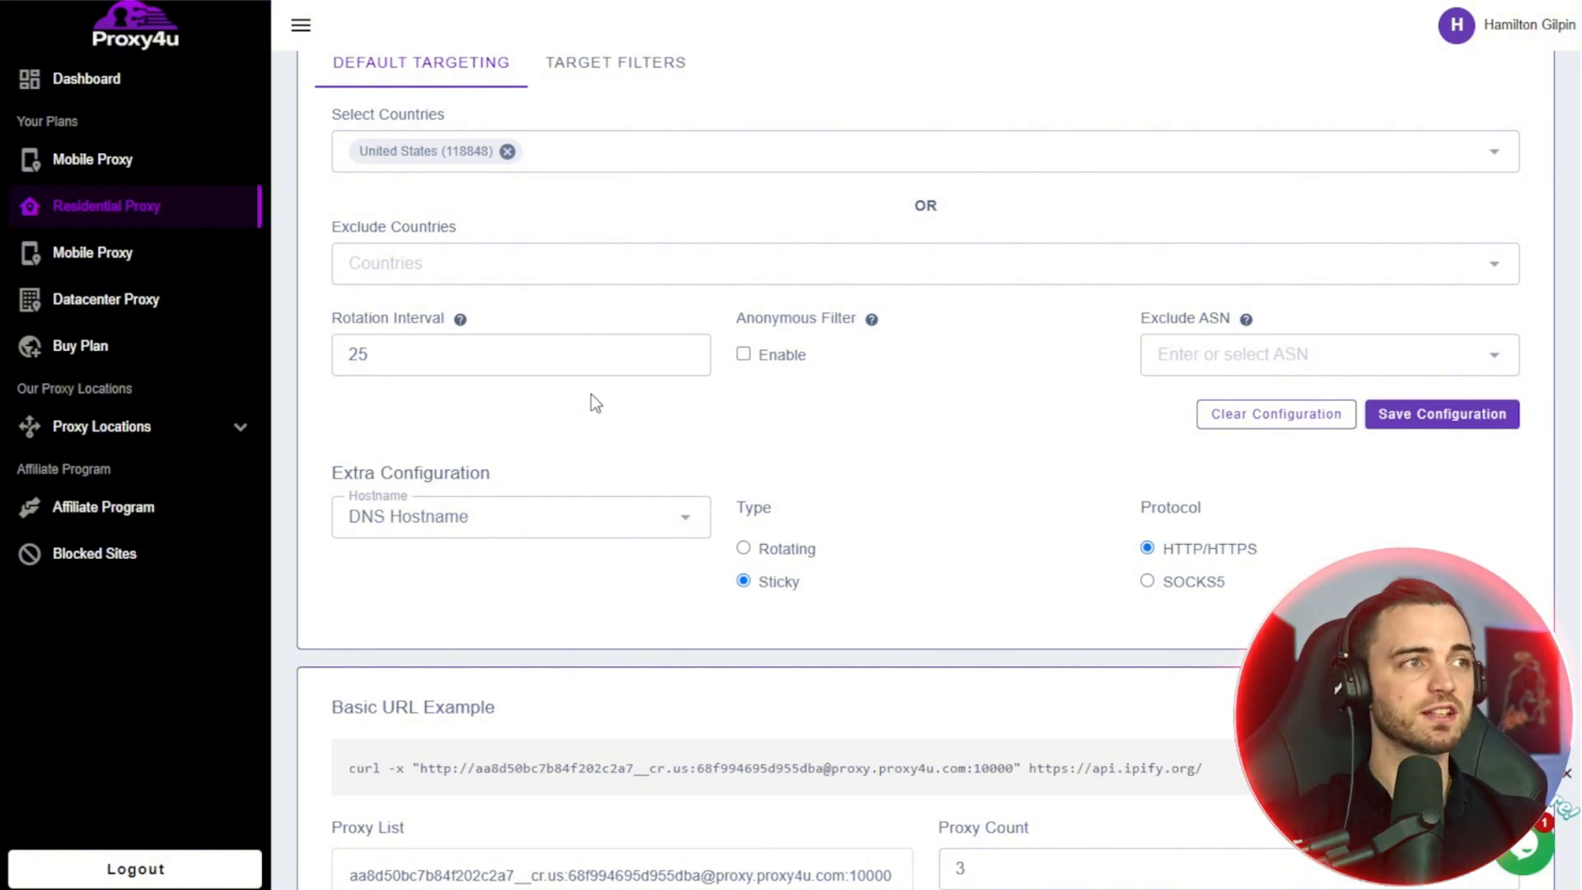
mouse_move(800, 427)
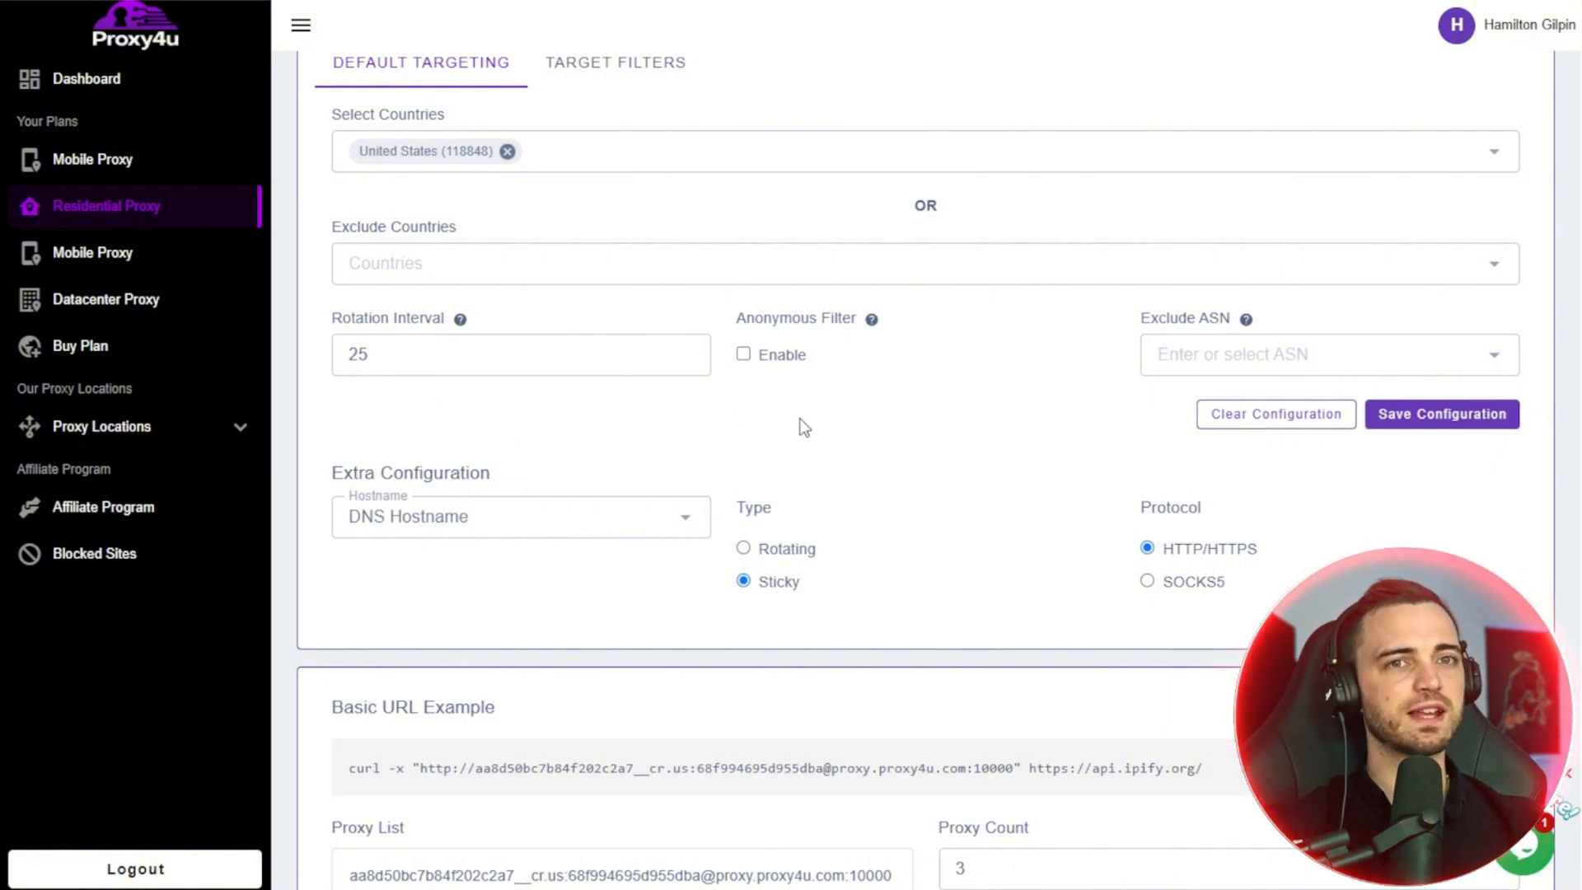
scroll("down", 3)
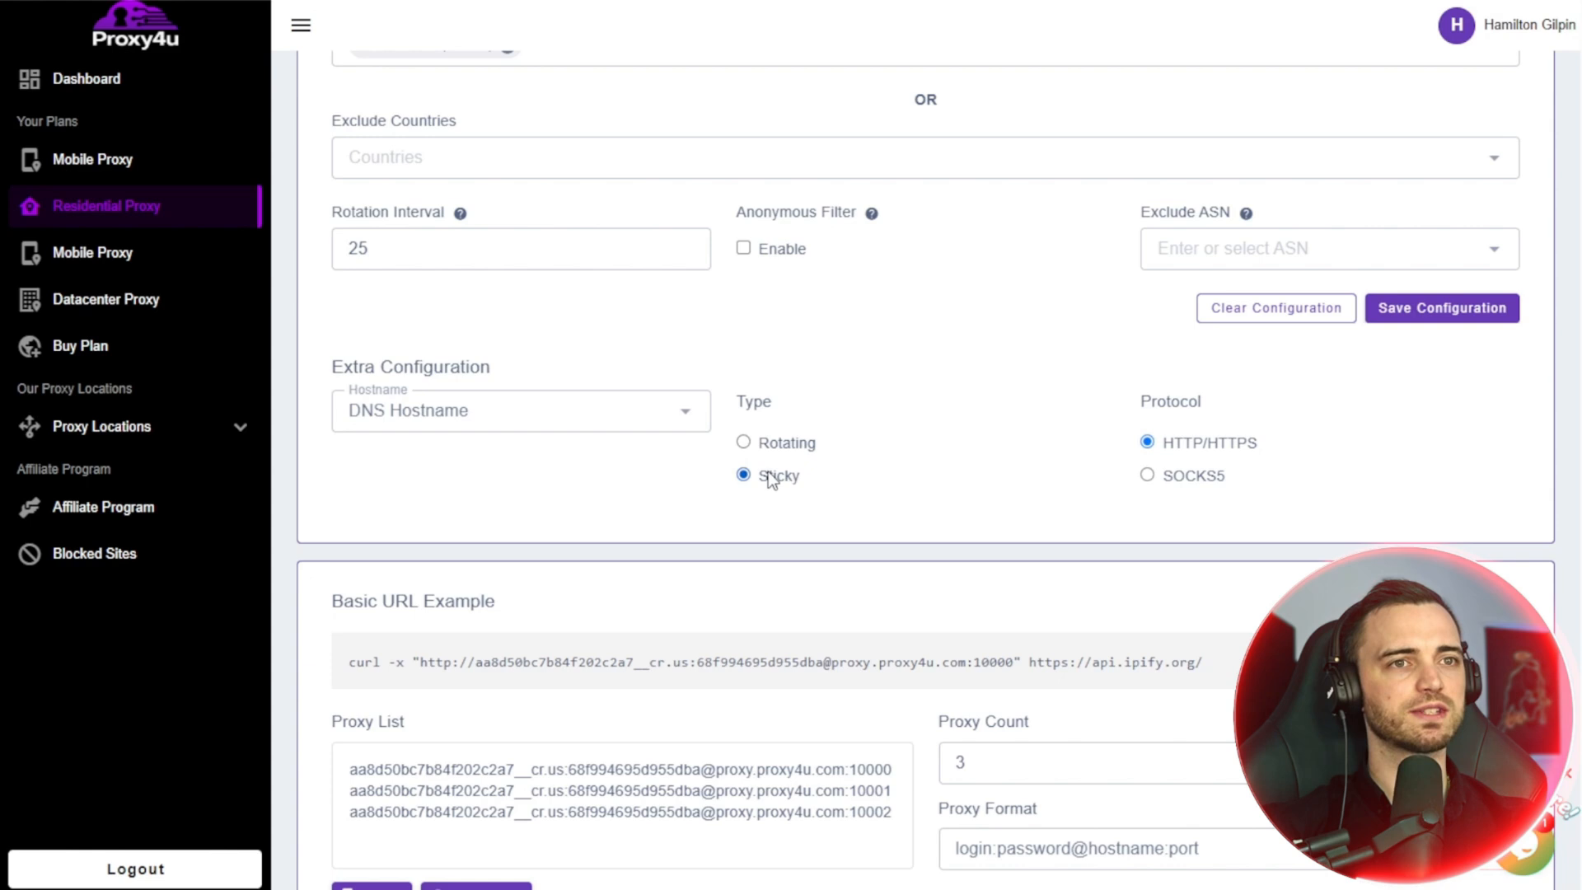
mouse_move(848, 517)
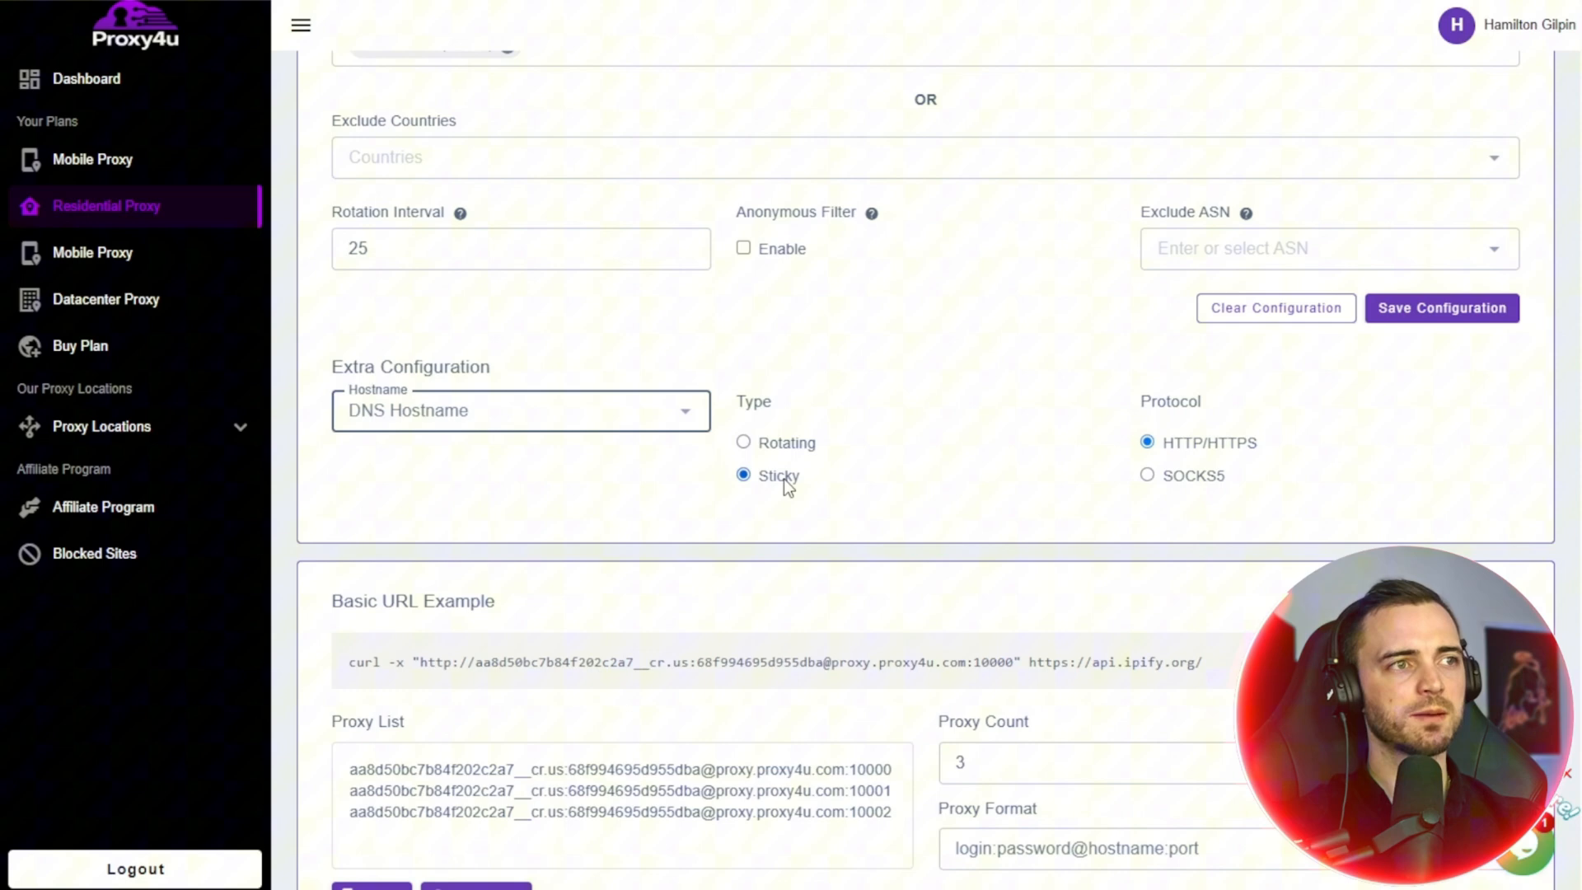
mouse_move(876, 380)
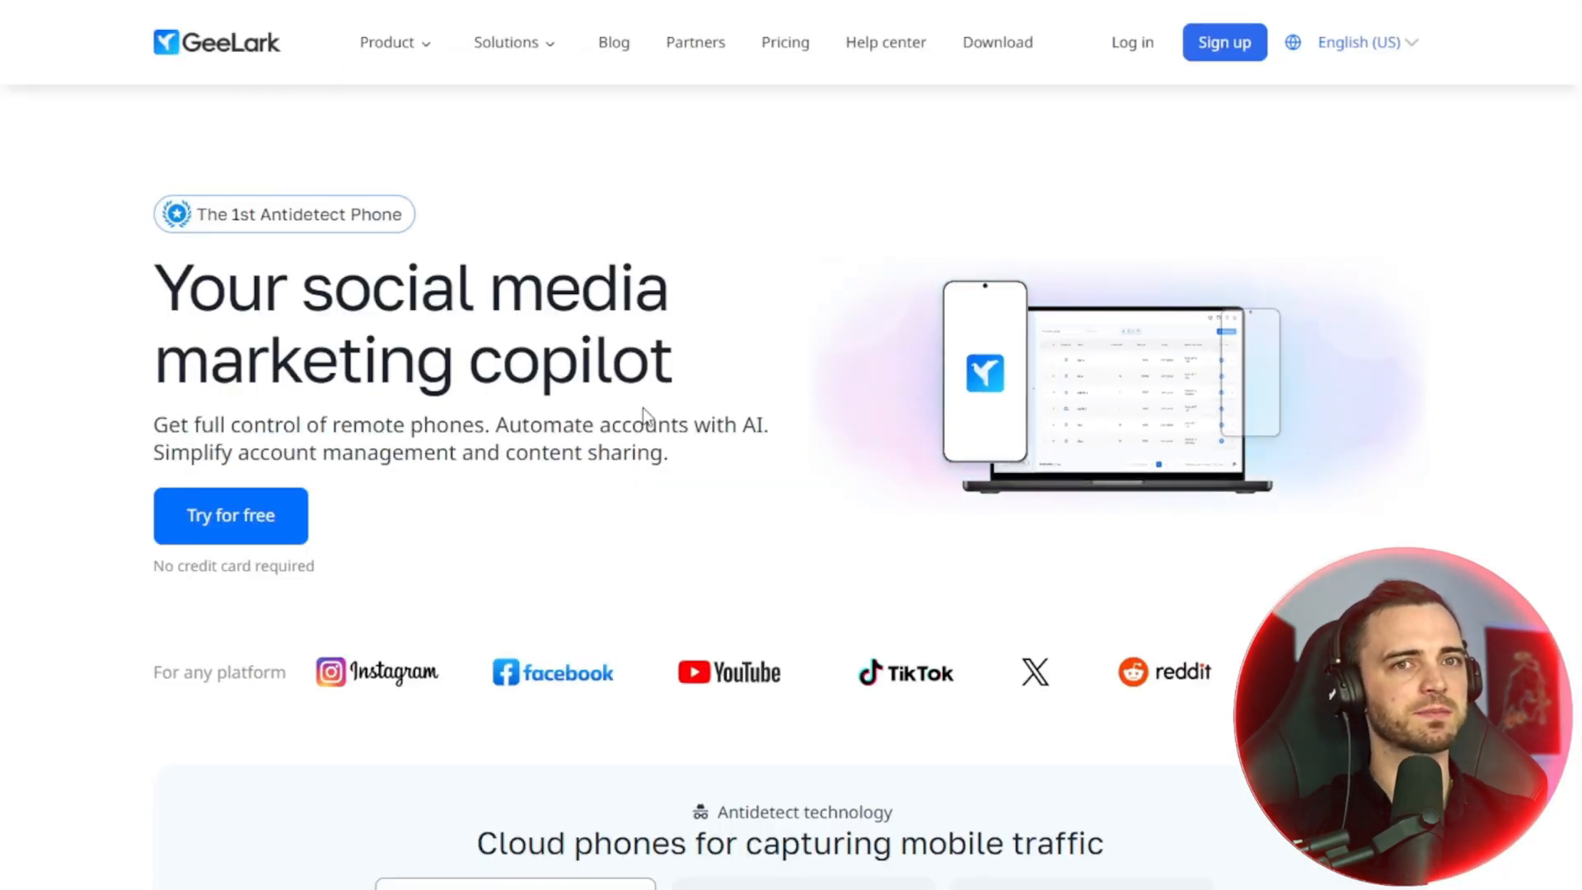
- Scroll the GeeLark homepage through its Automation and GeeLark AI sections
scroll("down", 3)
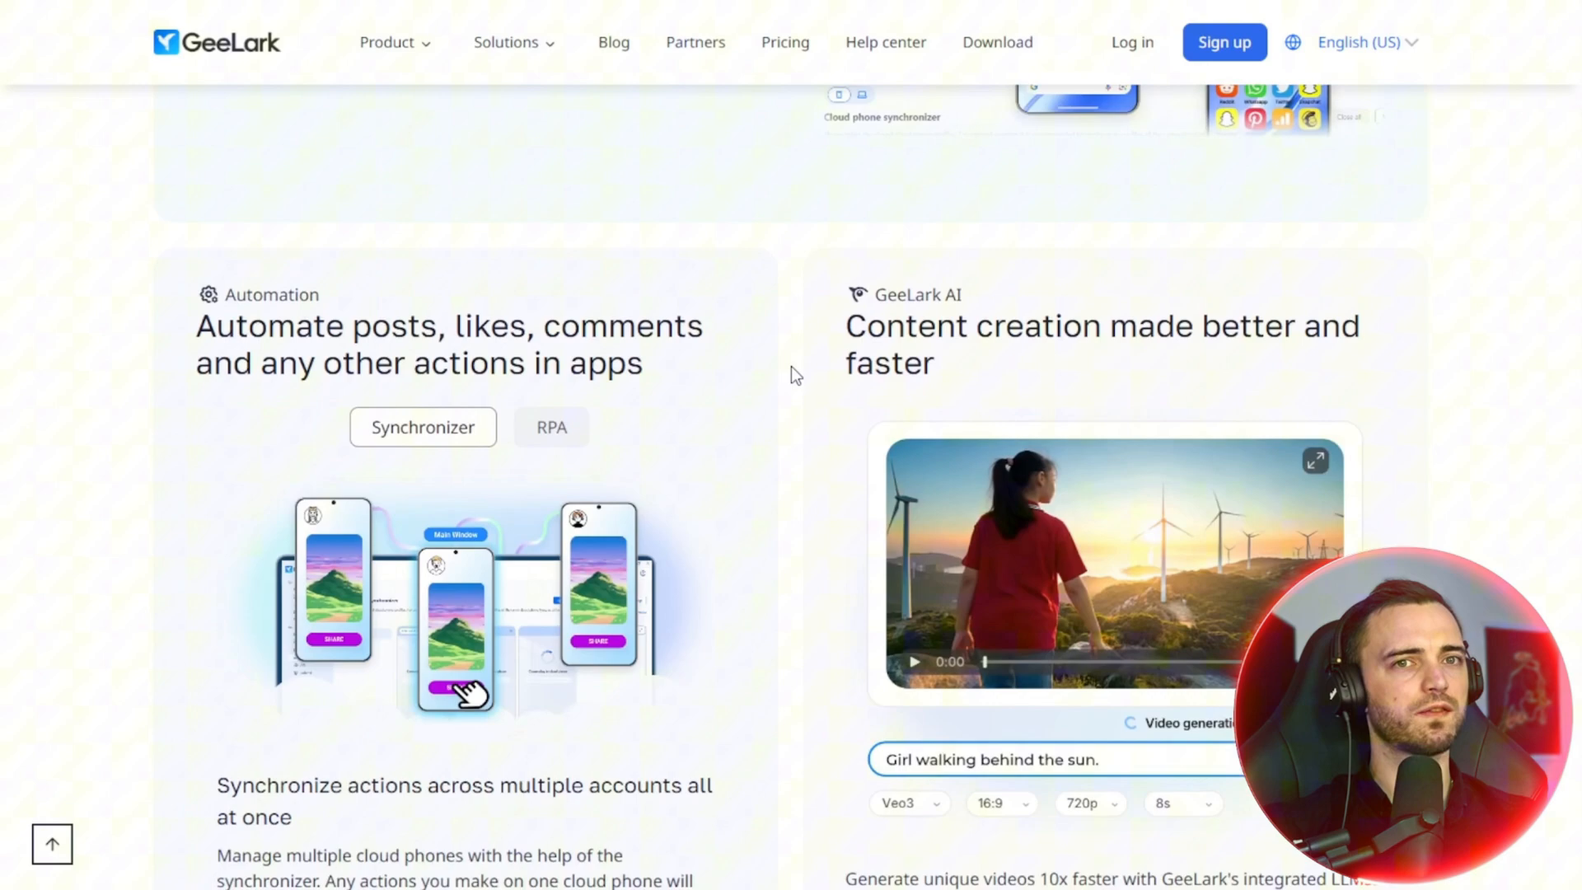
scroll("up", 3)
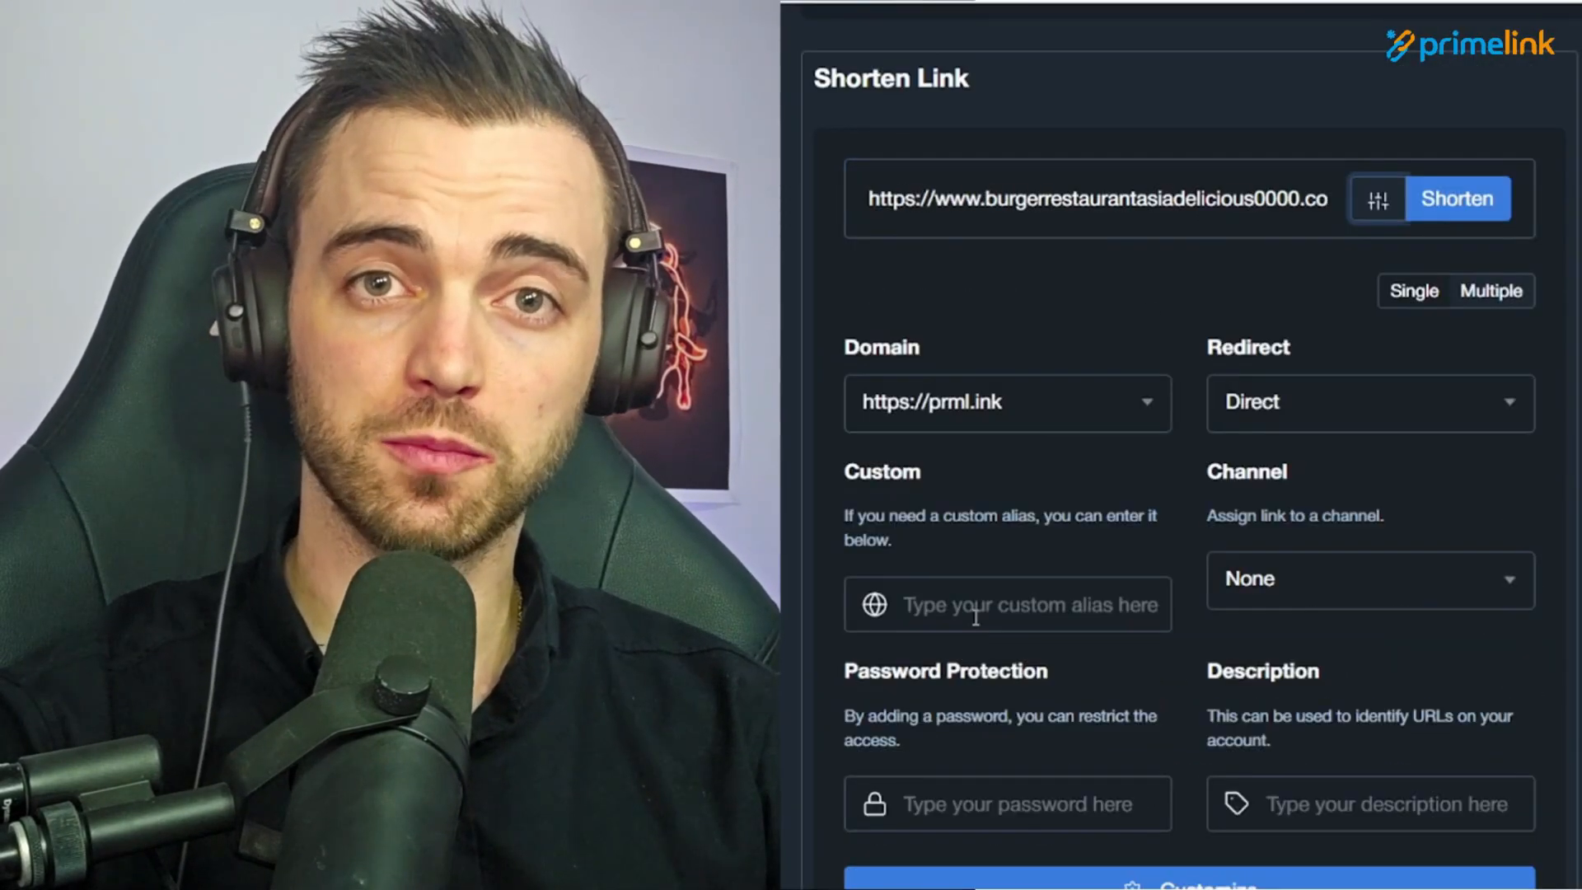
- Select the Custom alias field for the pasted restaurant URL
left_click(1456, 198)
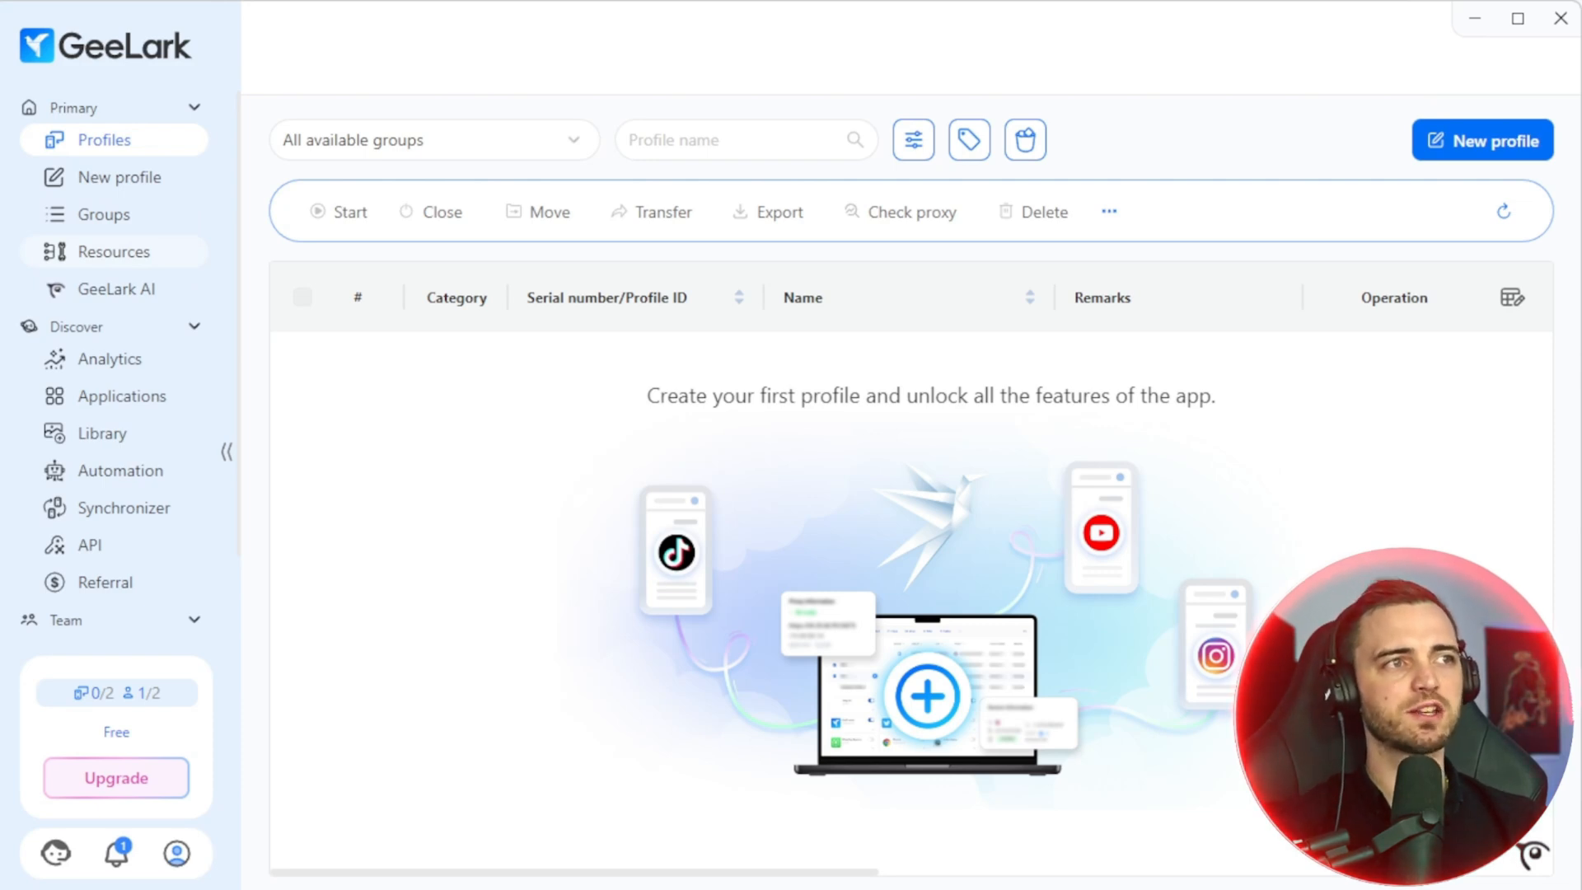
- Choose Multiple tasks under Resources' Configure proxy
left_click(114, 252)
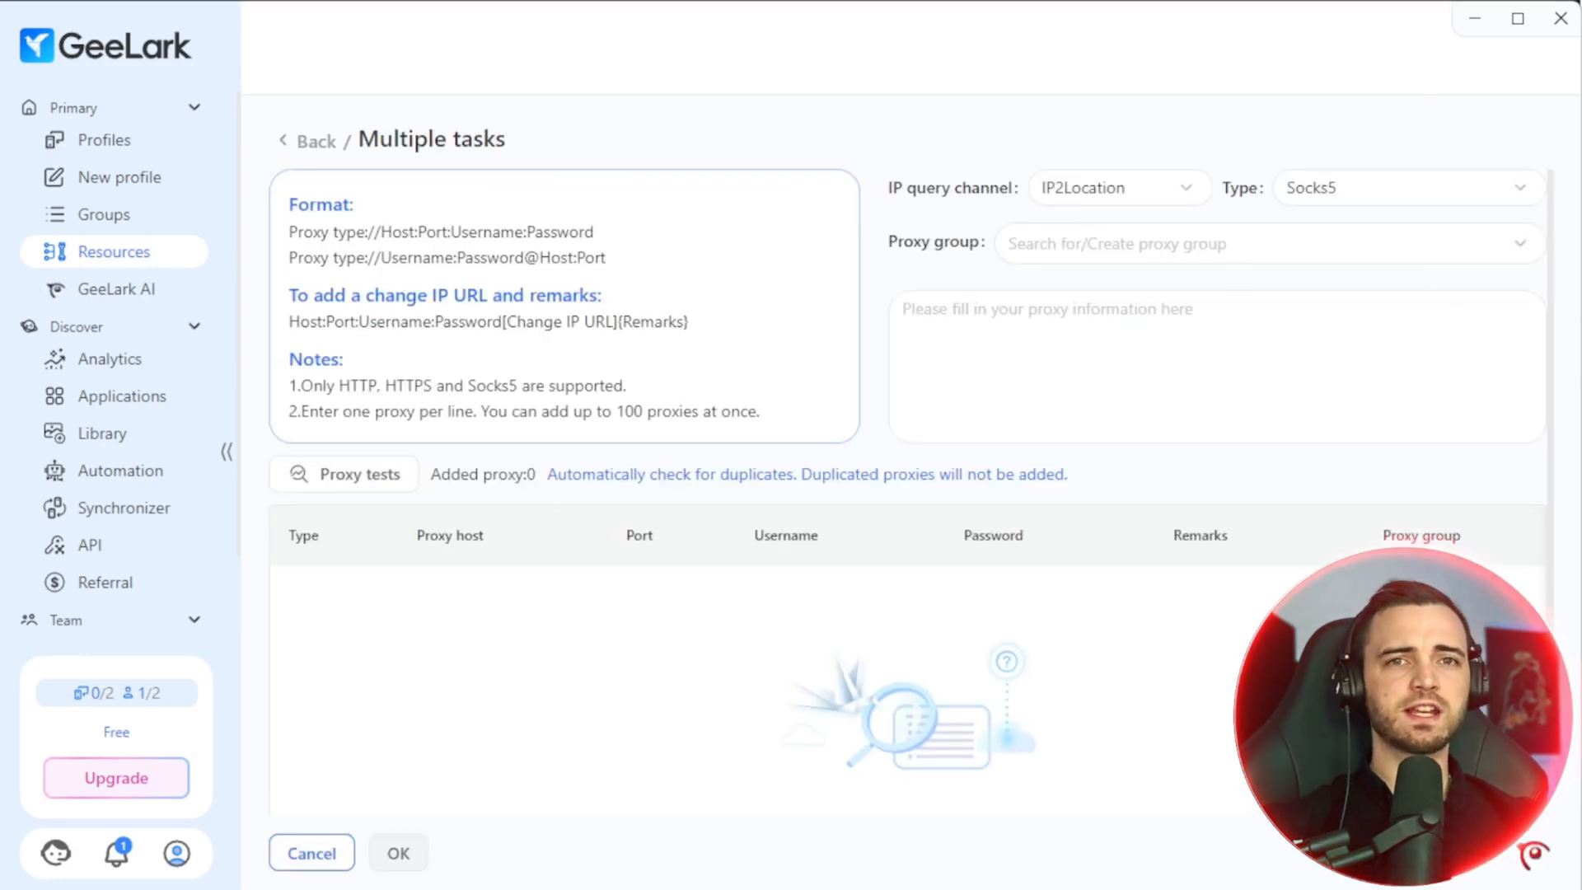
- Keep IP2Location, set type HTTP, and create the proxy group 'usa proxies'
left_click(1119, 187)
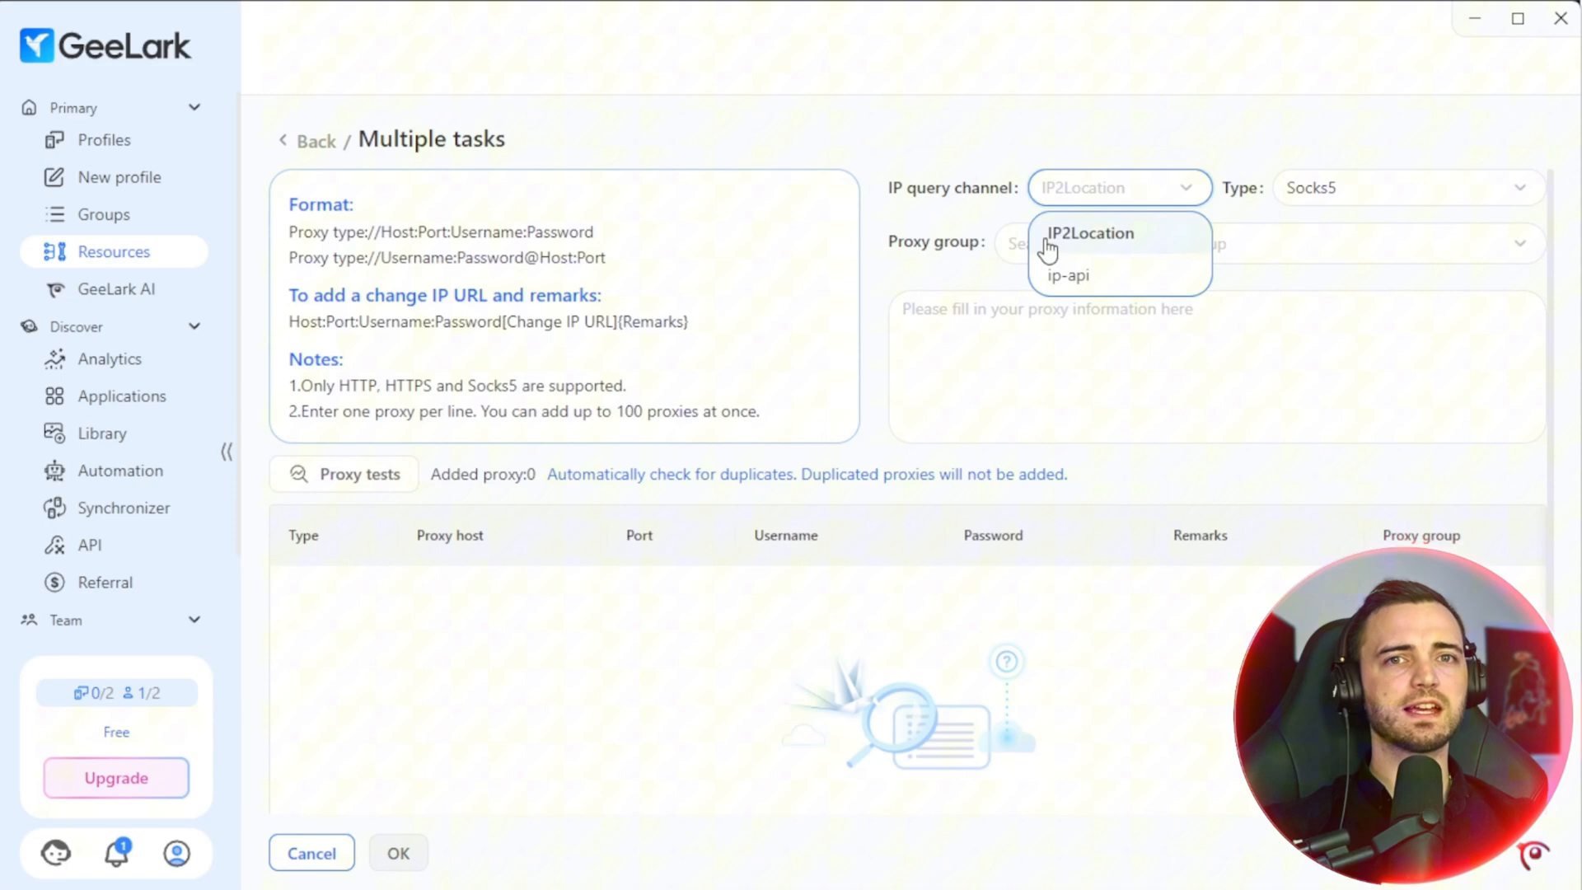
left_click(1088, 233)
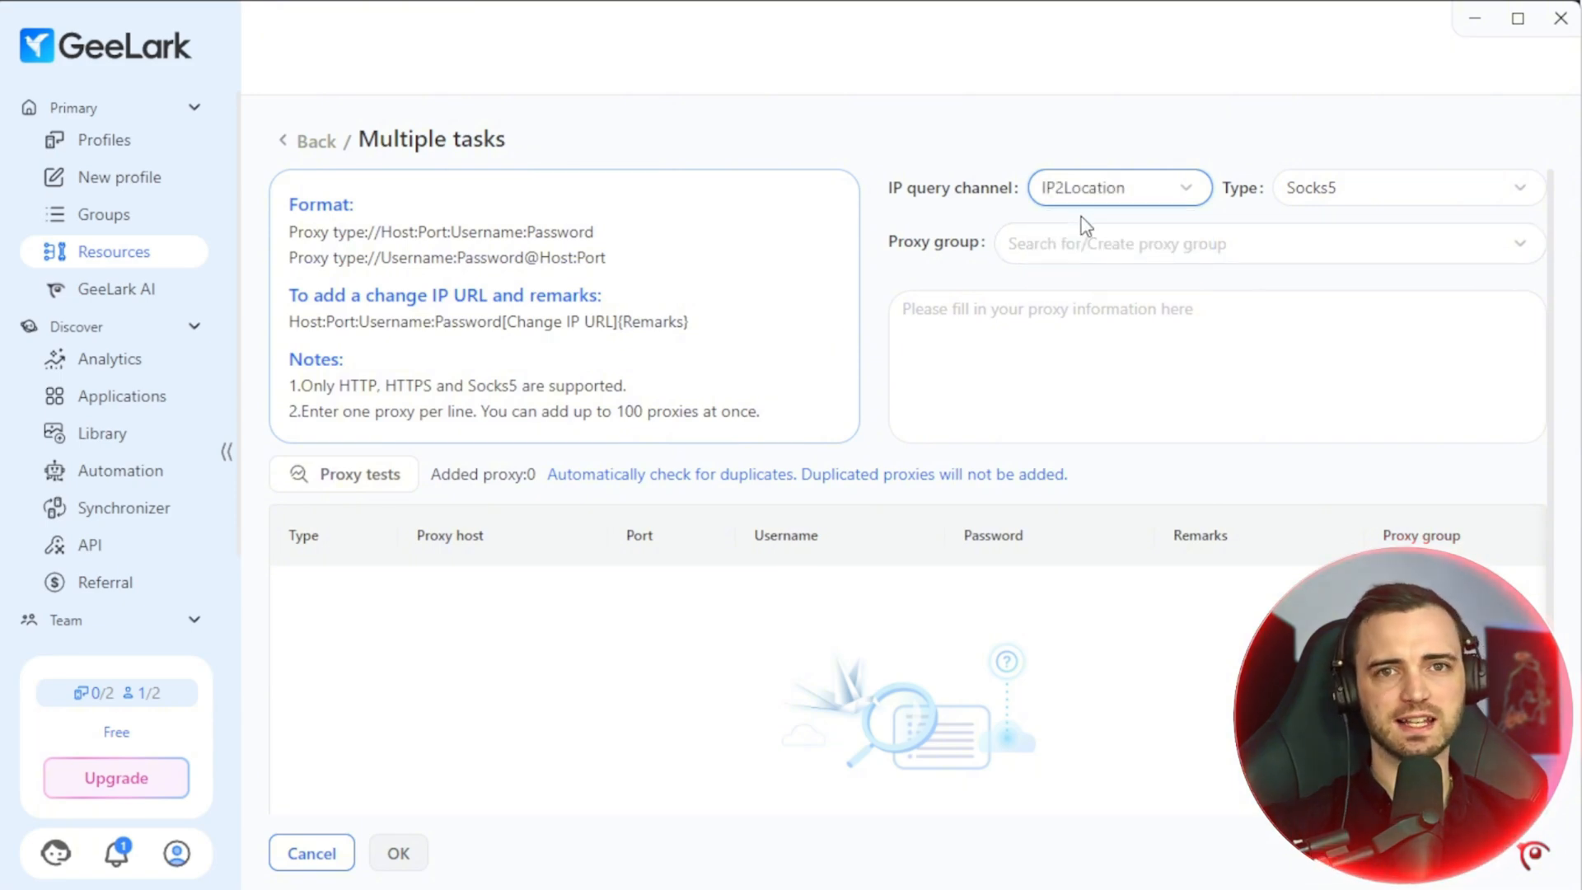
left_click(1408, 187)
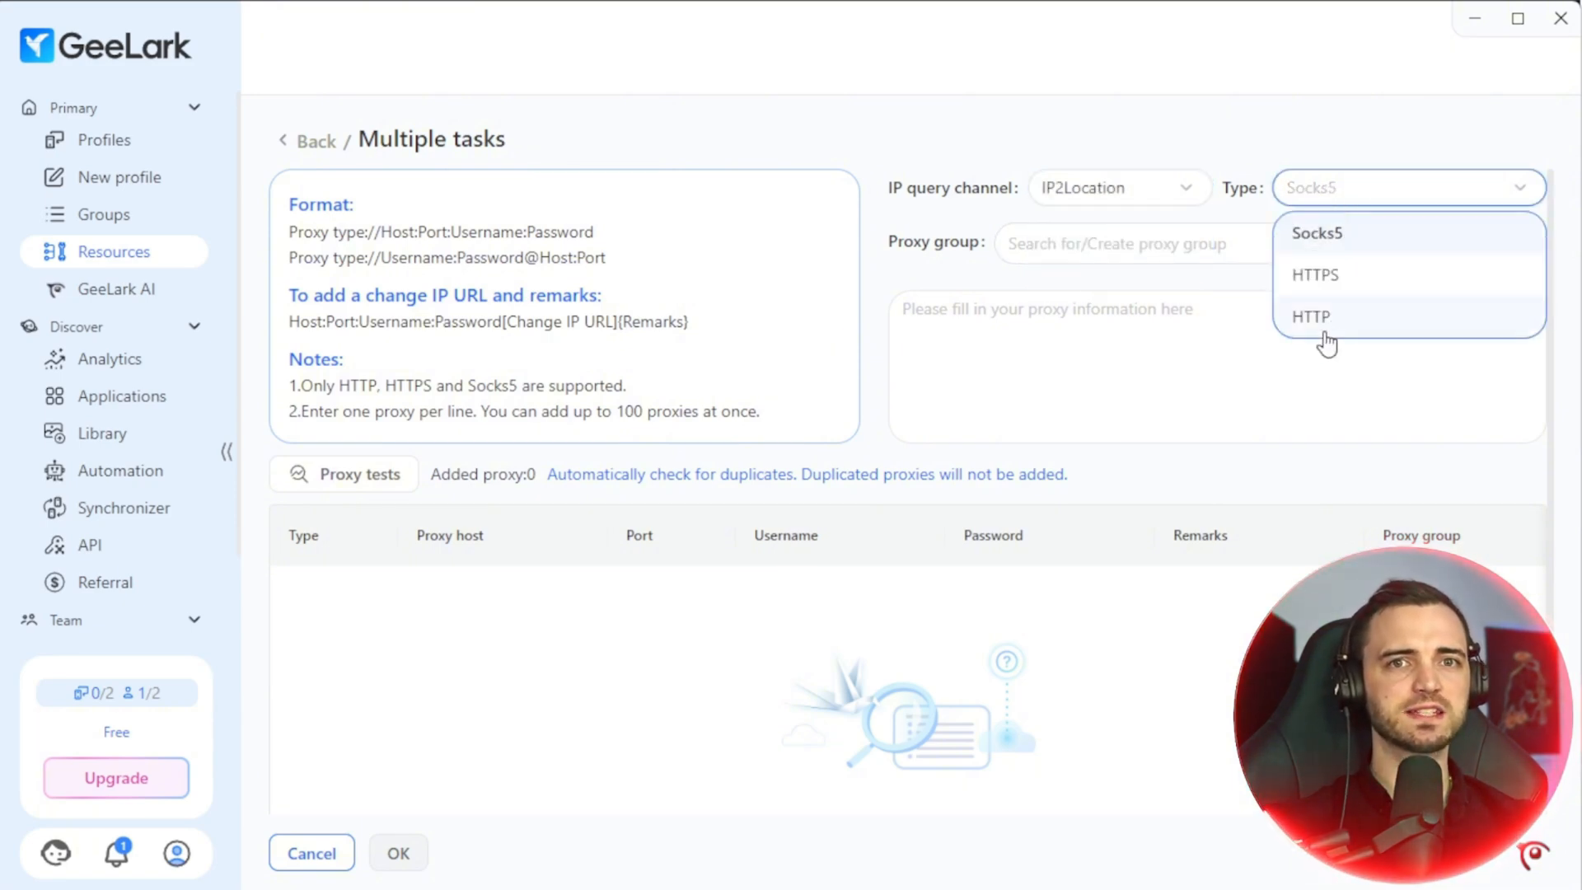
left_click(1311, 317)
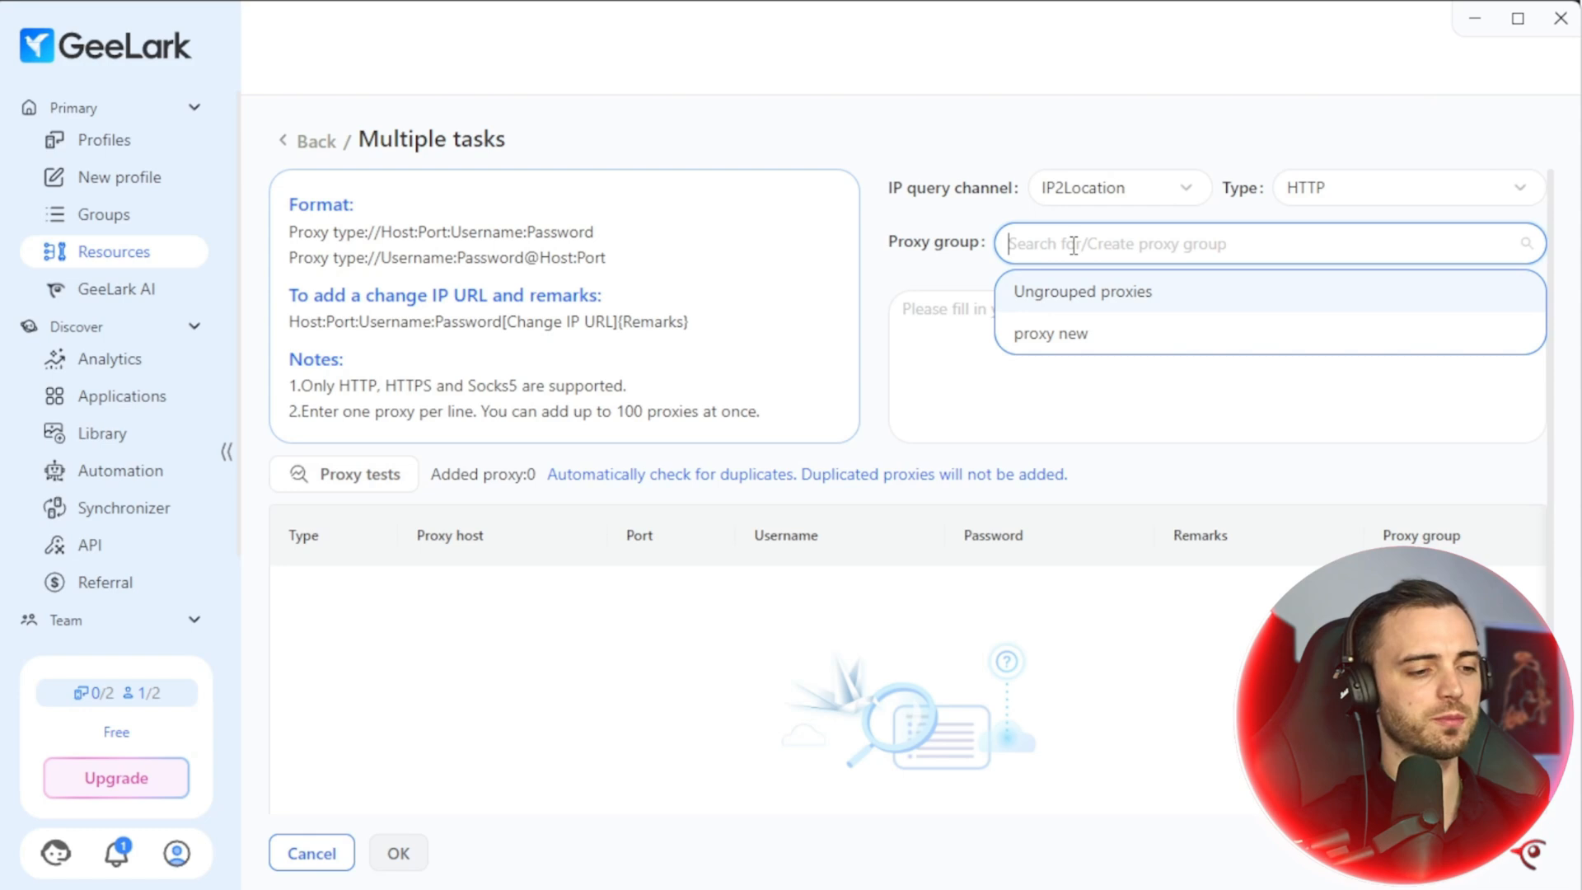
type("u")
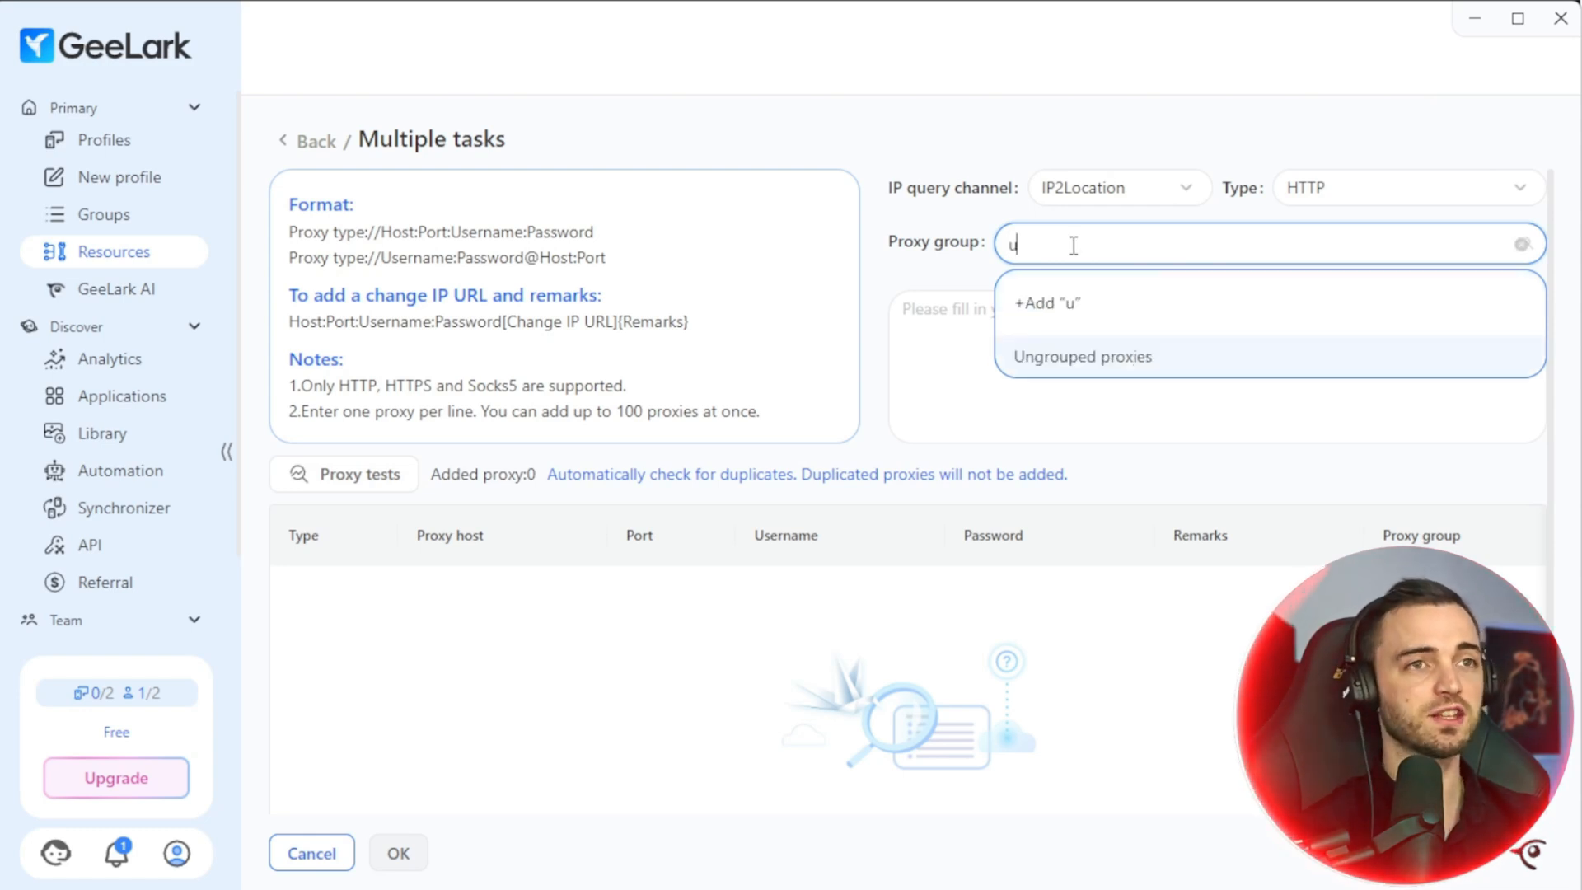
type("sa proxies")
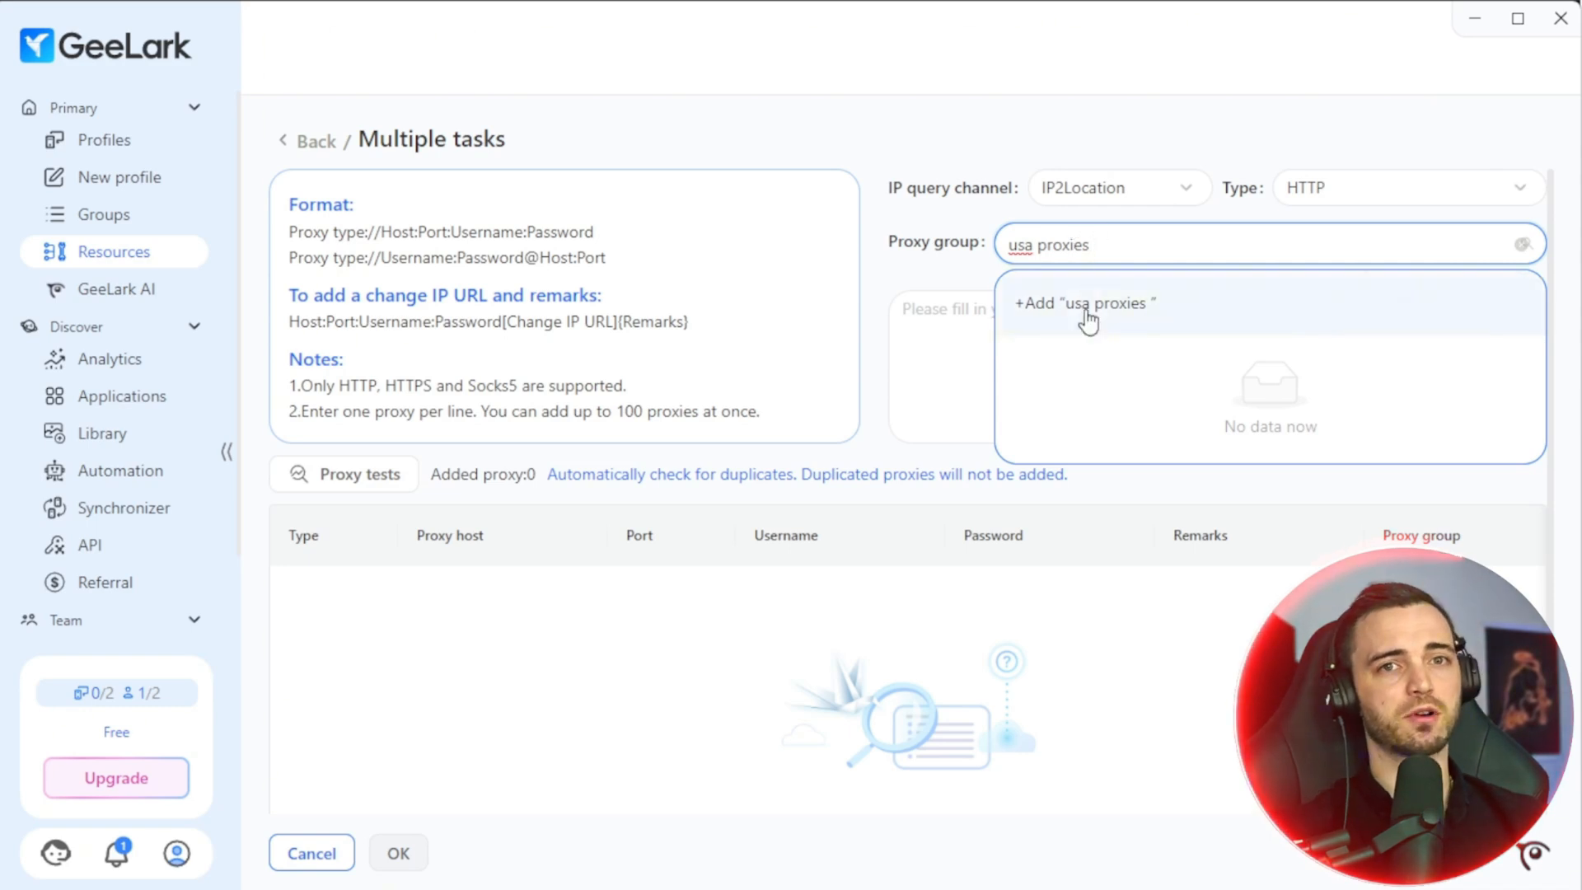
left_click(1084, 304)
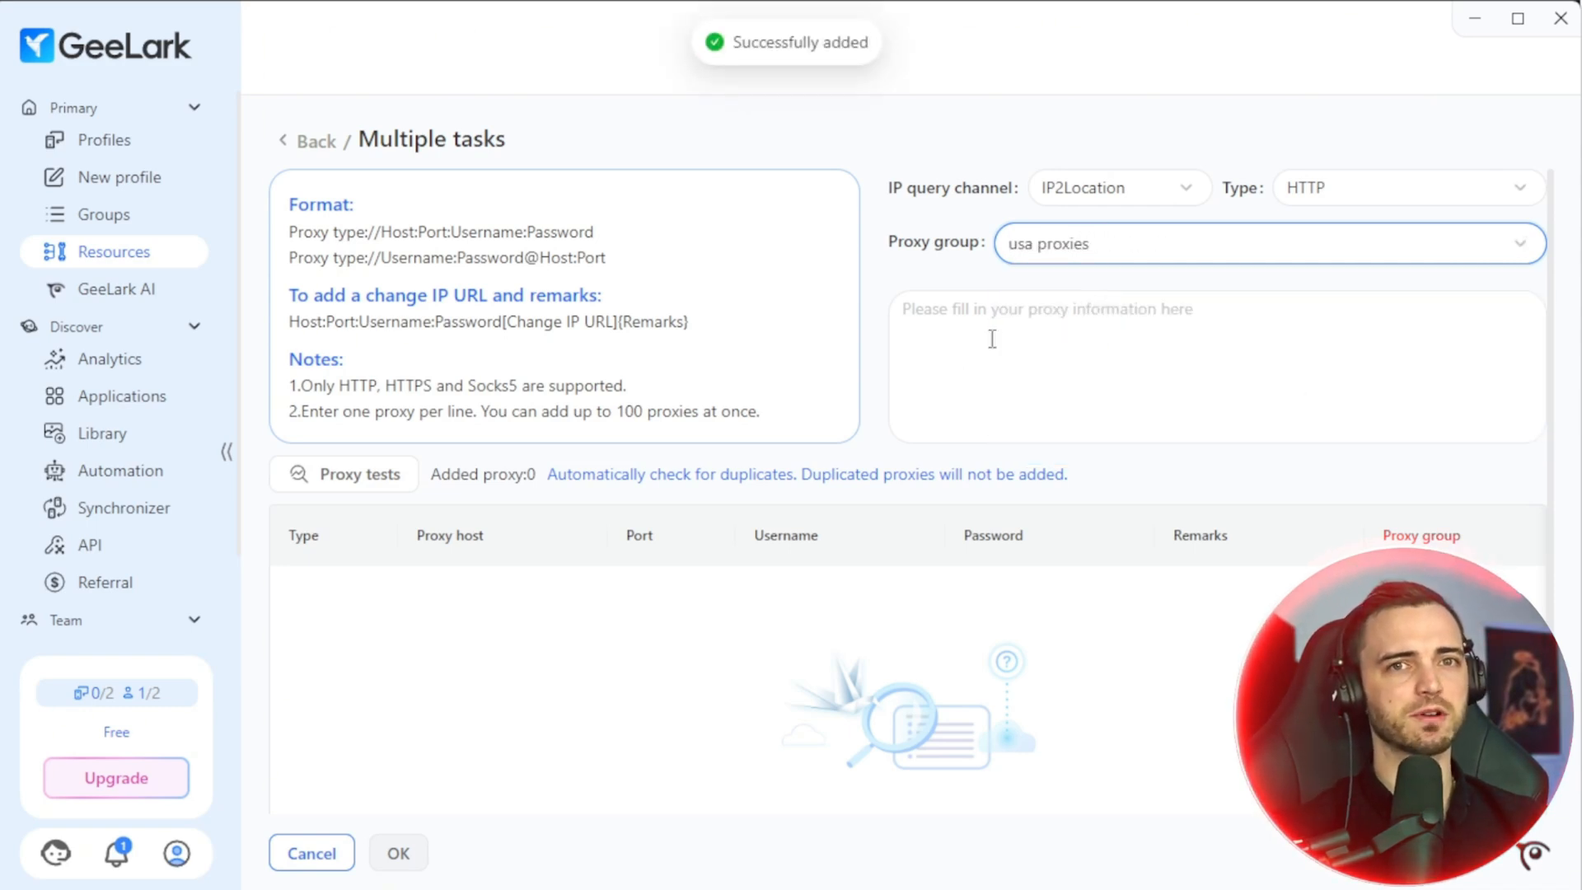
- Paste the proxy.proxy4u.com:823 US proxy lines and save them with OK
left_click(1120, 376)
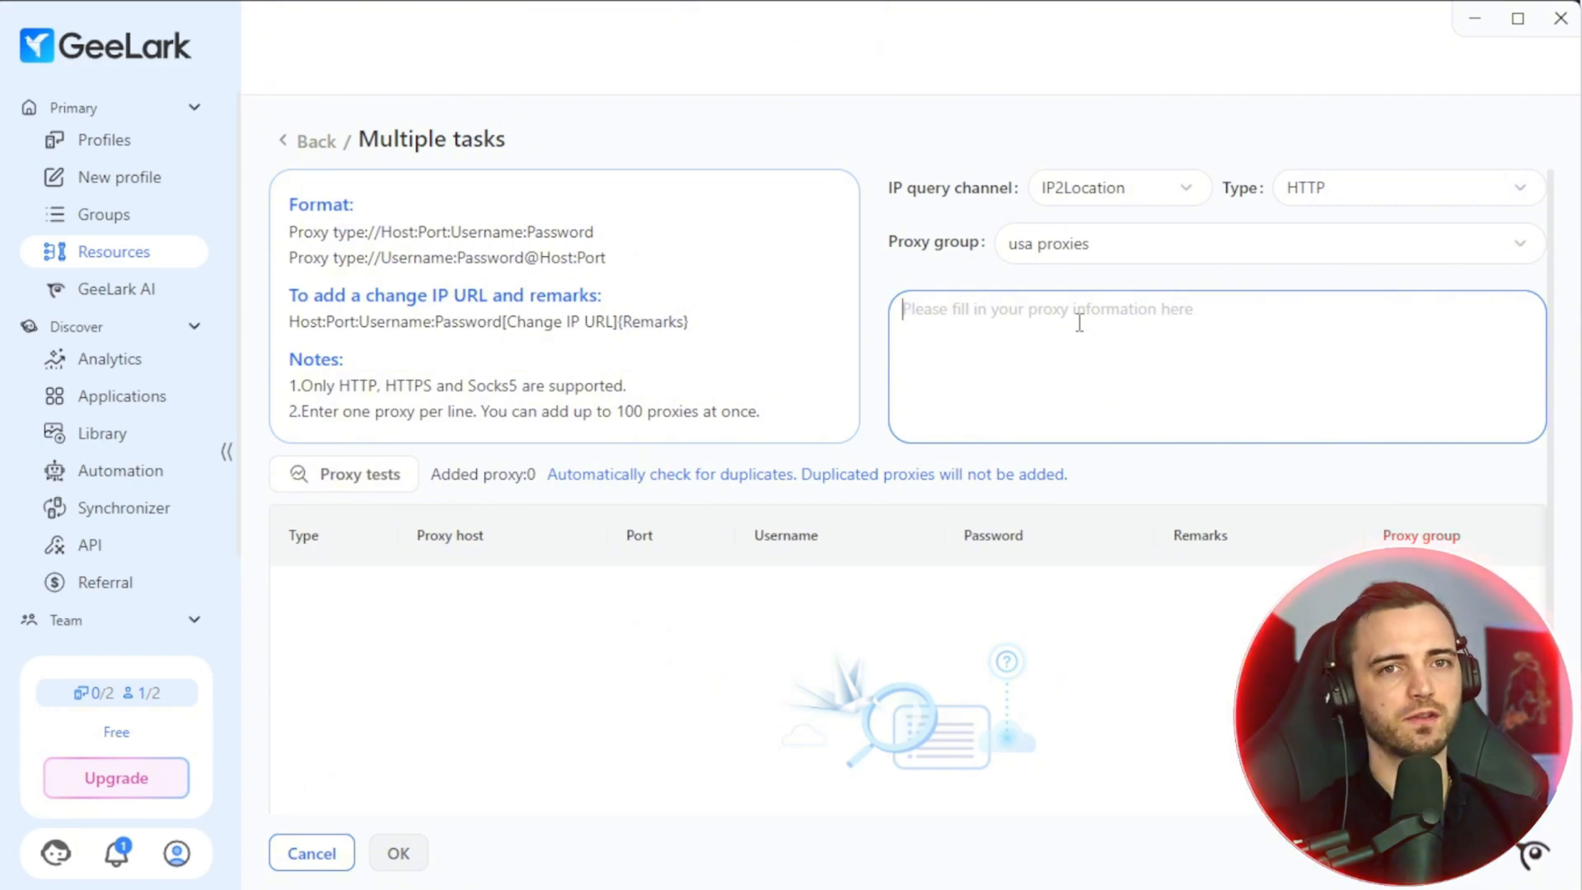
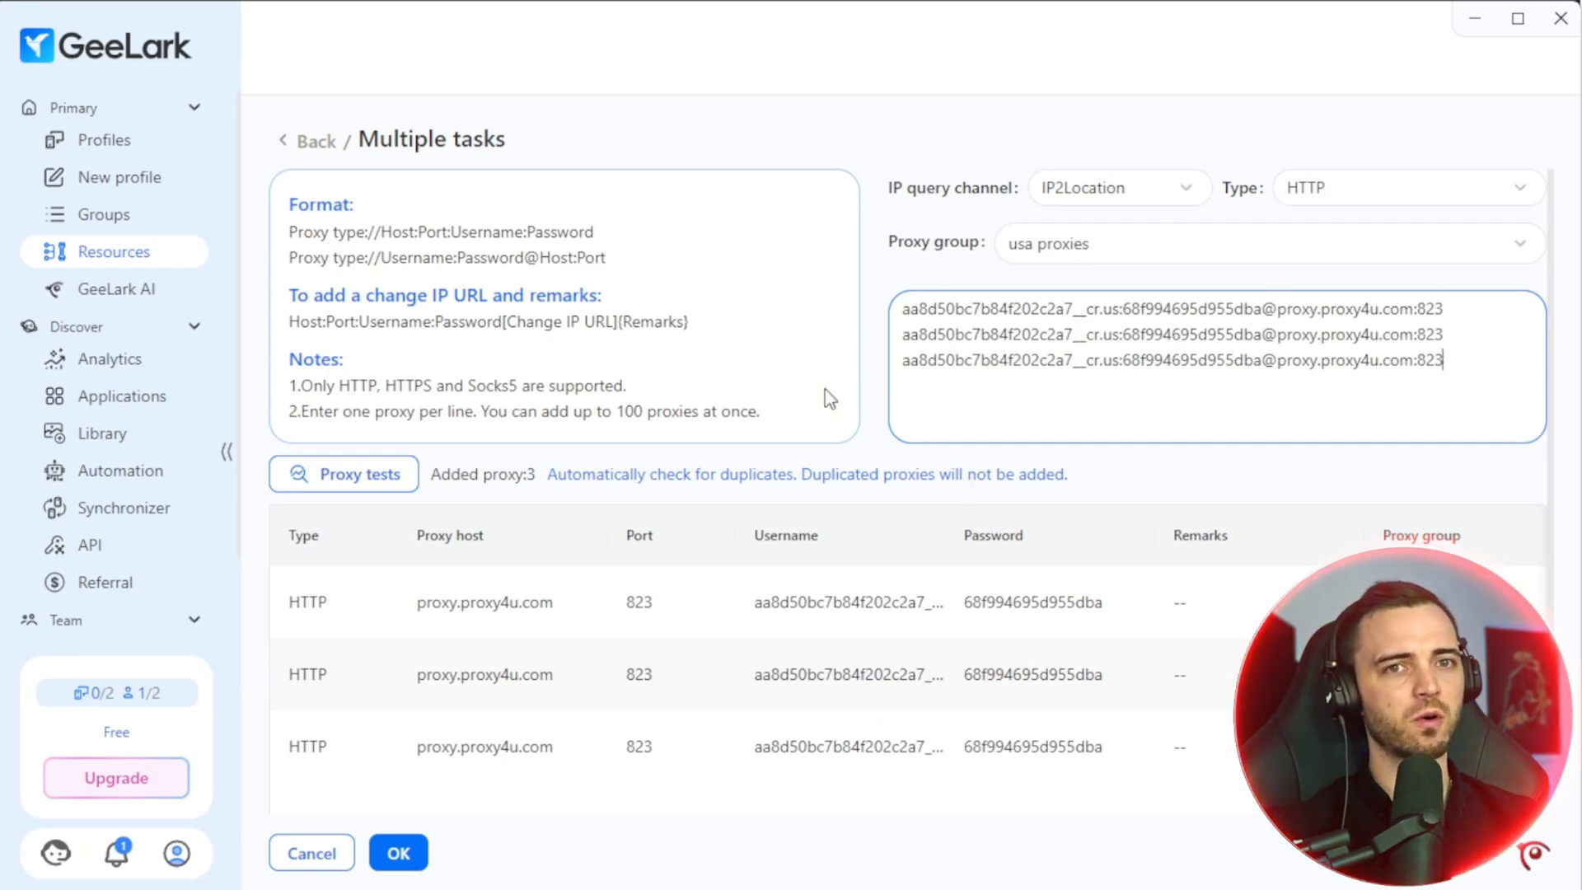
scroll("down", 3)
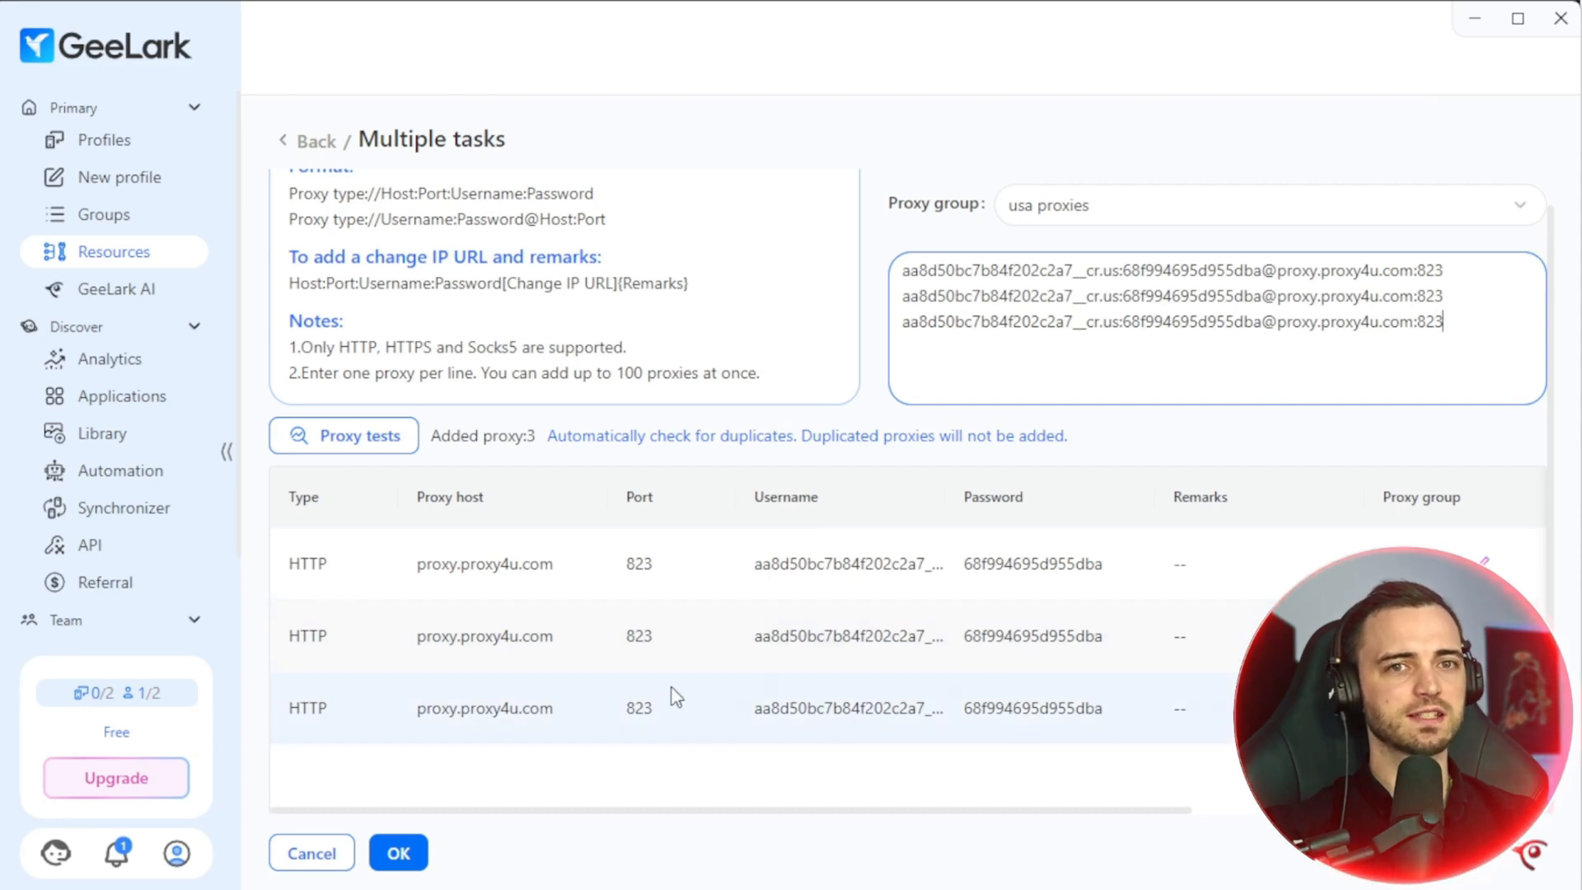
mouse_move(637, 770)
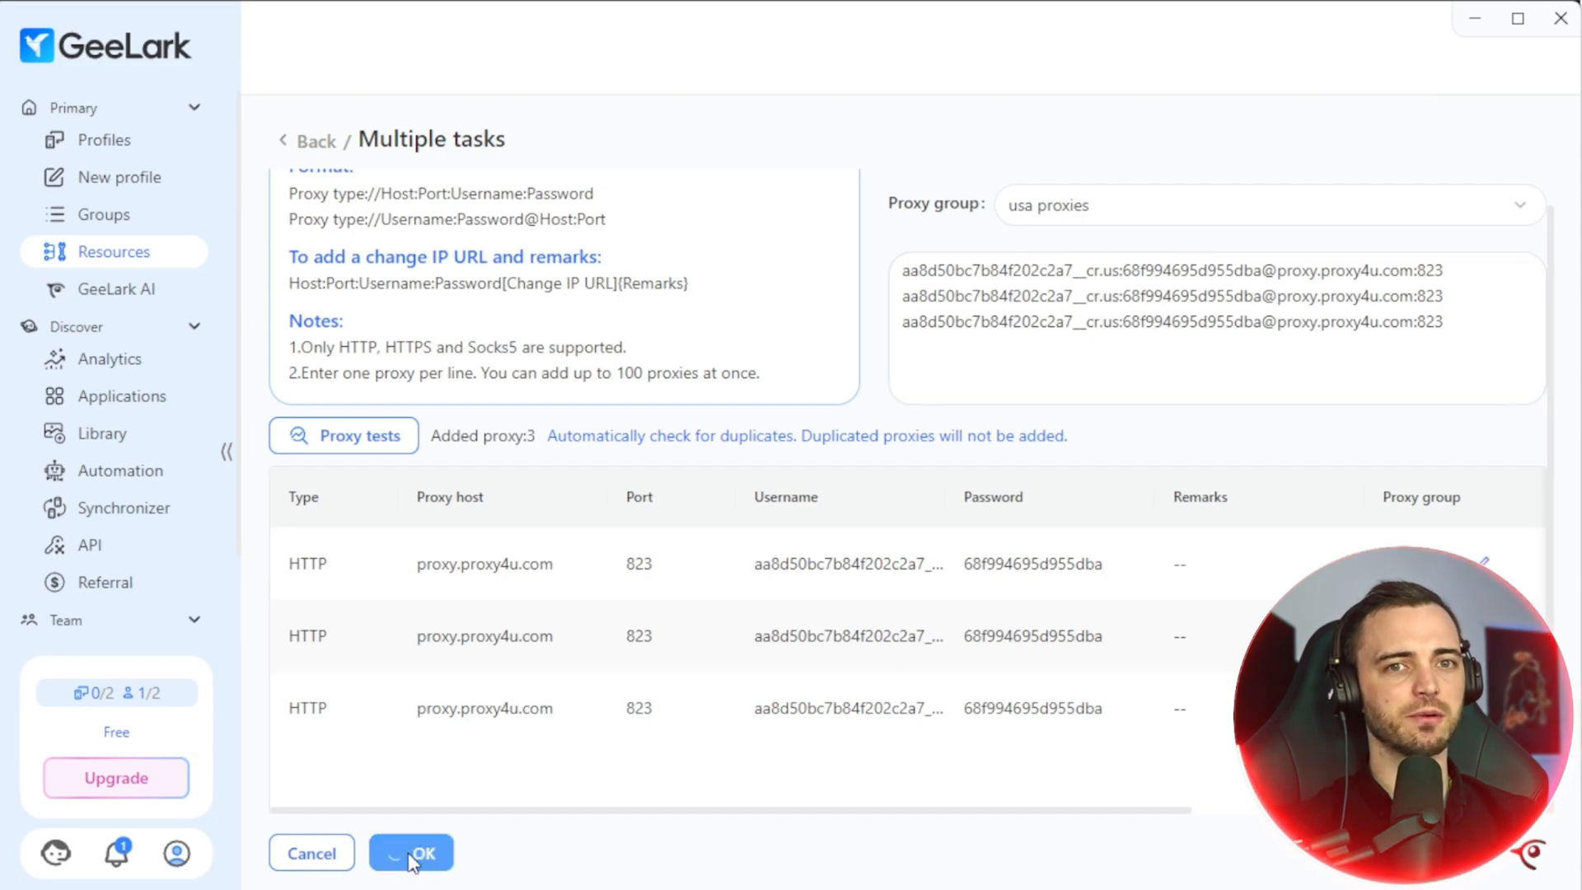
left_click(422, 852)
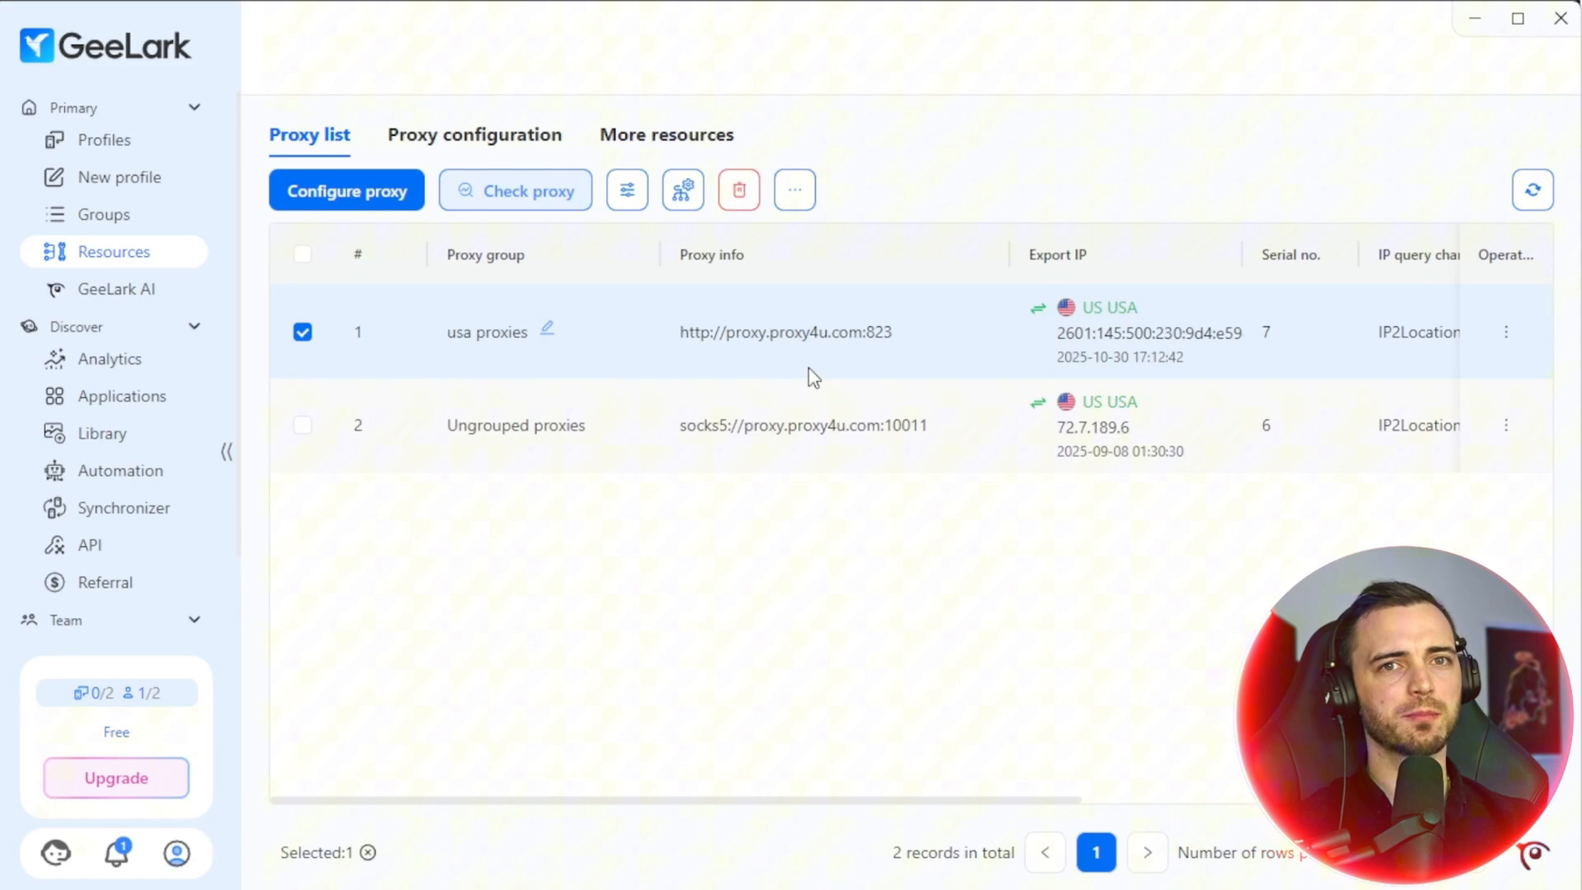
mouse_move(1036, 316)
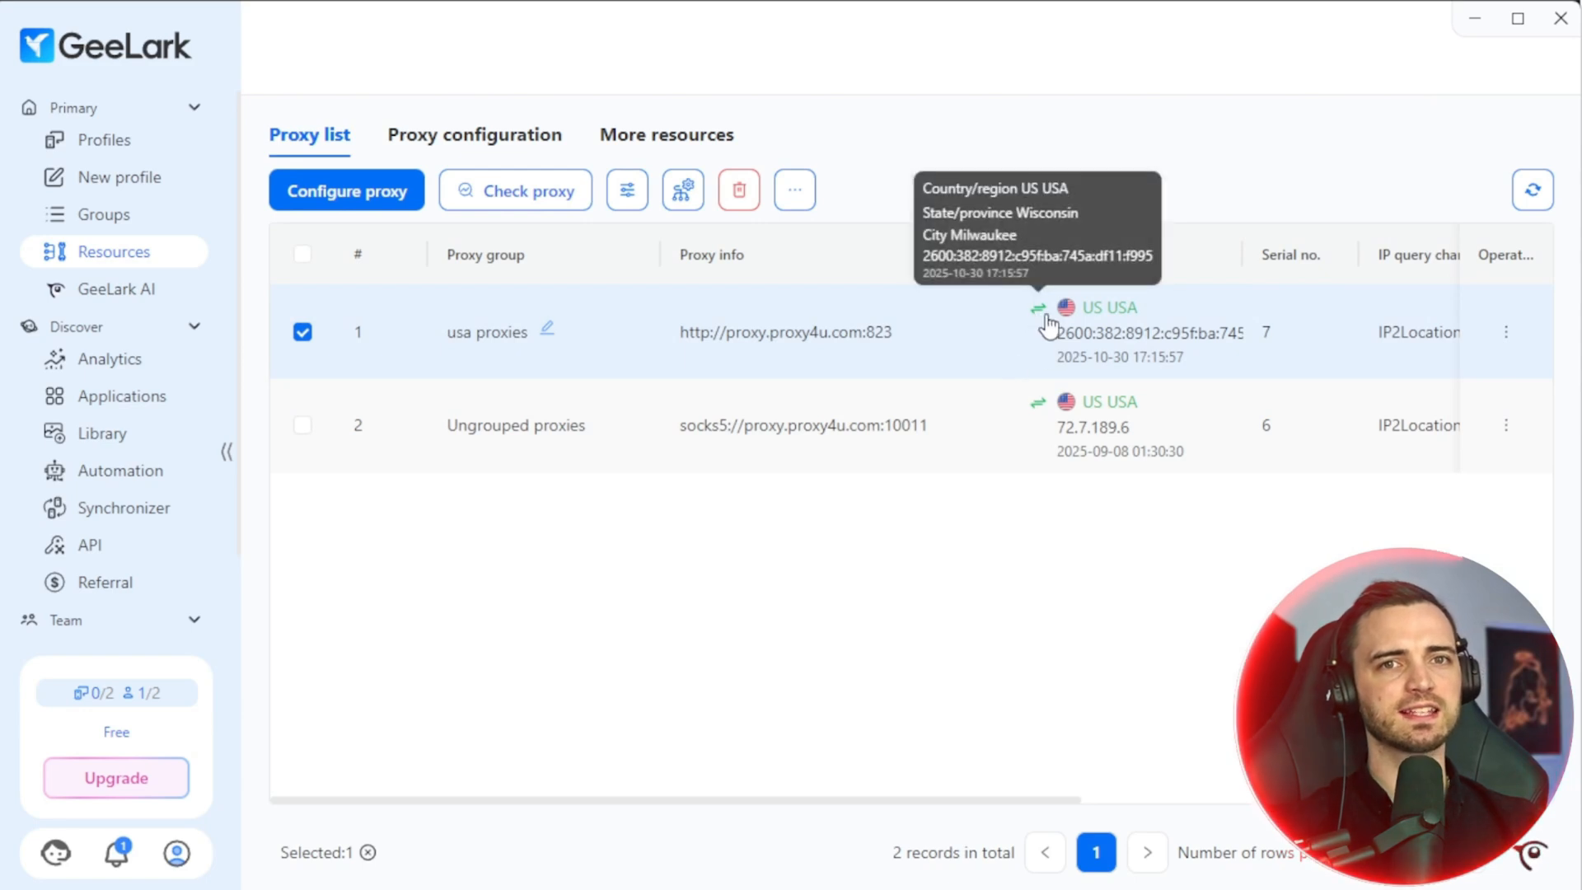
mouse_move(1020, 421)
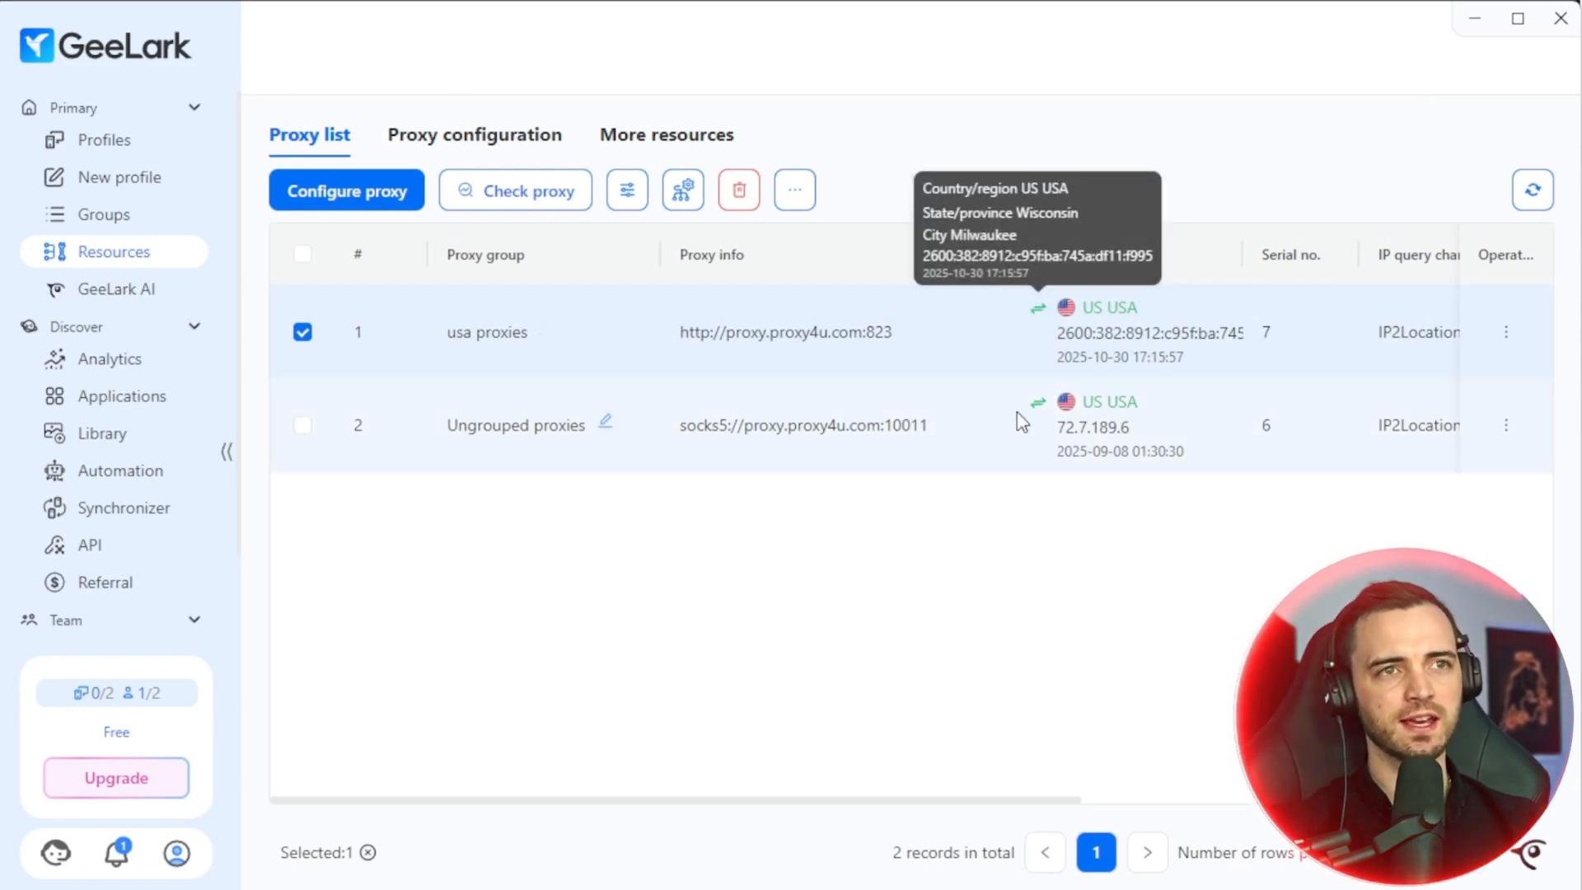
mouse_move(989, 678)
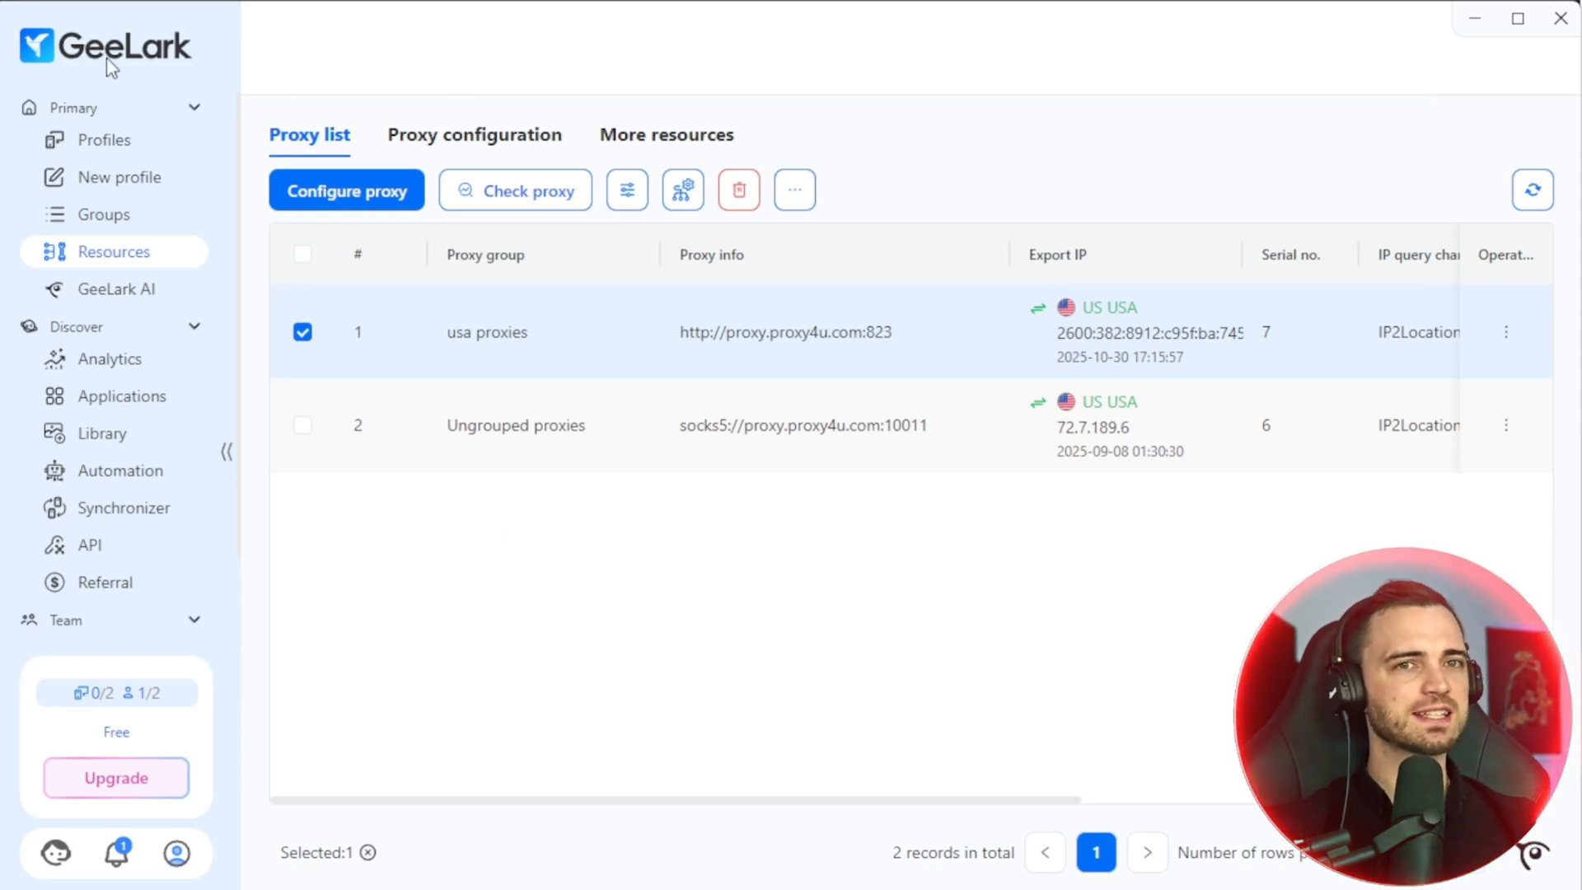
- Start a new cloud phone profile after confirming the Milwaukee export IP
left_click(119, 177)
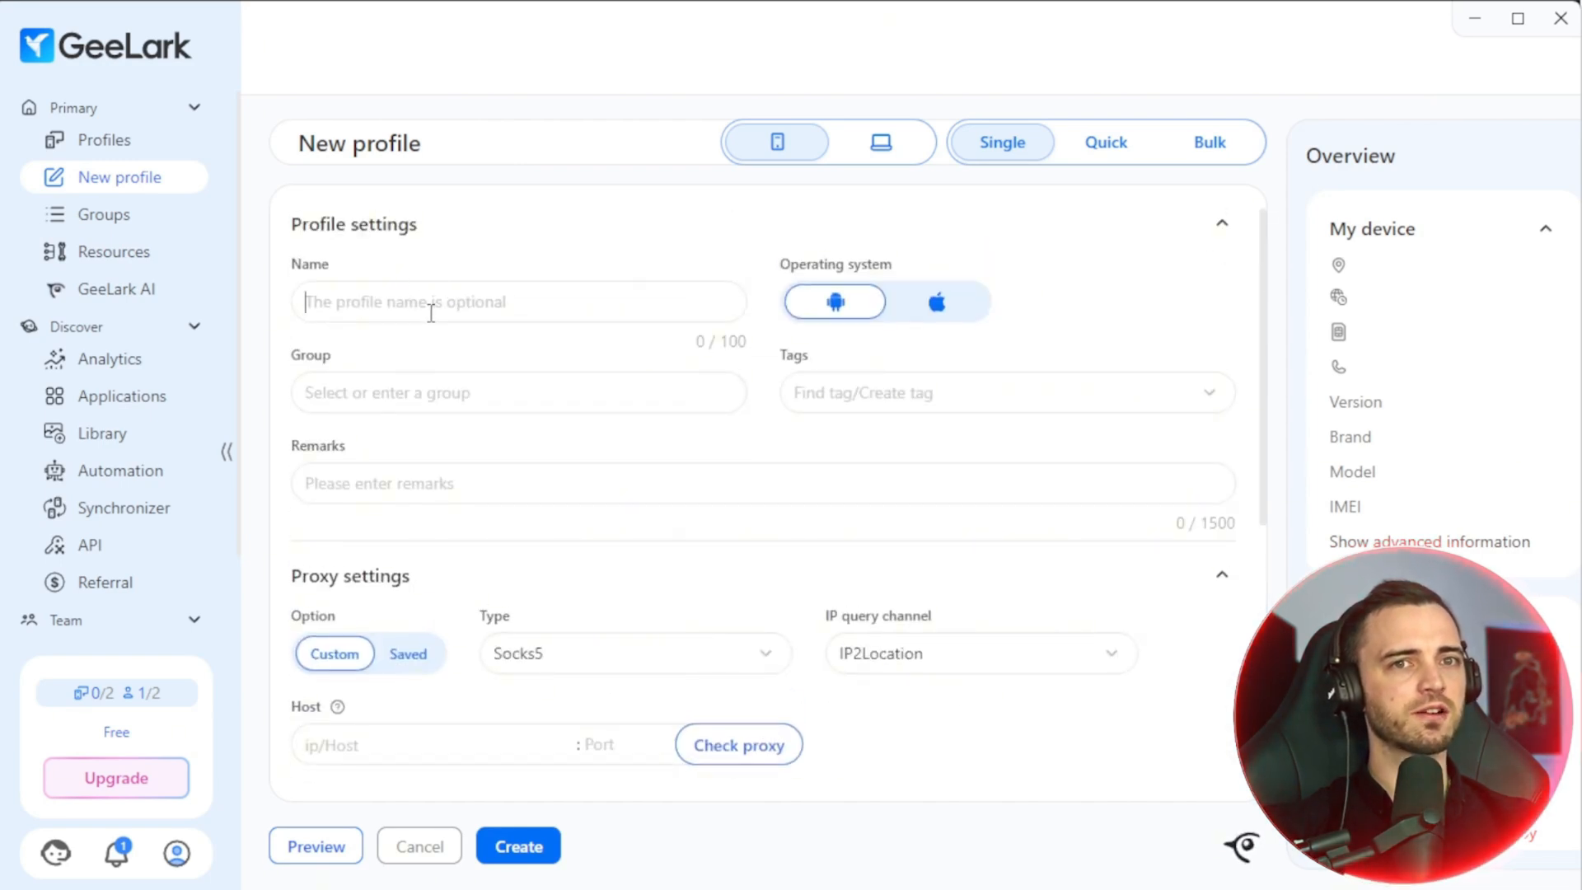
mouse_move(441, 329)
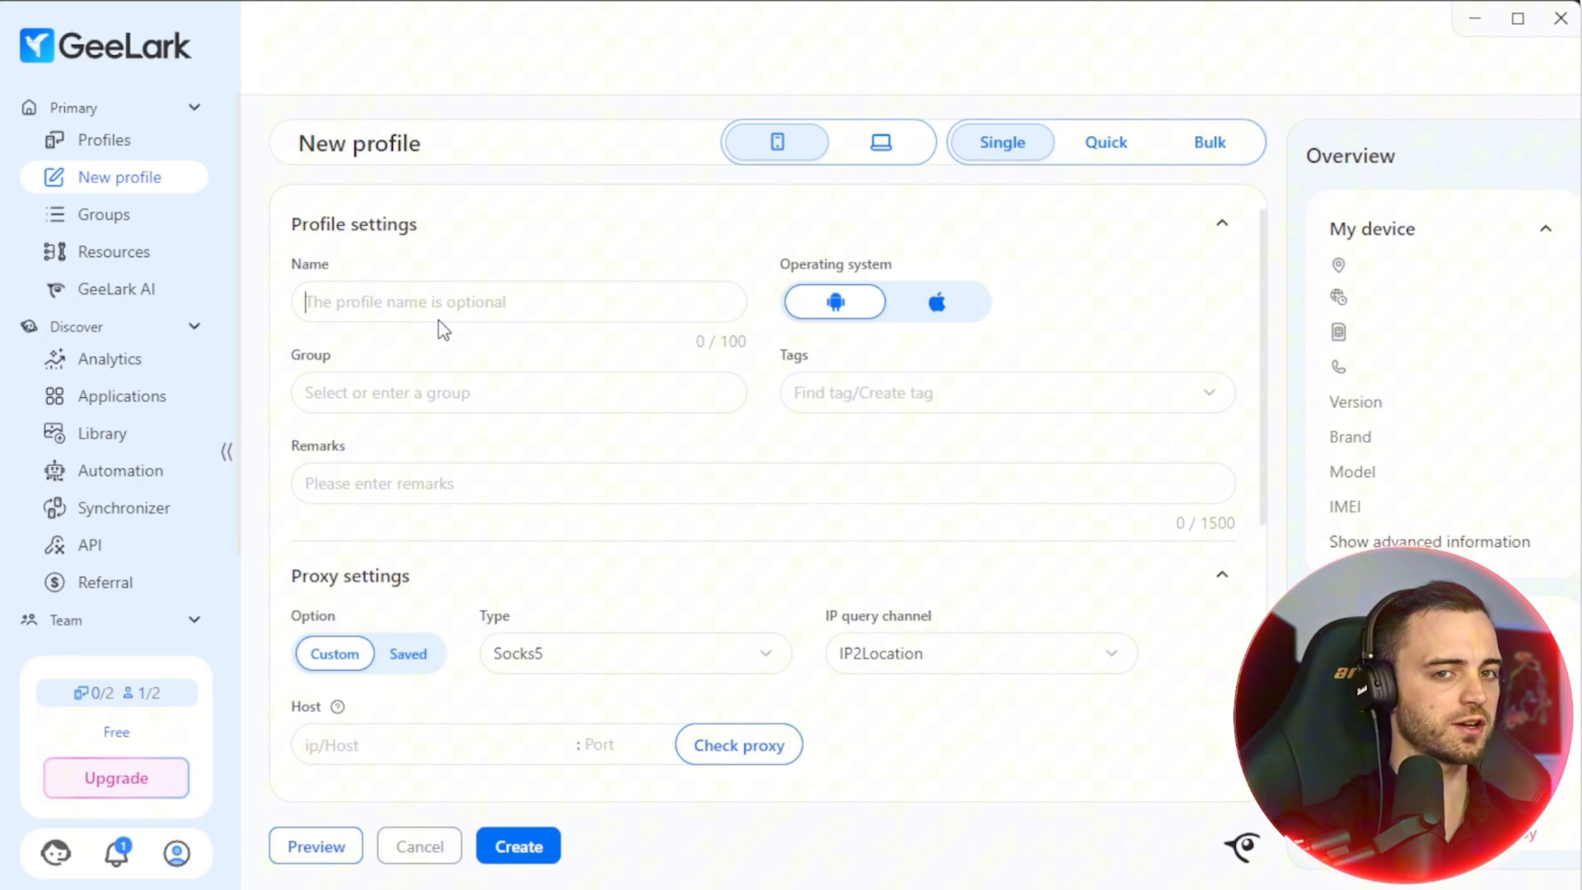
- Enter 'usa profiles' as the profile name, keeping Android and the Ungrouped group
type("usa profiles")
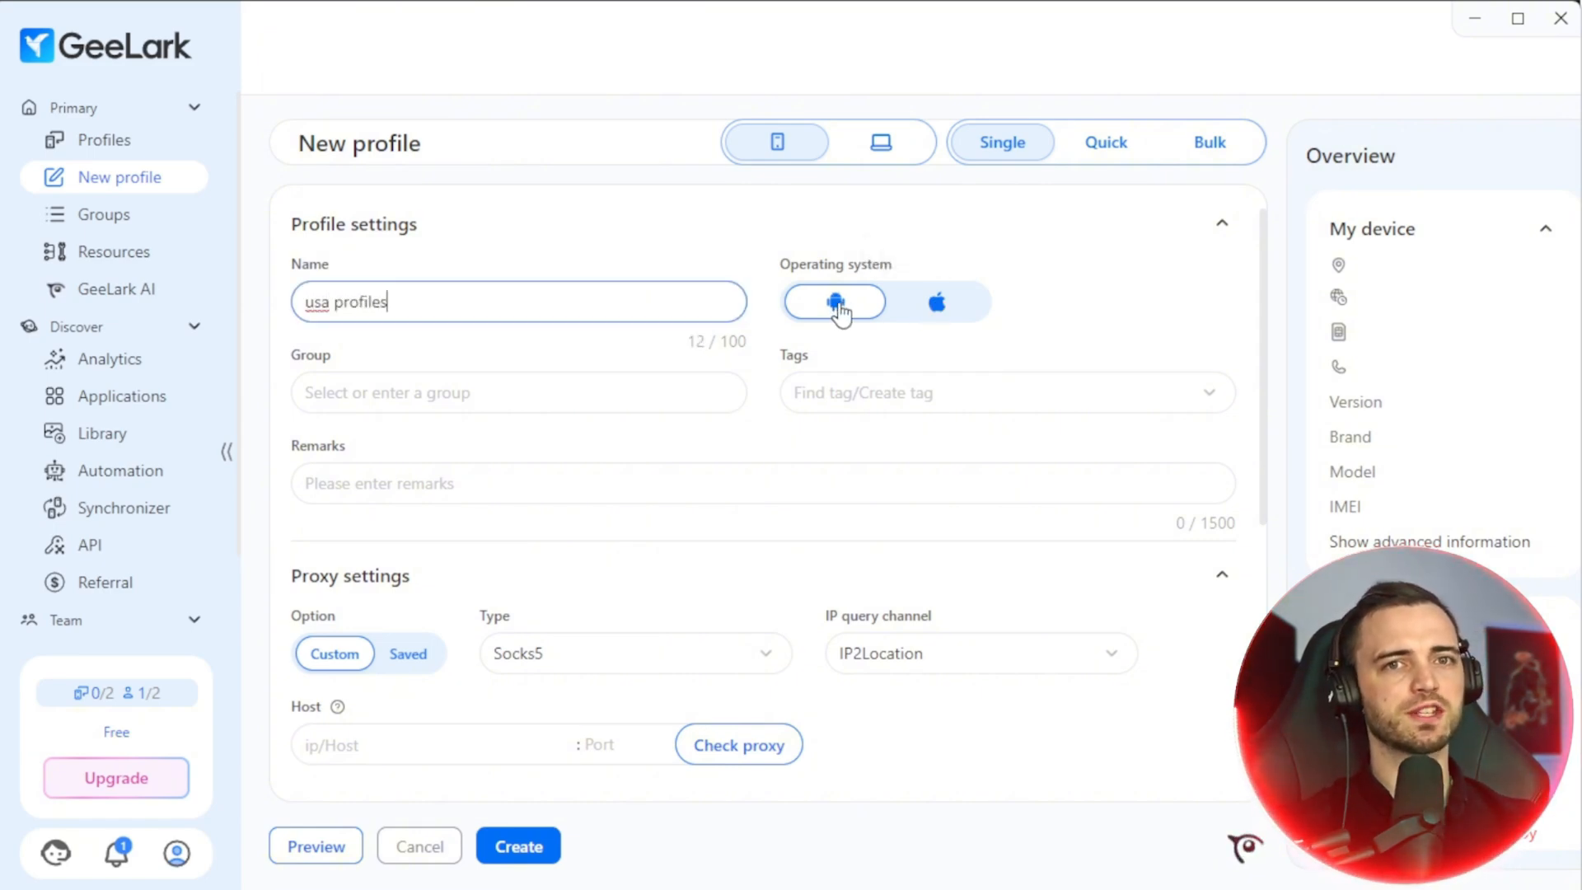
mouse_move(936, 302)
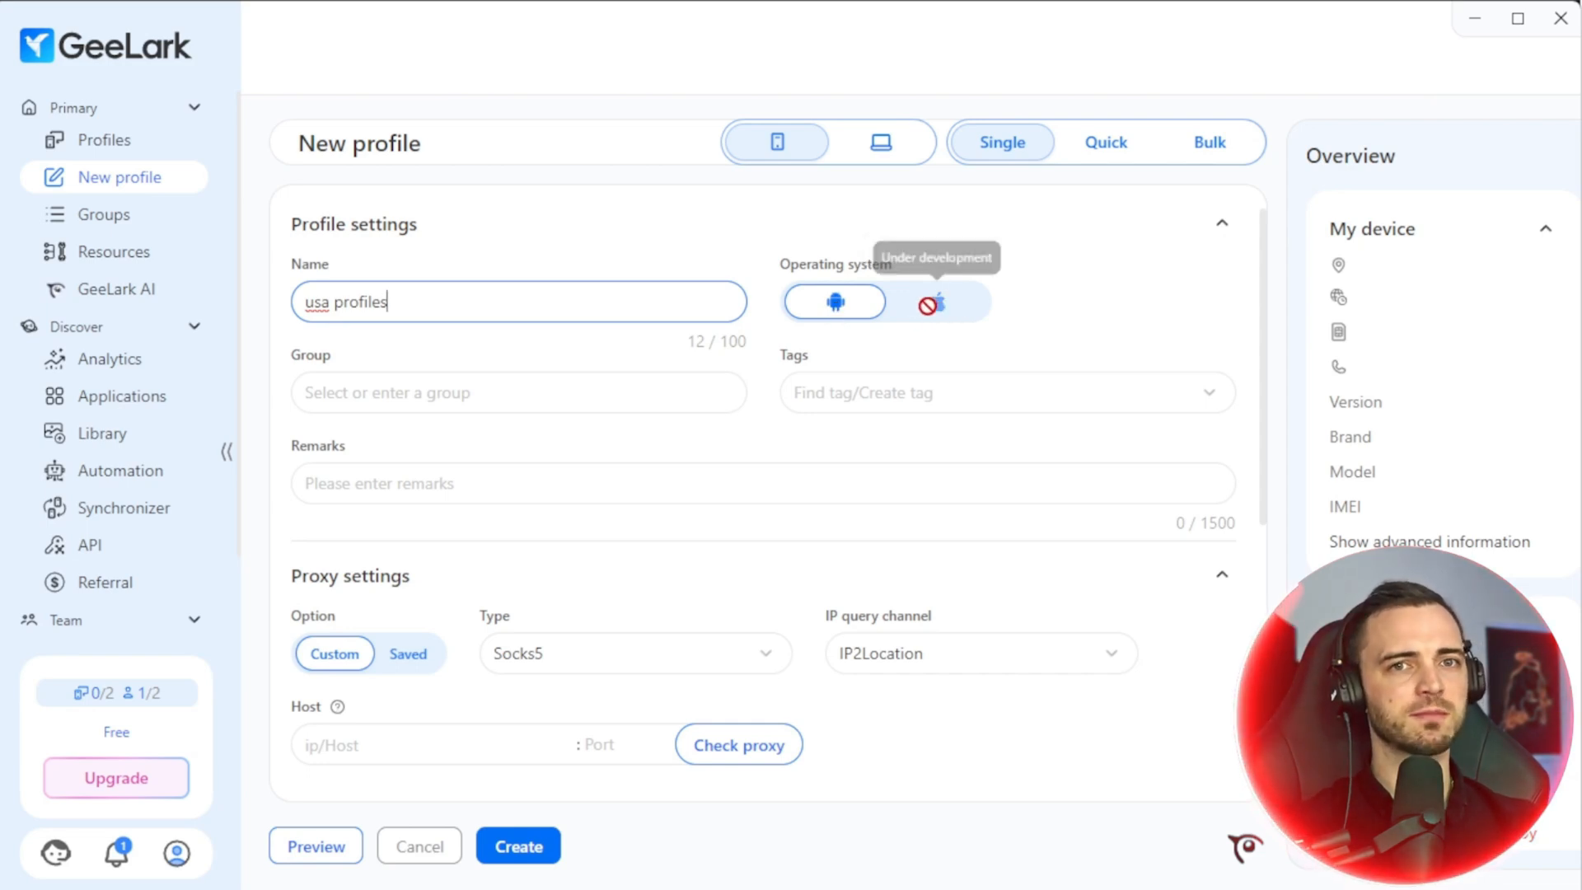
mouse_move(771, 347)
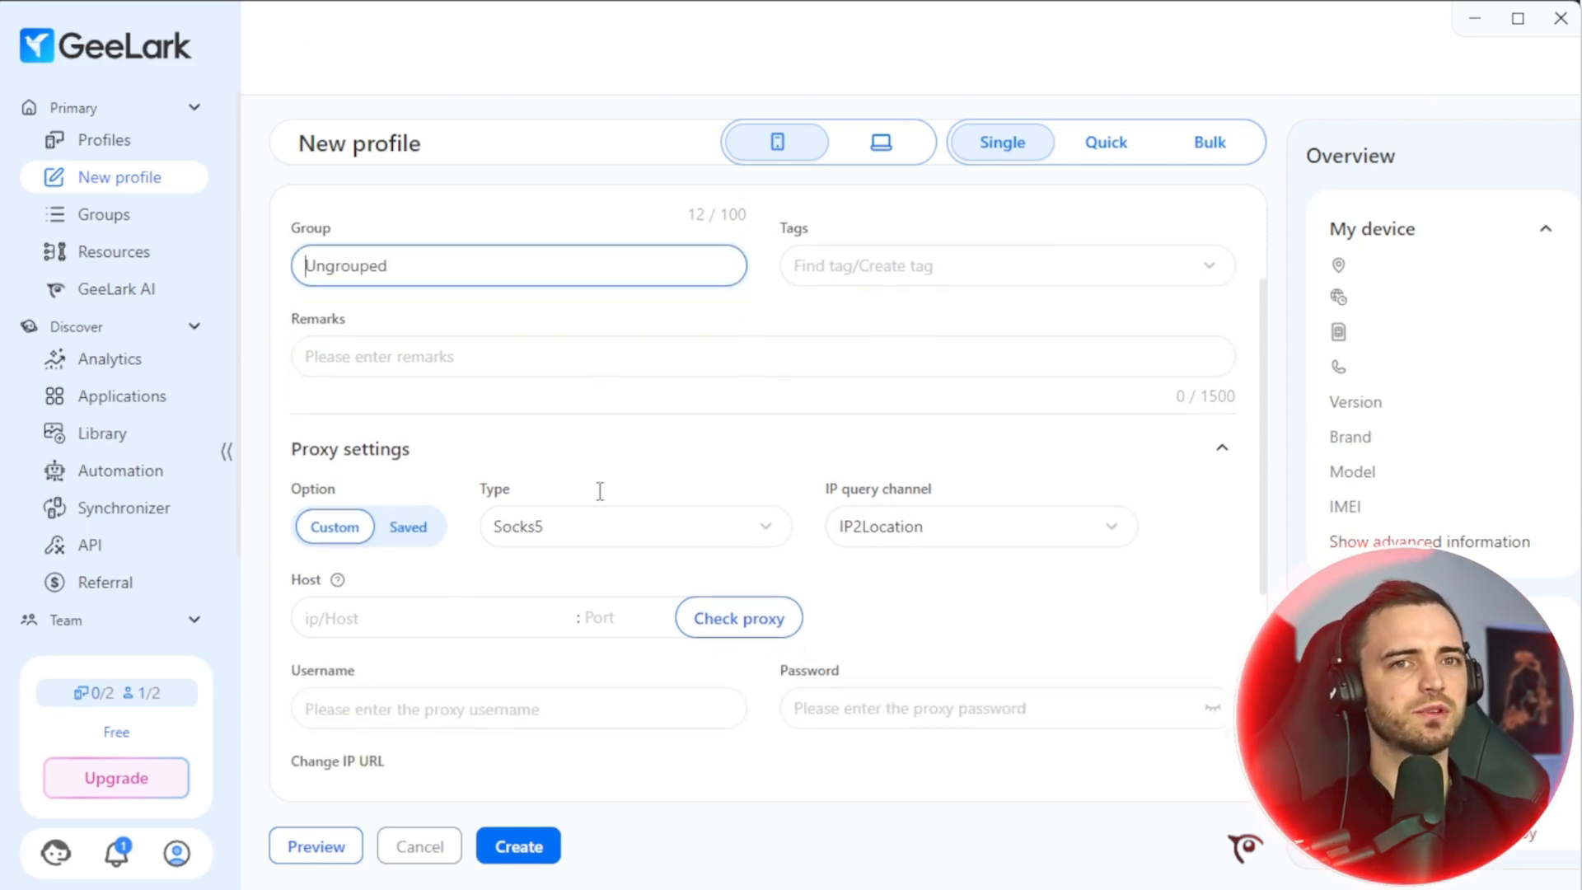
- Use saved proxy 7 (proxy.proxy4u.com:823) from the usa proxies group and run its check
scroll("down", 3)
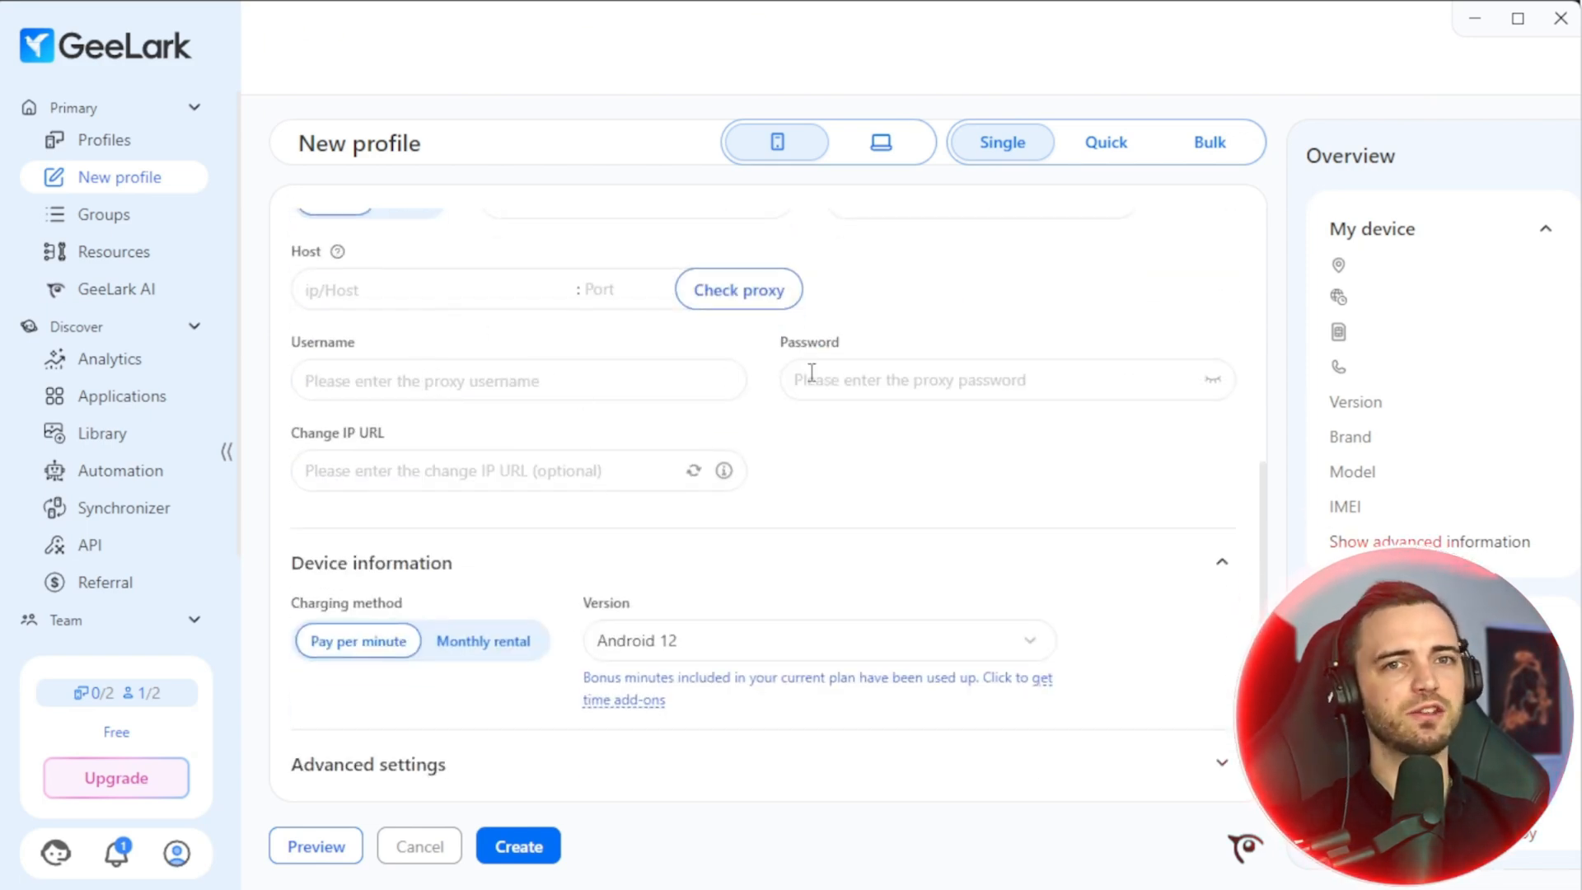
mouse_move(796, 471)
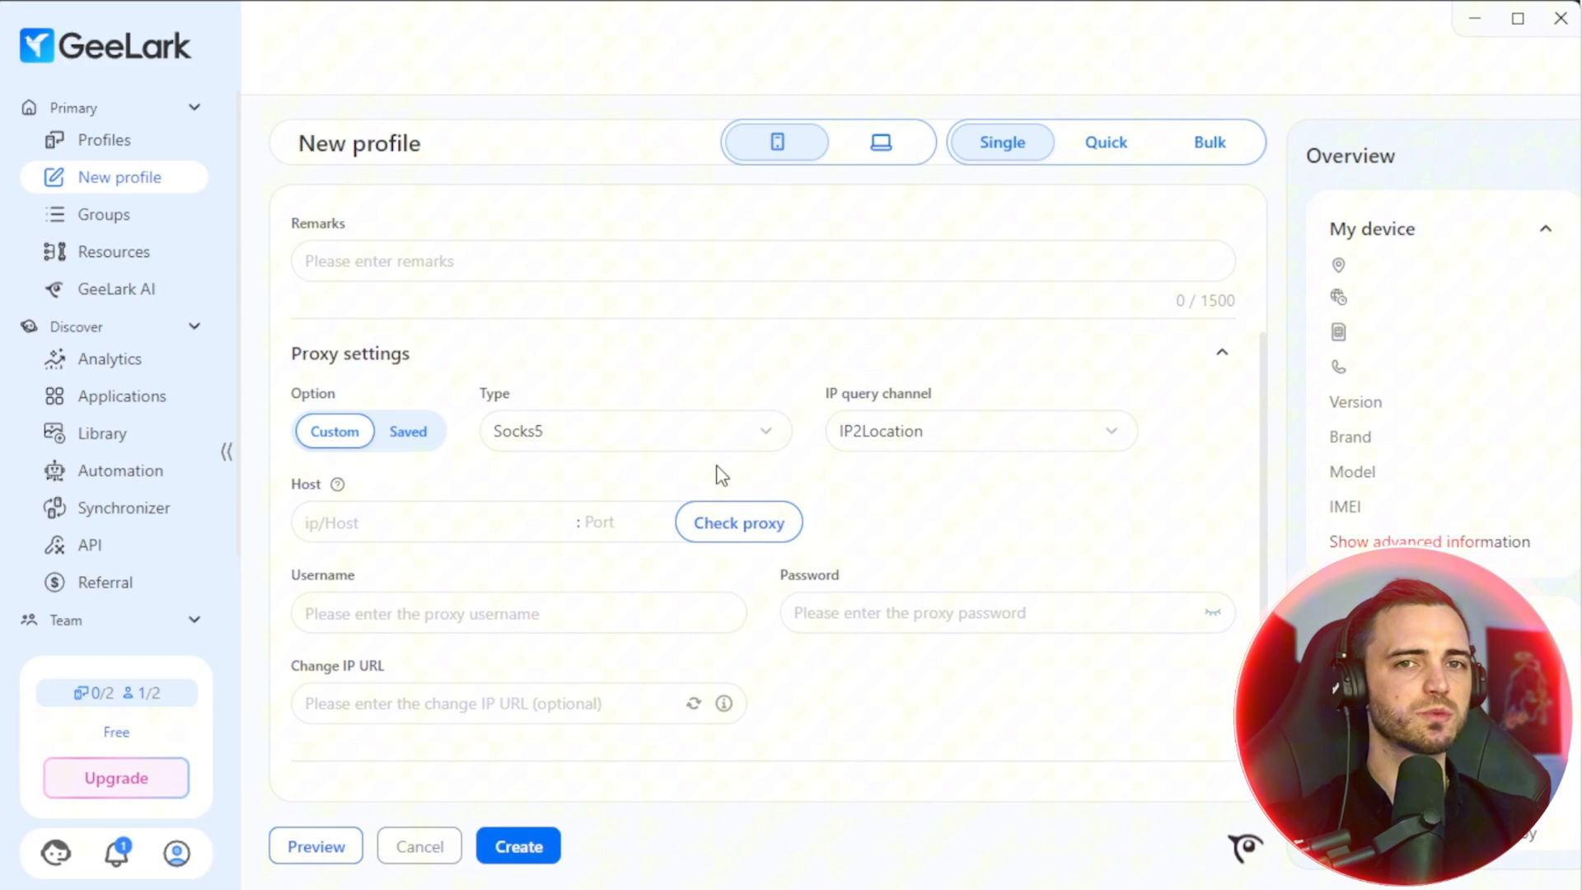
scroll("down", 3)
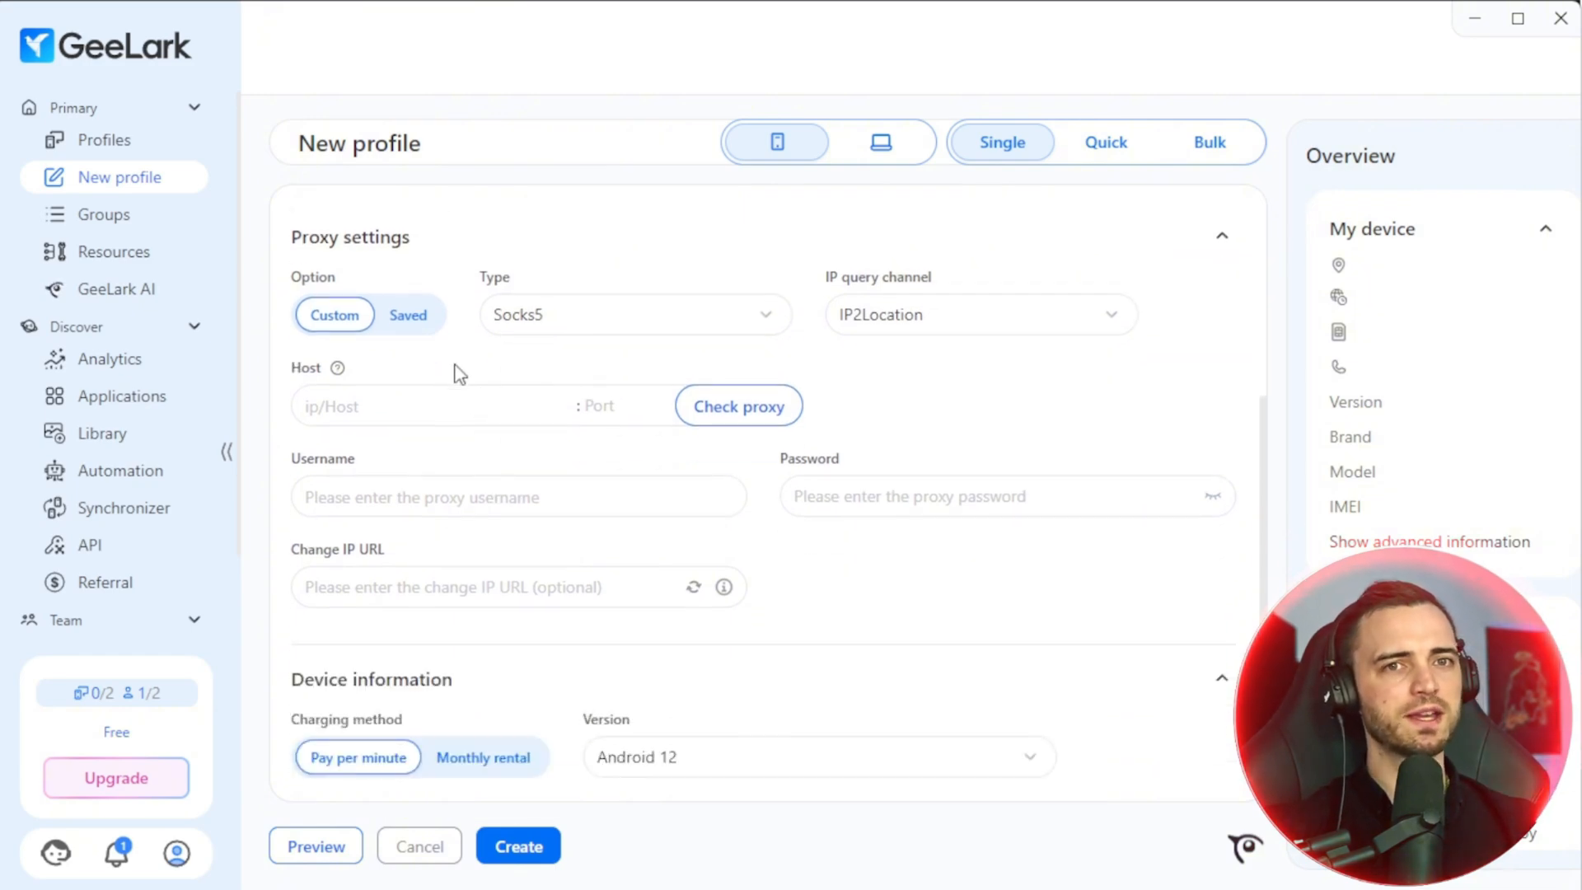
left_click(408, 314)
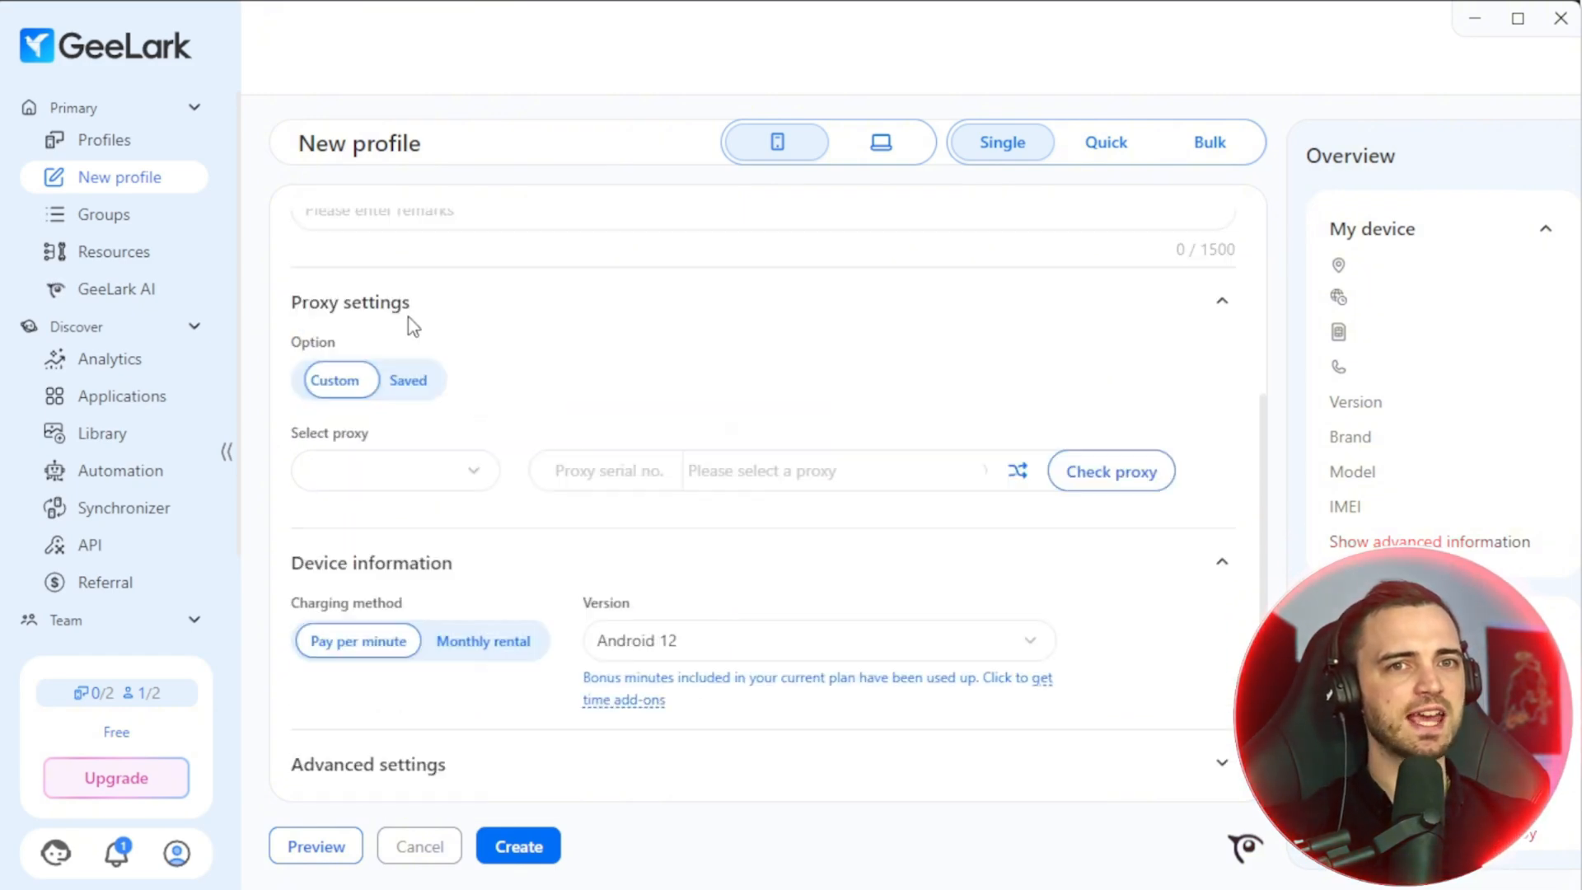
left_click(408, 380)
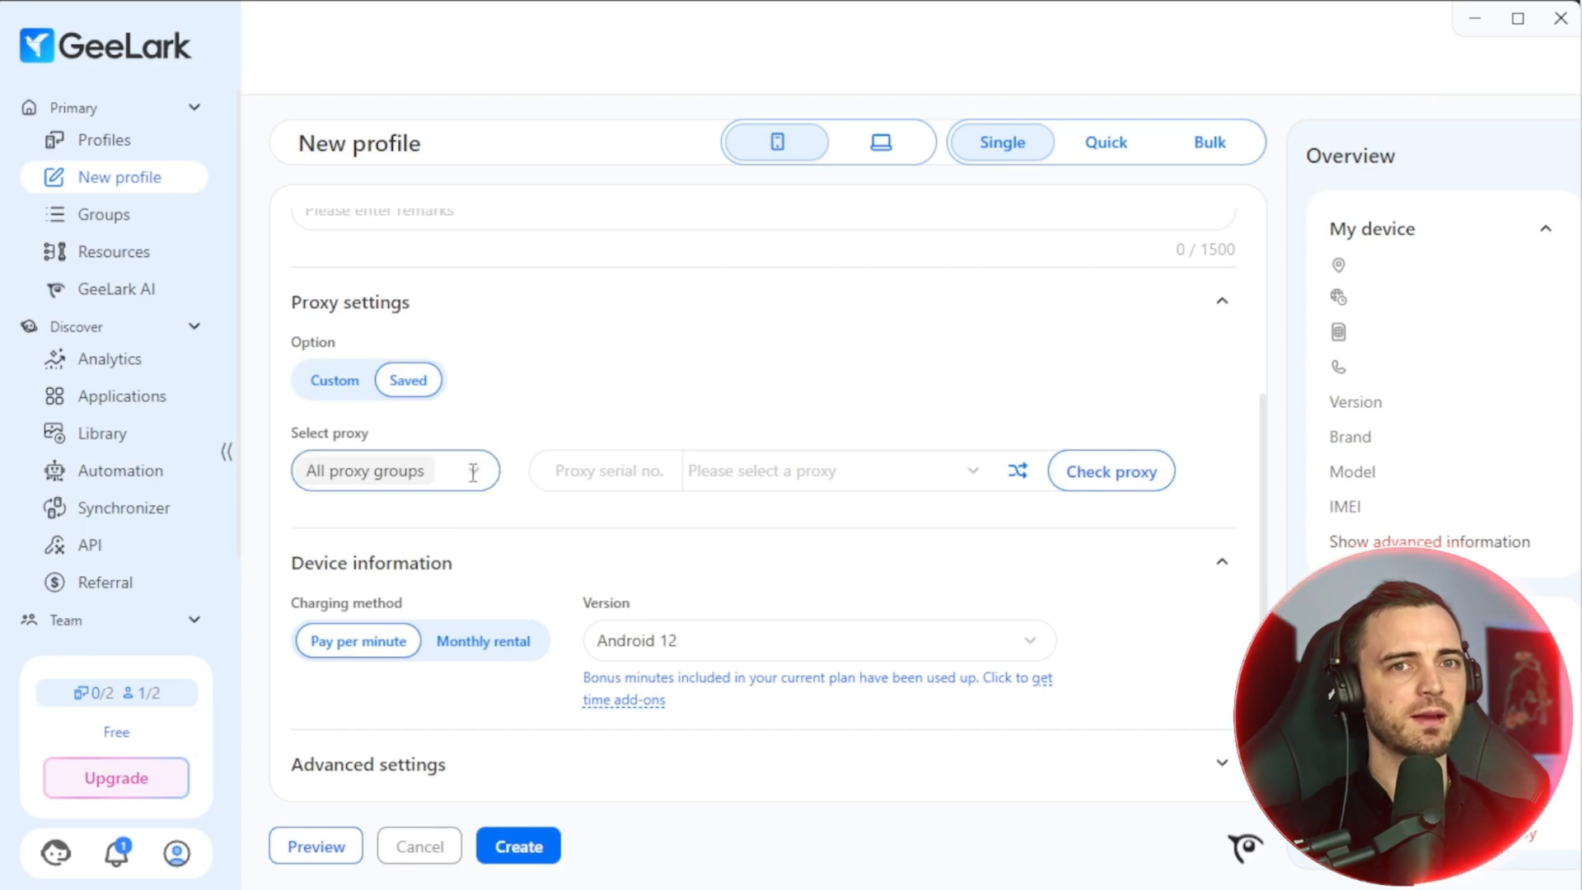
left_click(396, 470)
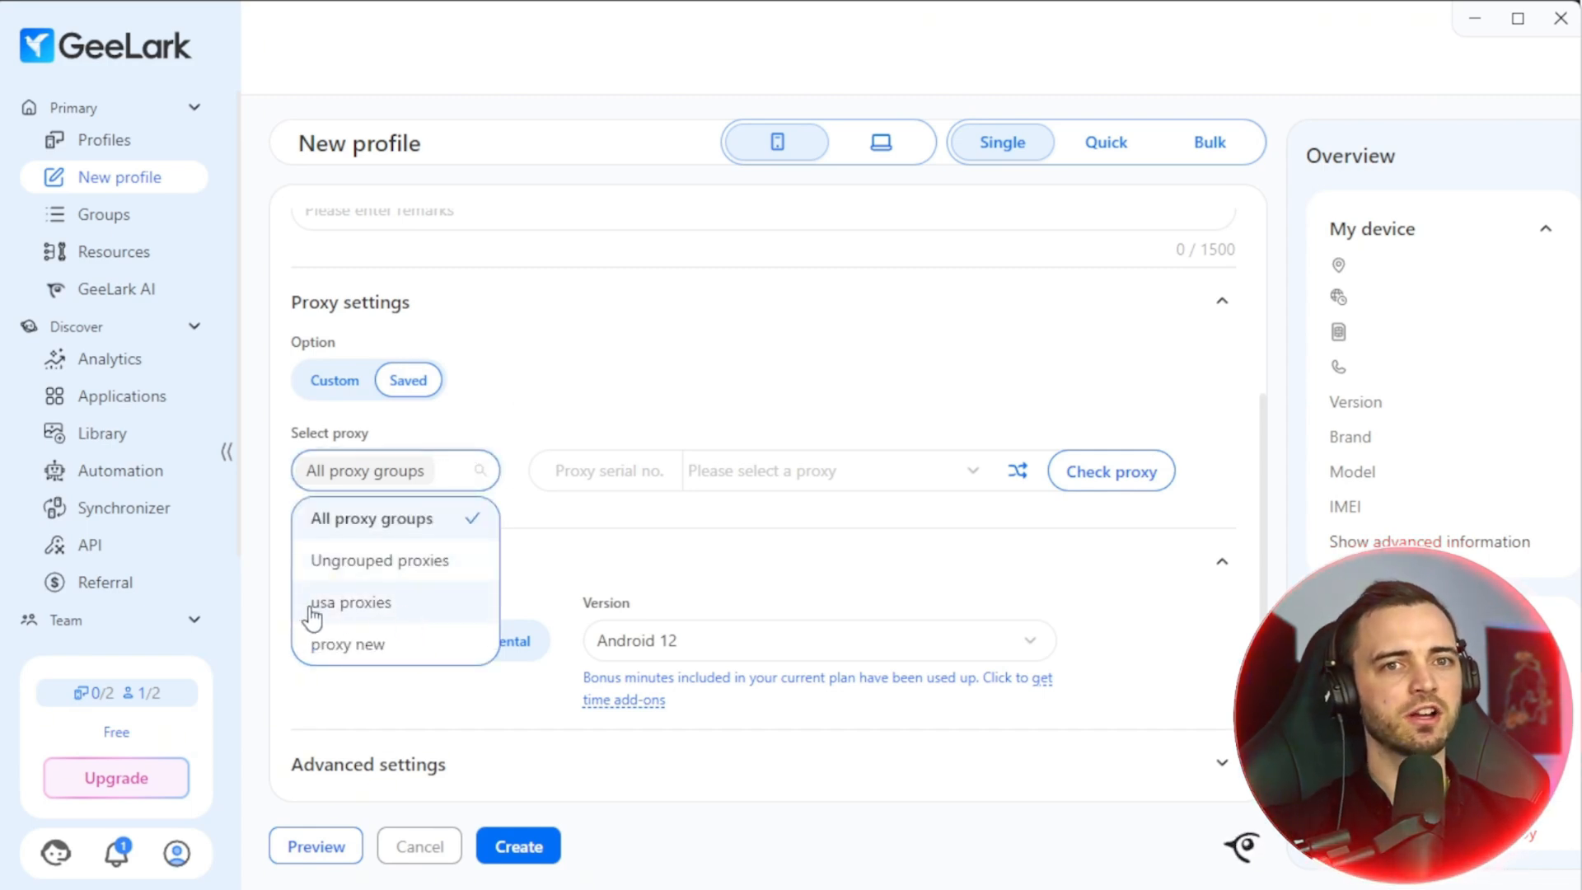
mouse_move(434, 615)
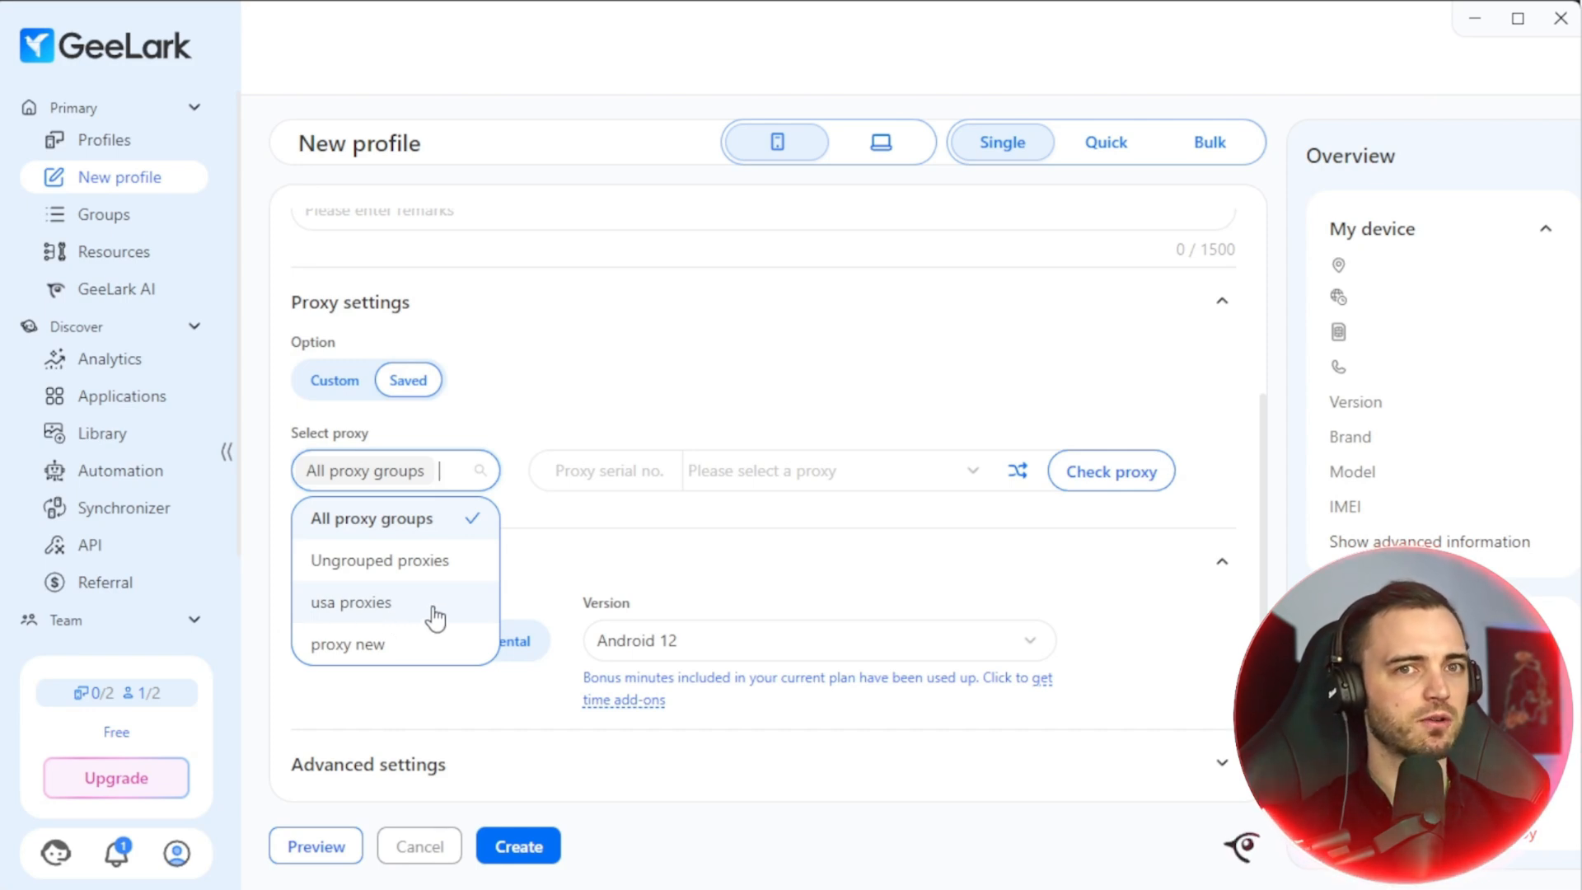
left_click(351, 603)
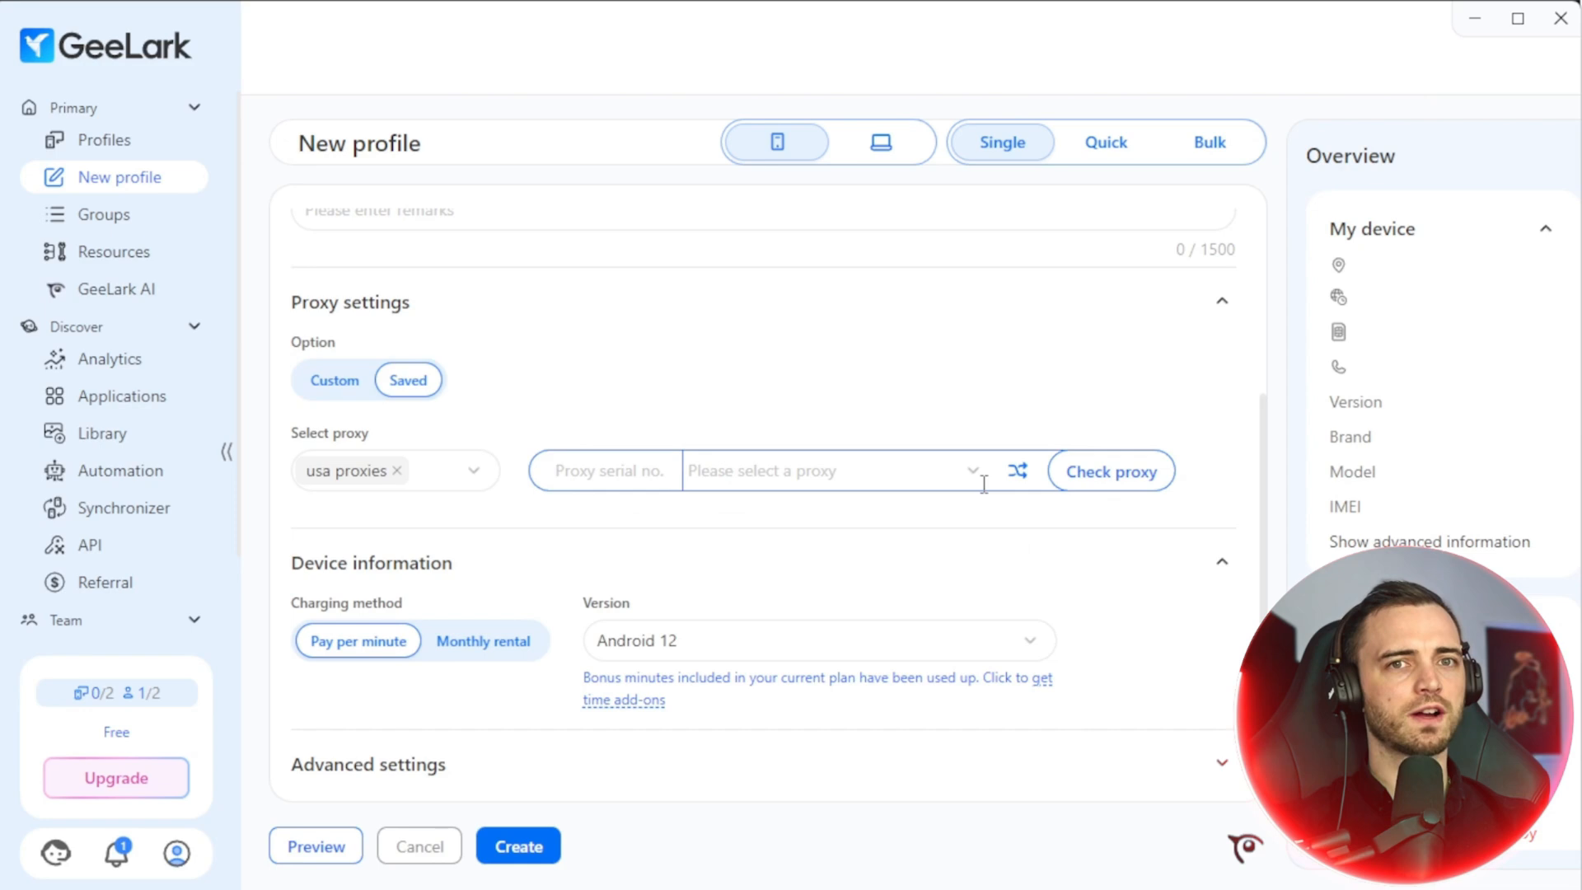
left_click(827, 470)
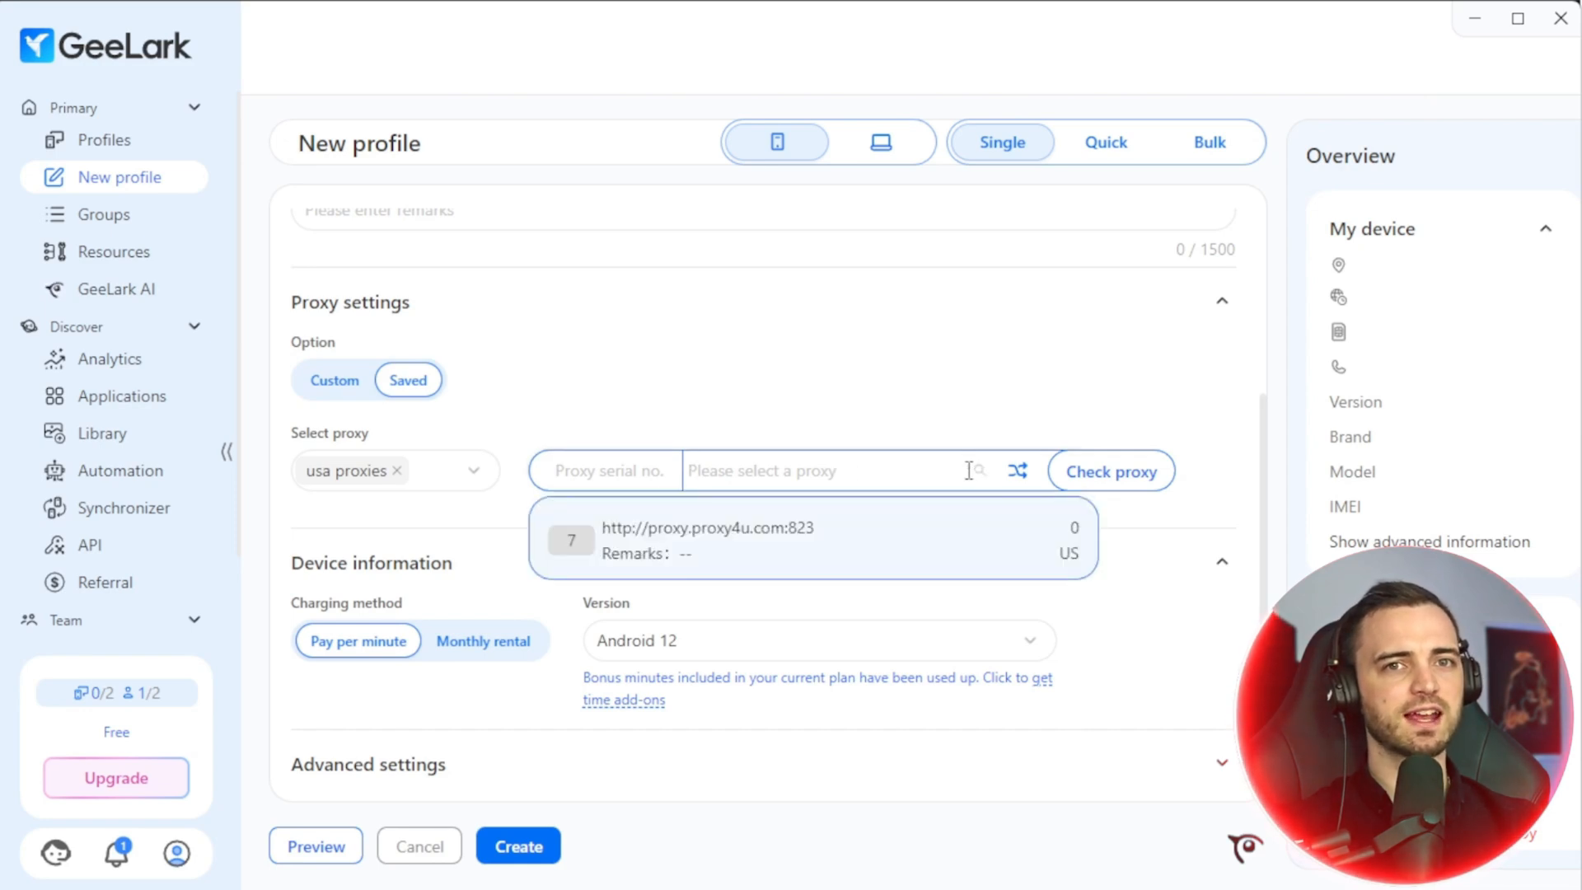
mouse_move(628, 545)
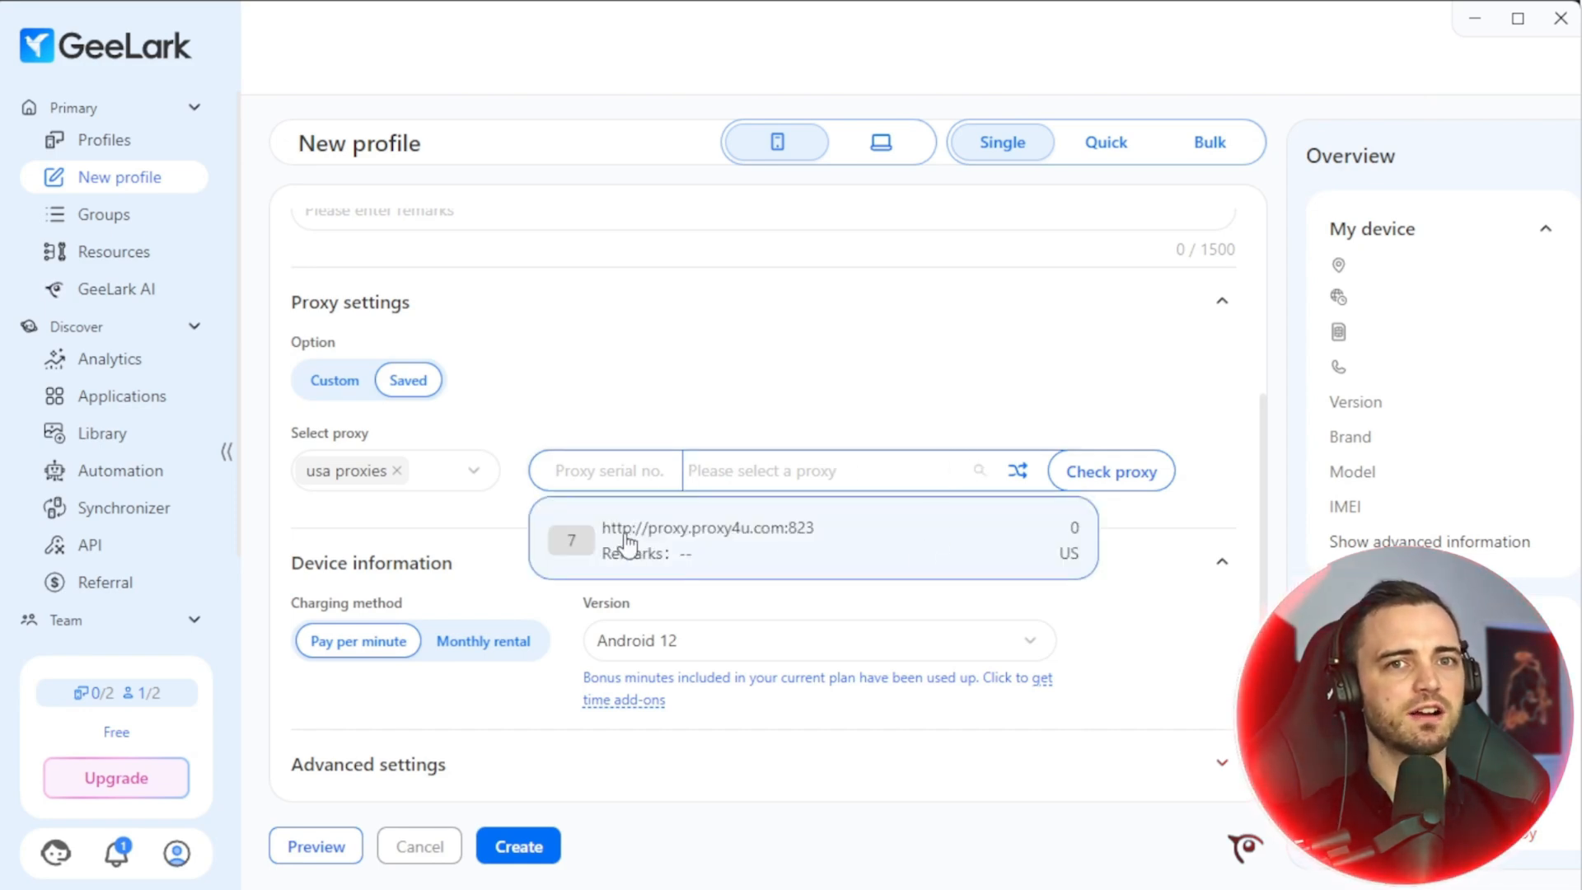
left_click(707, 539)
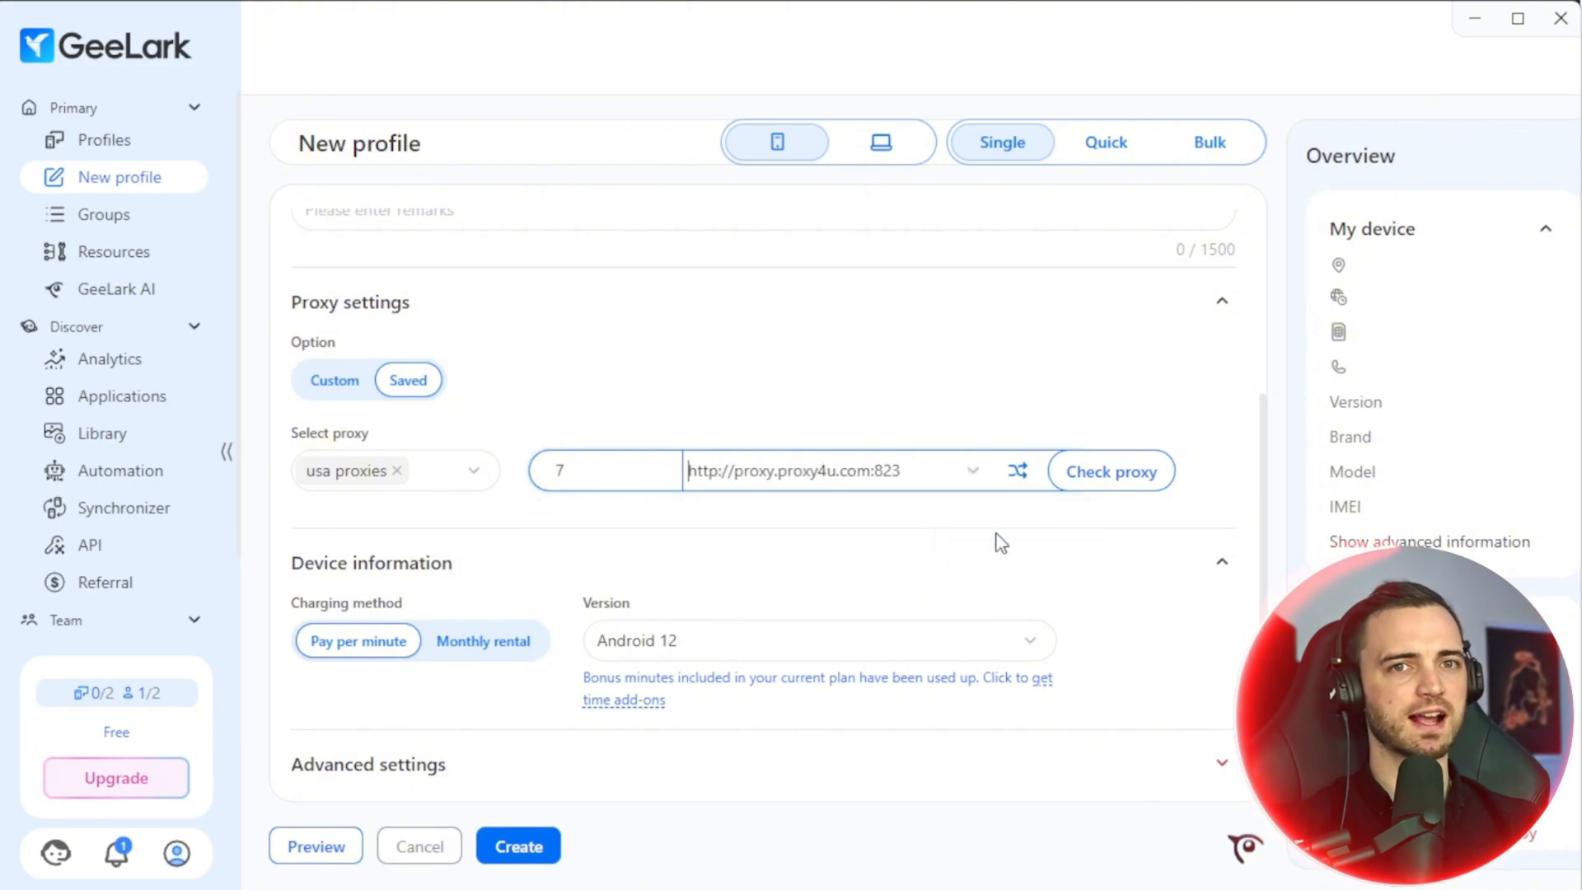
left_click(1112, 471)
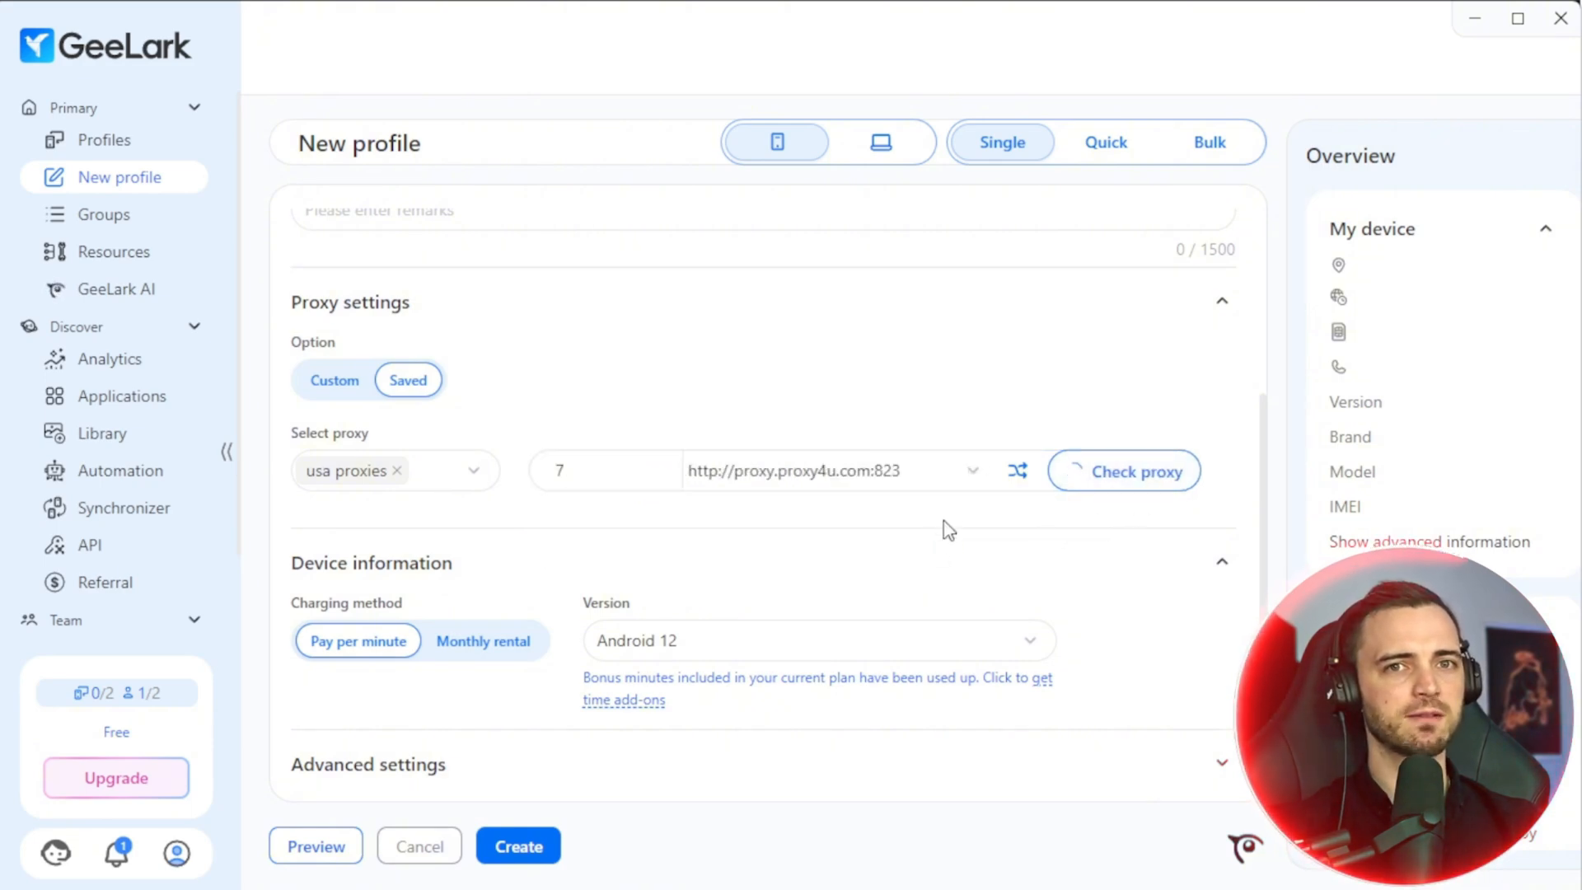
- Verify proxy 7 resolves to US IP 38.13.150.166 in Boston, Massachusetts
left_click(1124, 470)
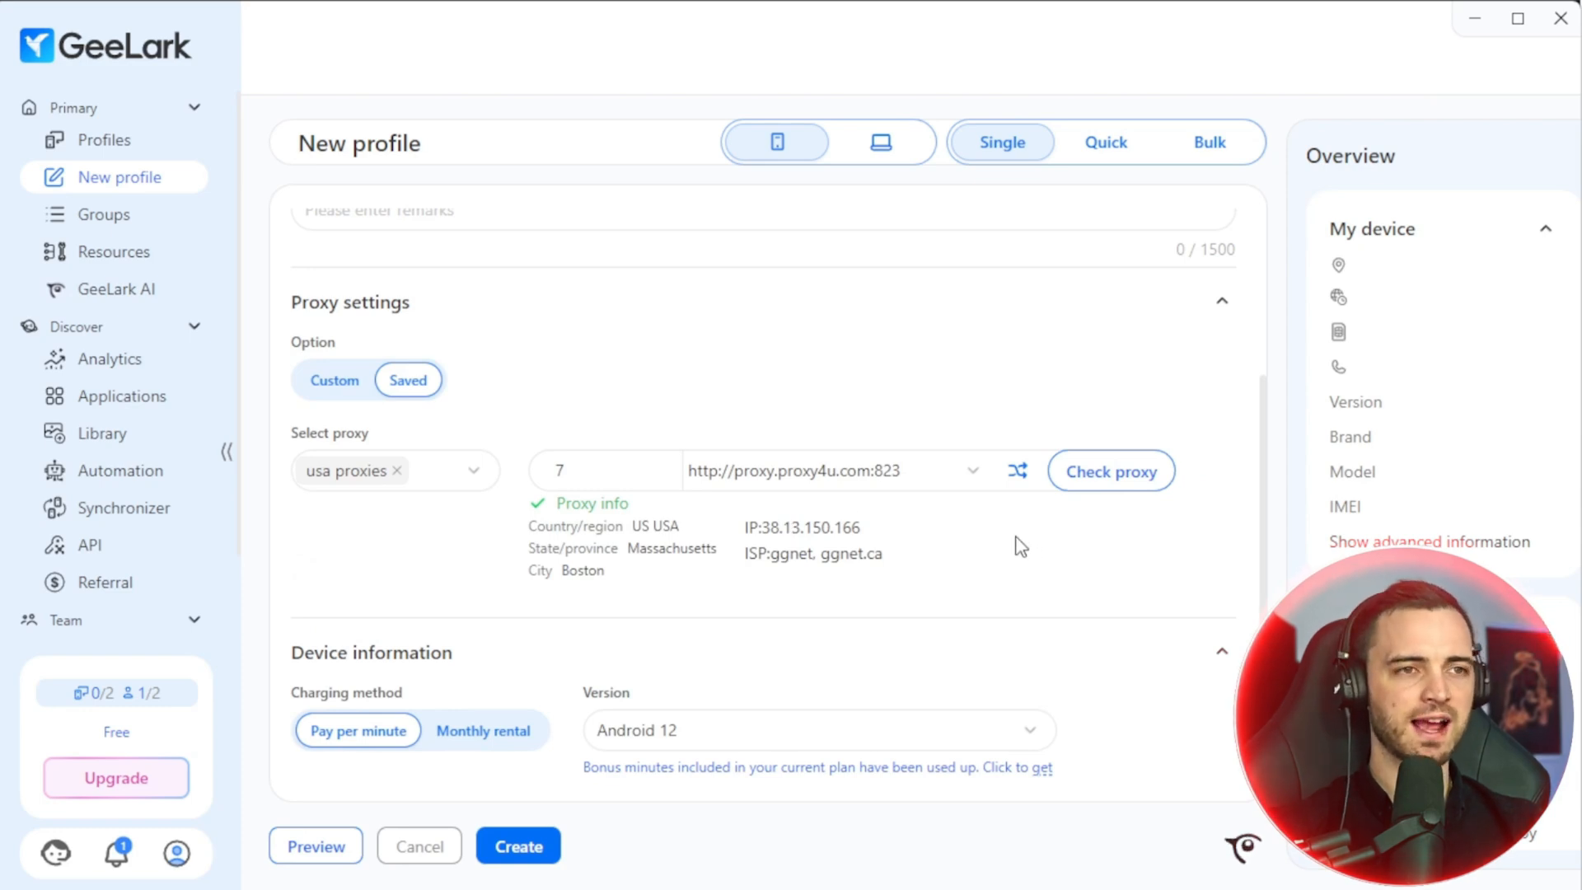
mouse_move(587, 600)
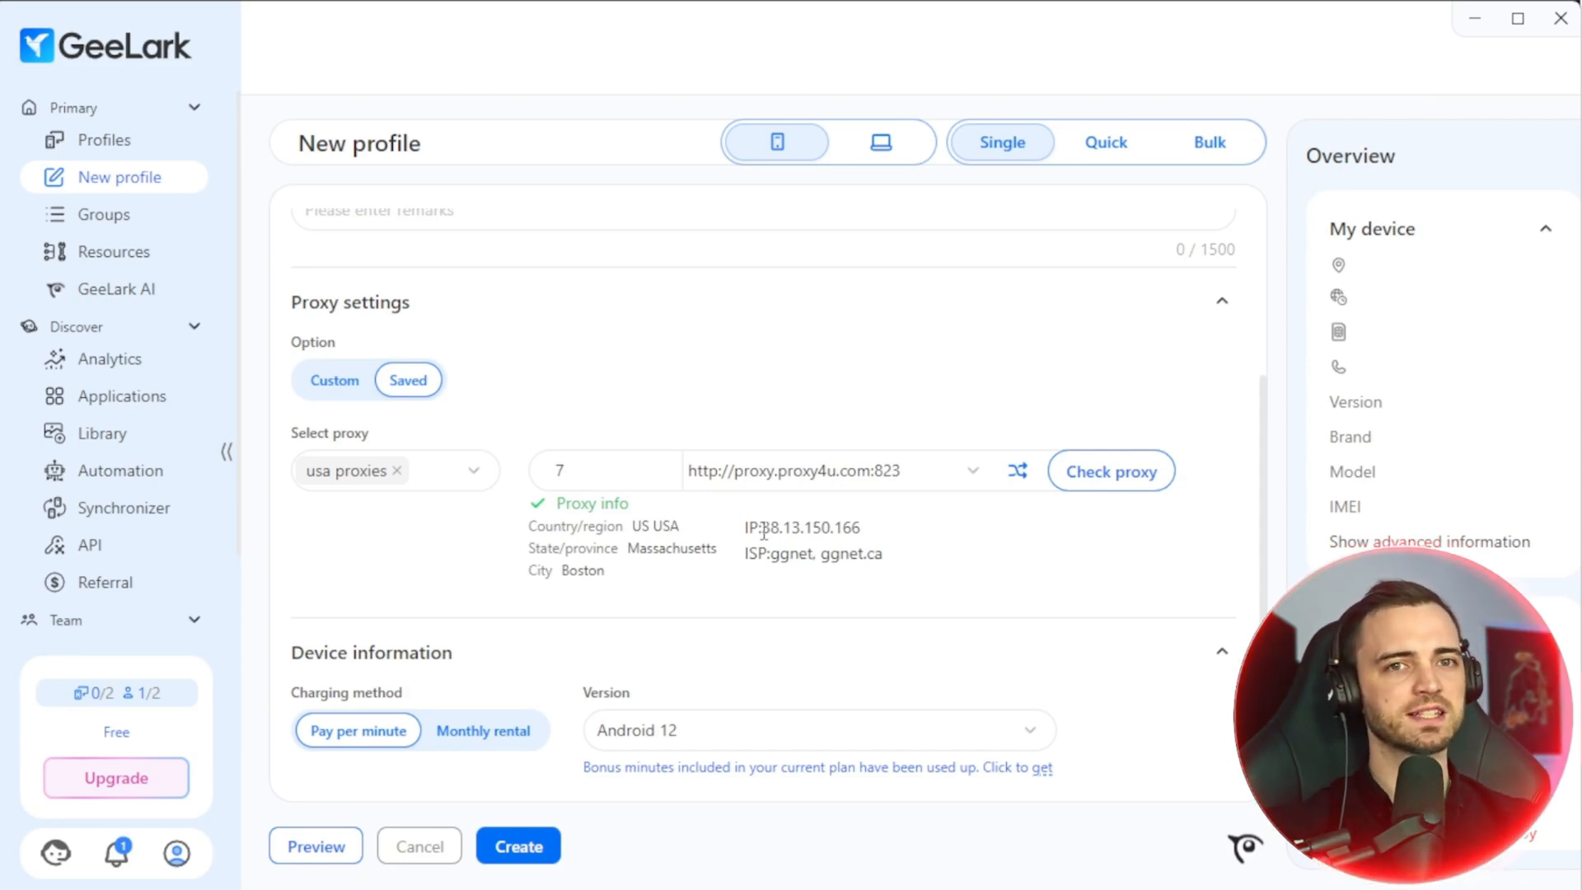
mouse_move(939, 553)
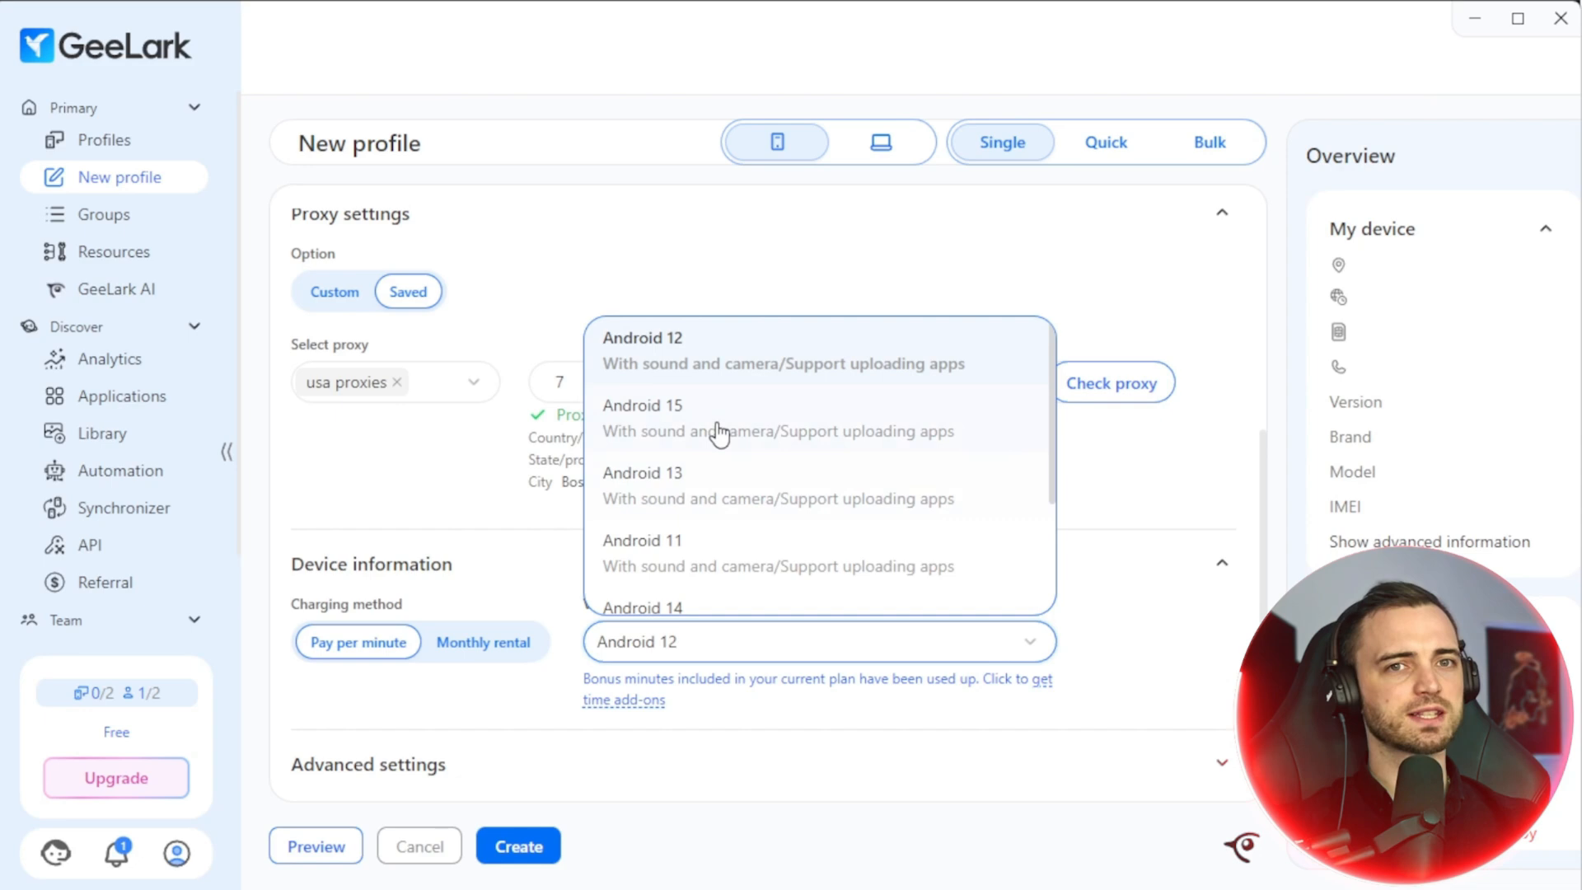
scroll("down", 3)
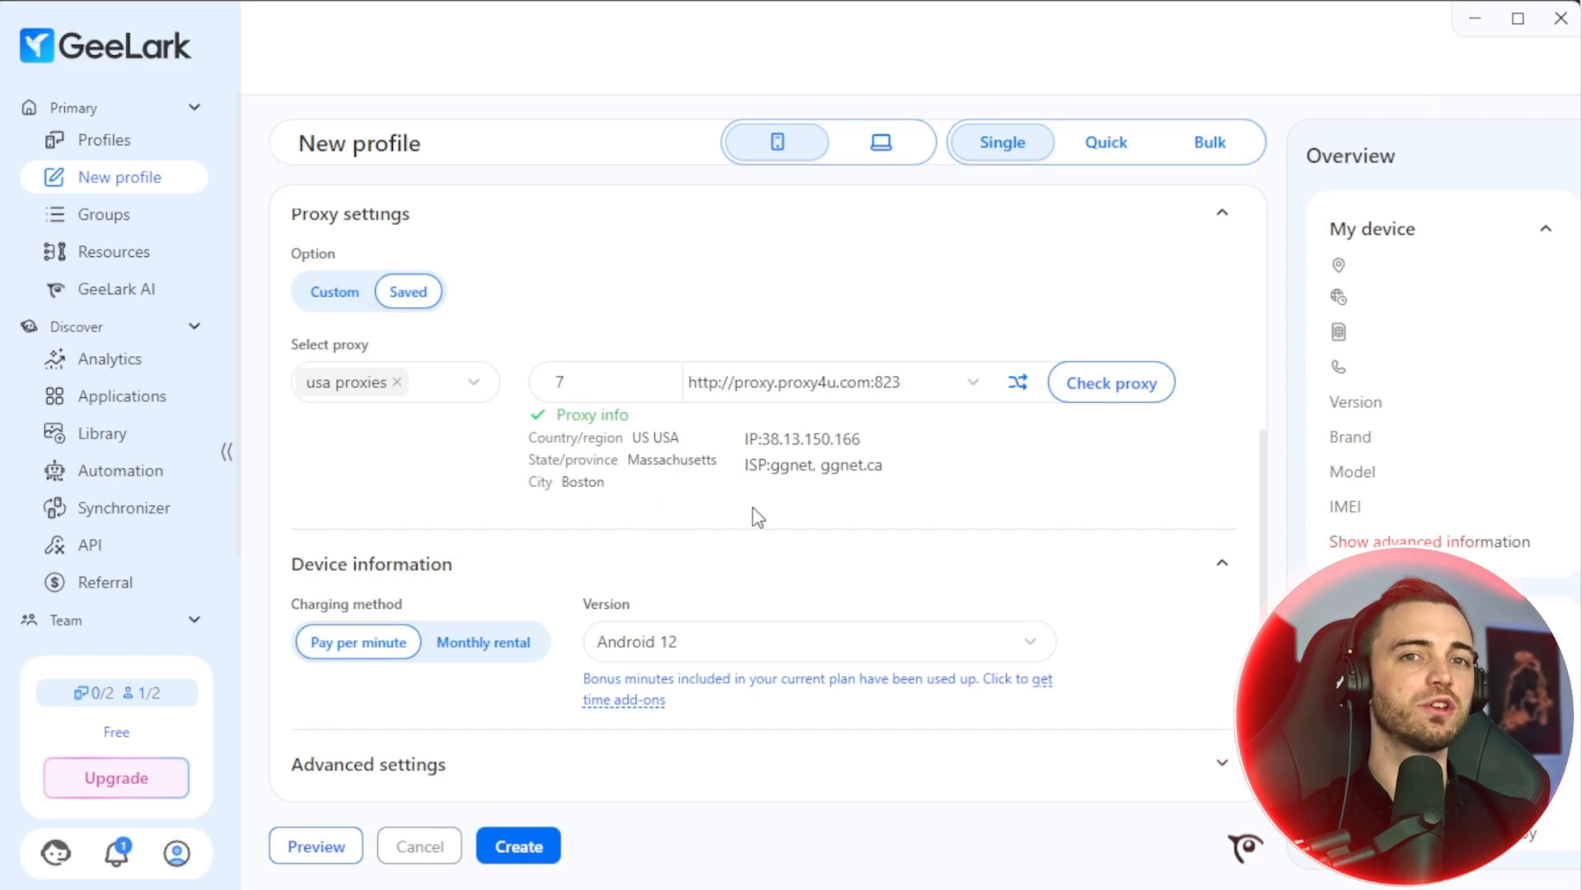
mouse_move(1002, 162)
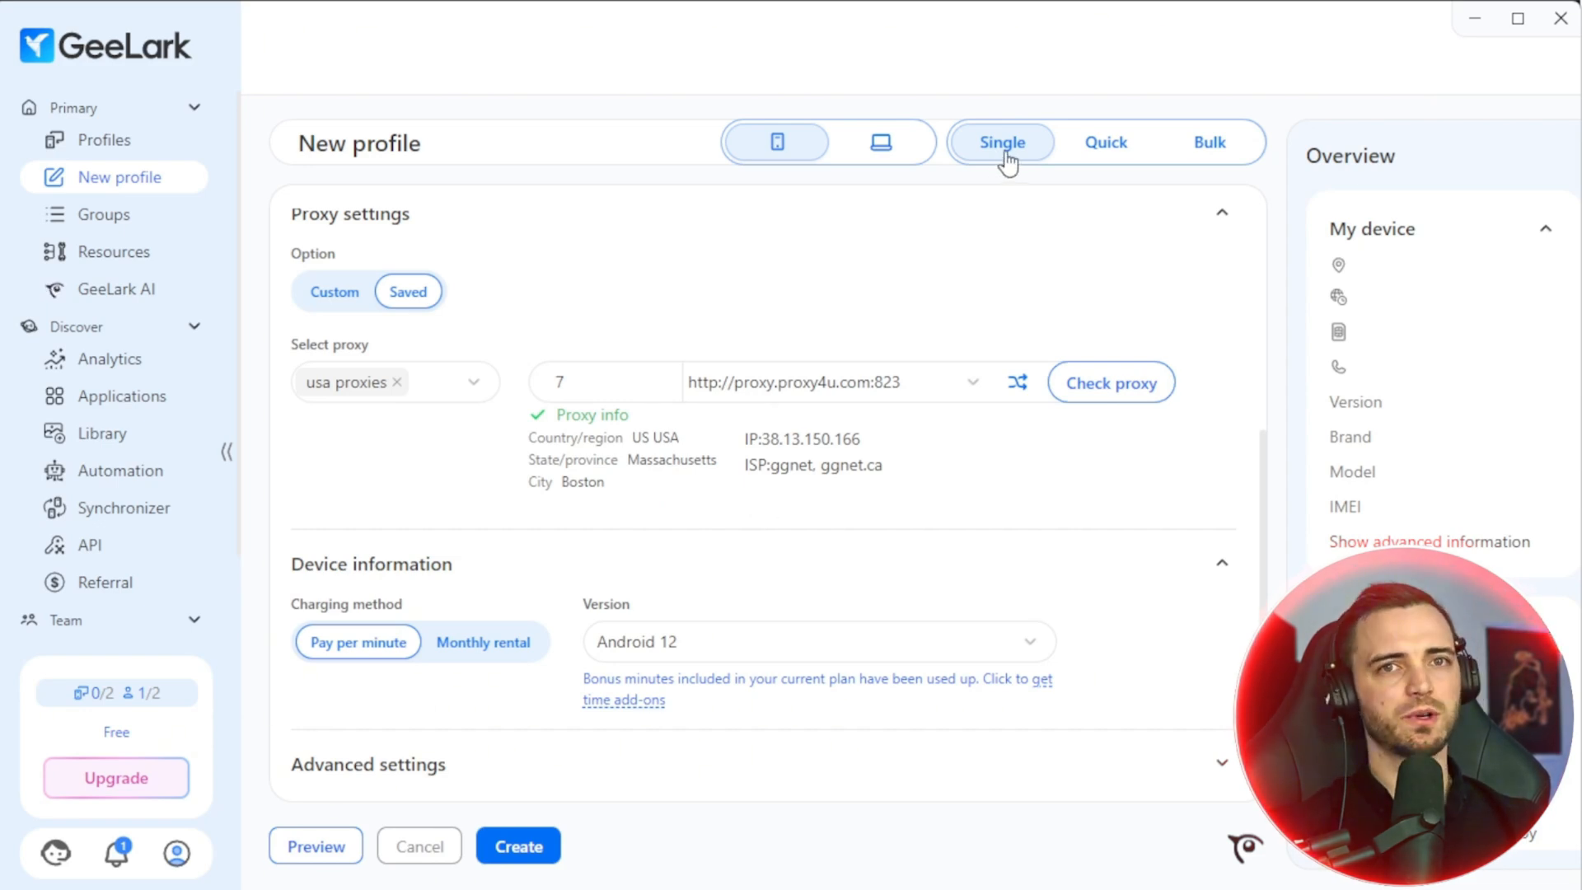
mouse_move(1209, 158)
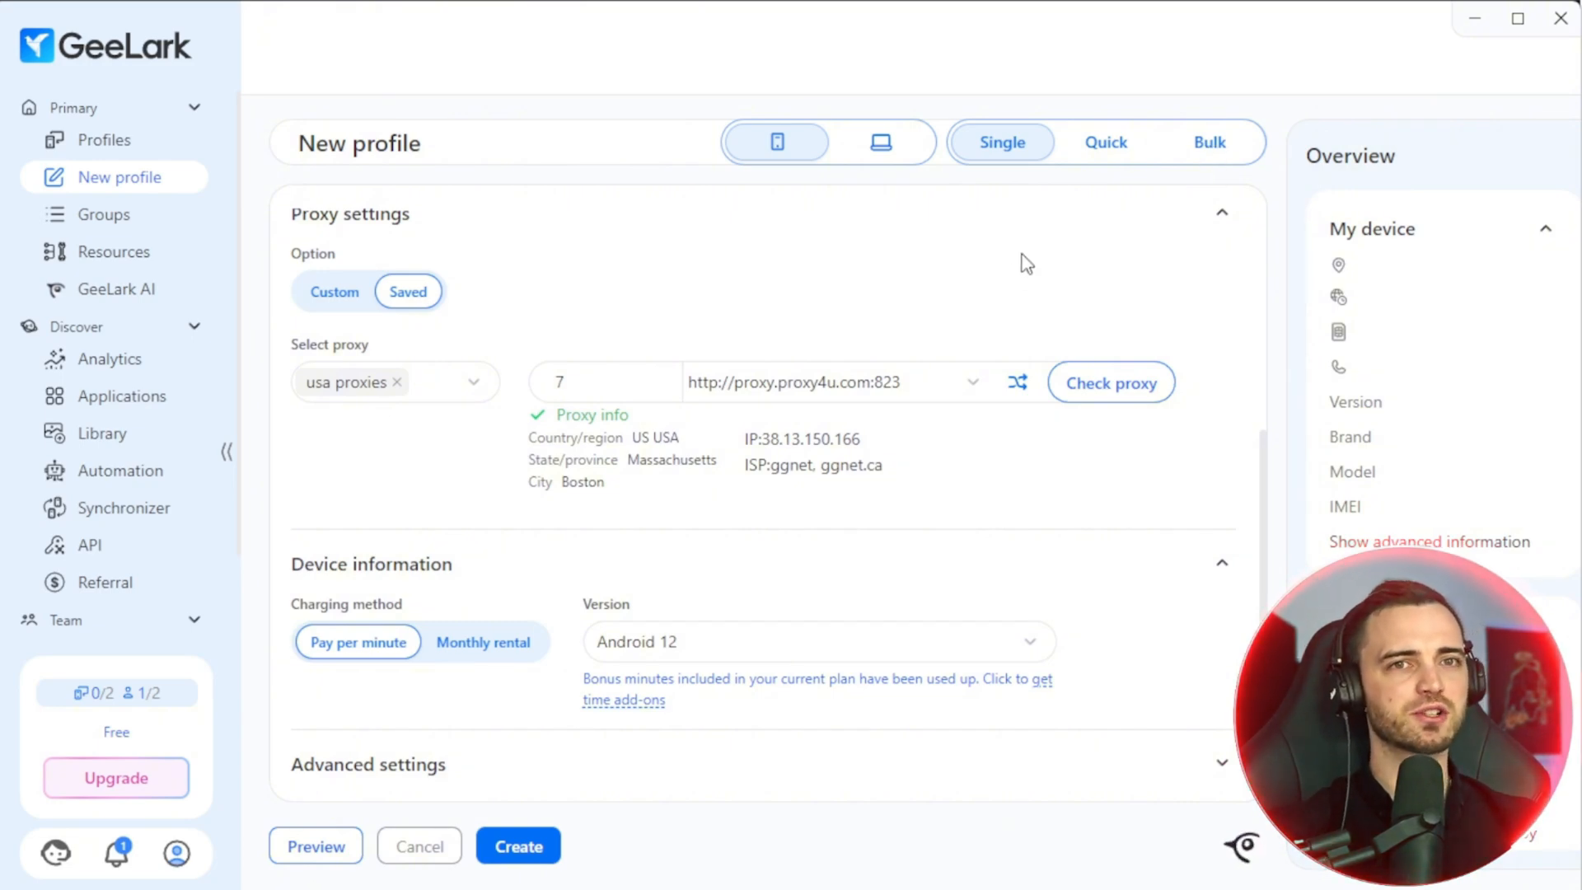
mouse_move(114, 405)
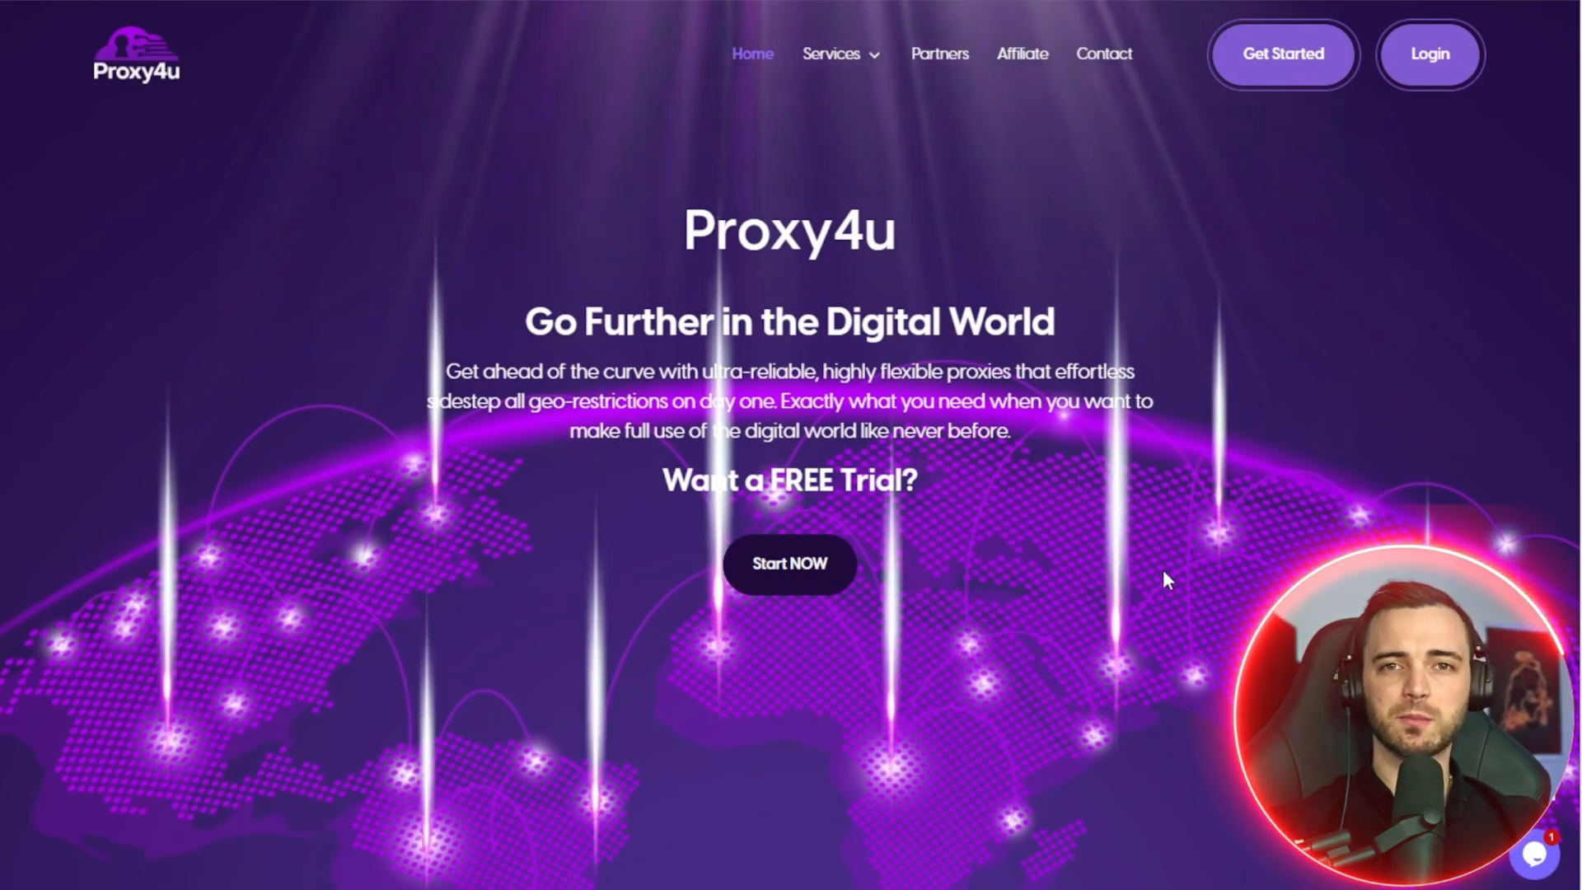
- Scroll the Proxy4U homepage to the 'A Plan For Just You' residential, datacenter and mobile plans
scroll("down", 3)
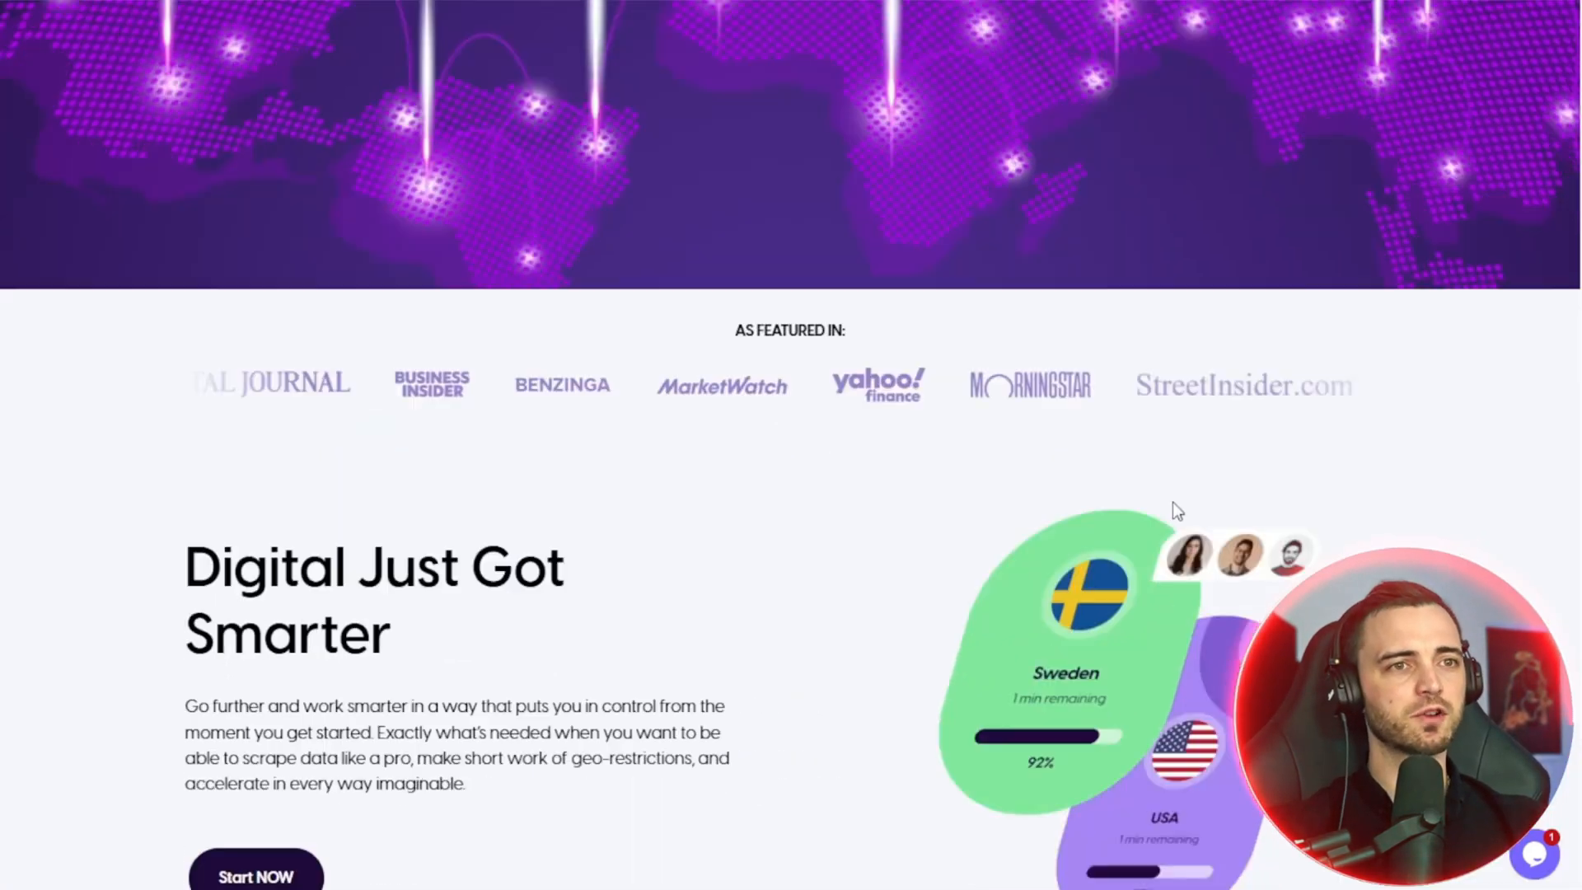
scroll("down", 3)
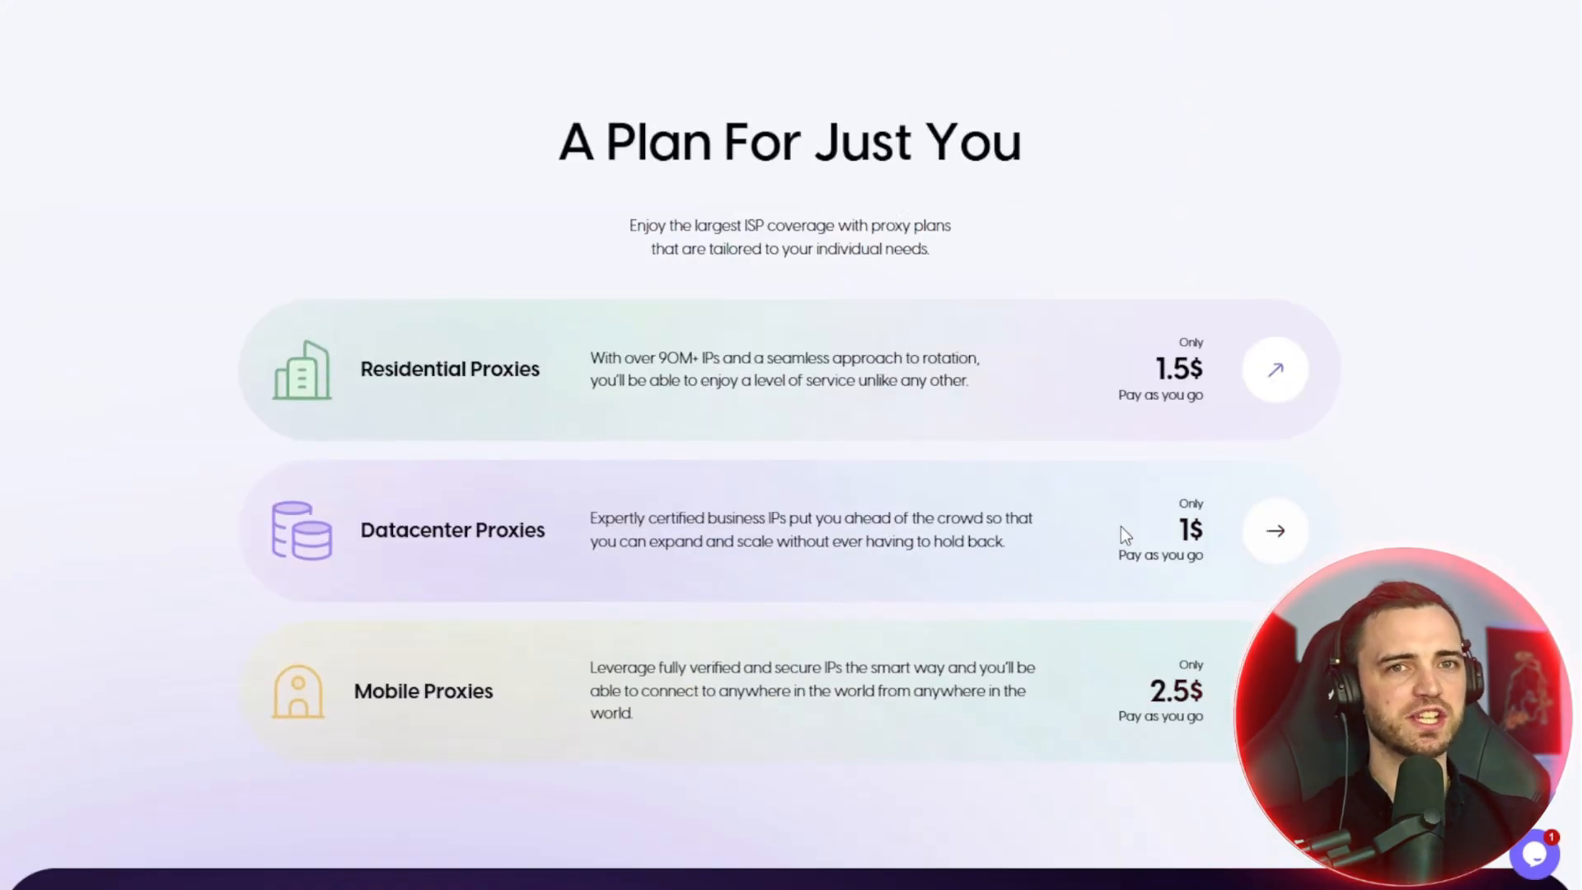
scroll("down", 3)
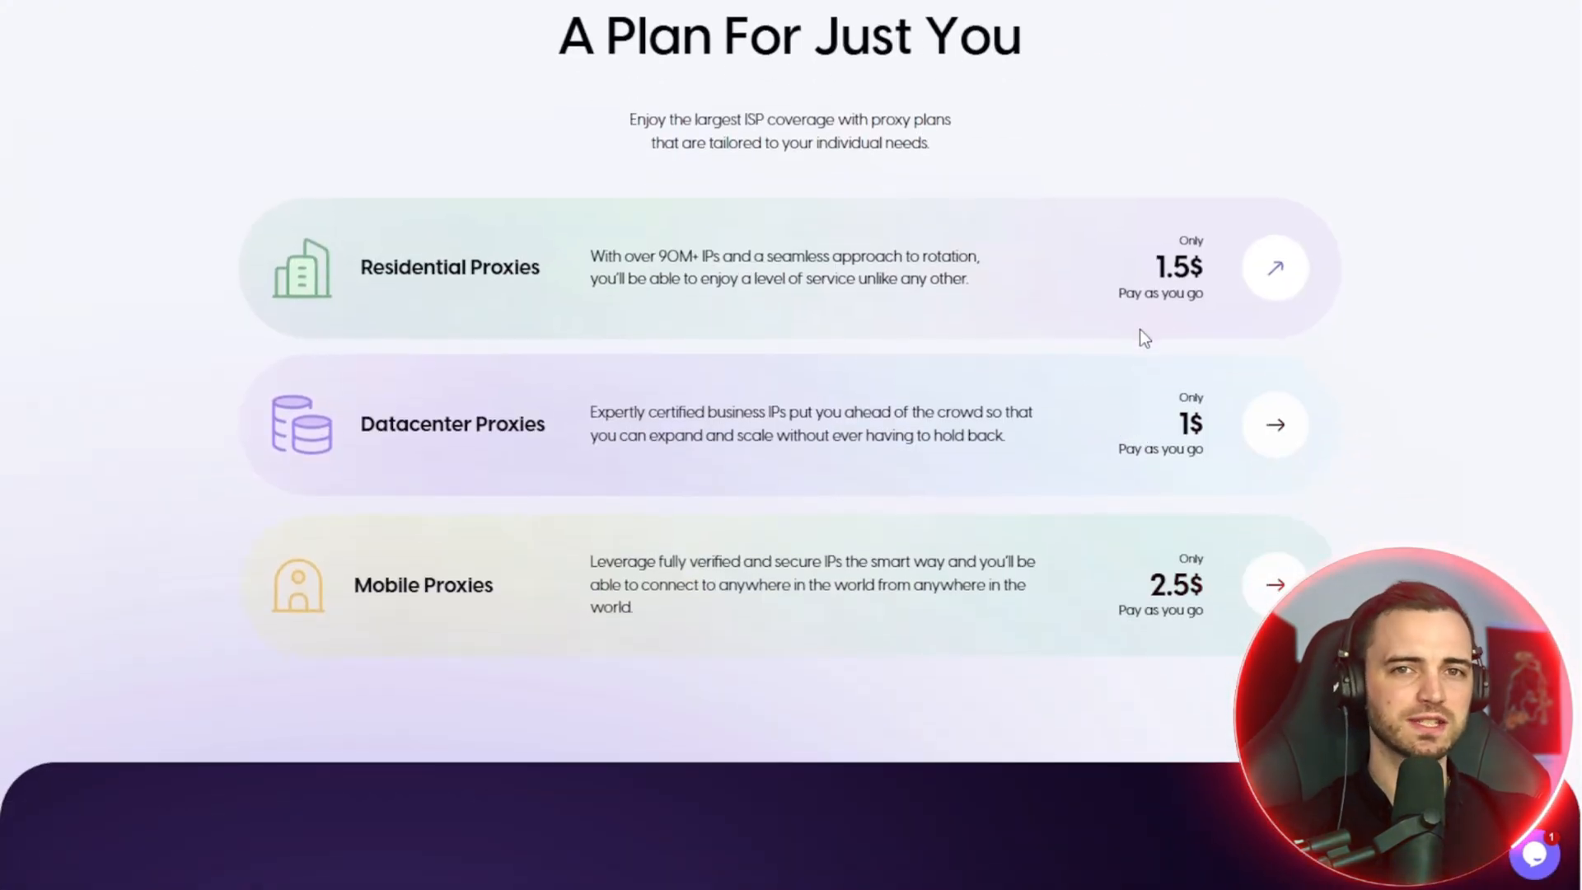